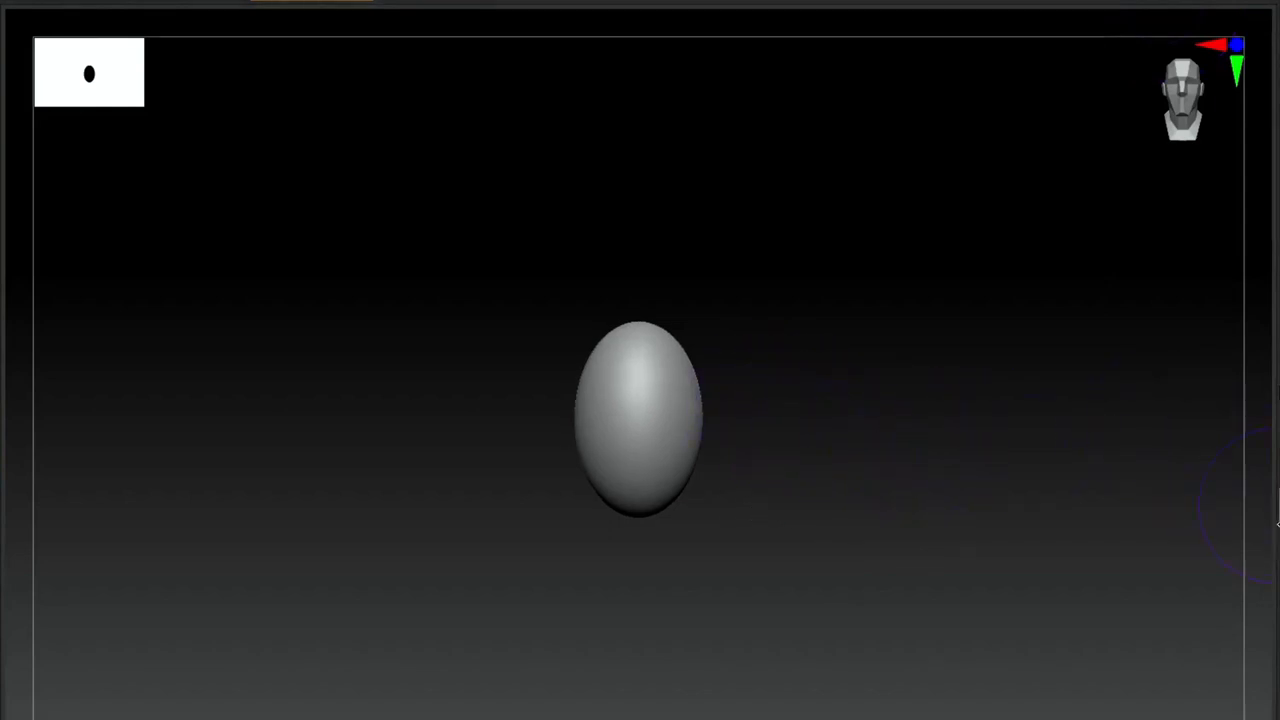
{"action": "mouse_move", "coordinate": [1232, 495]}
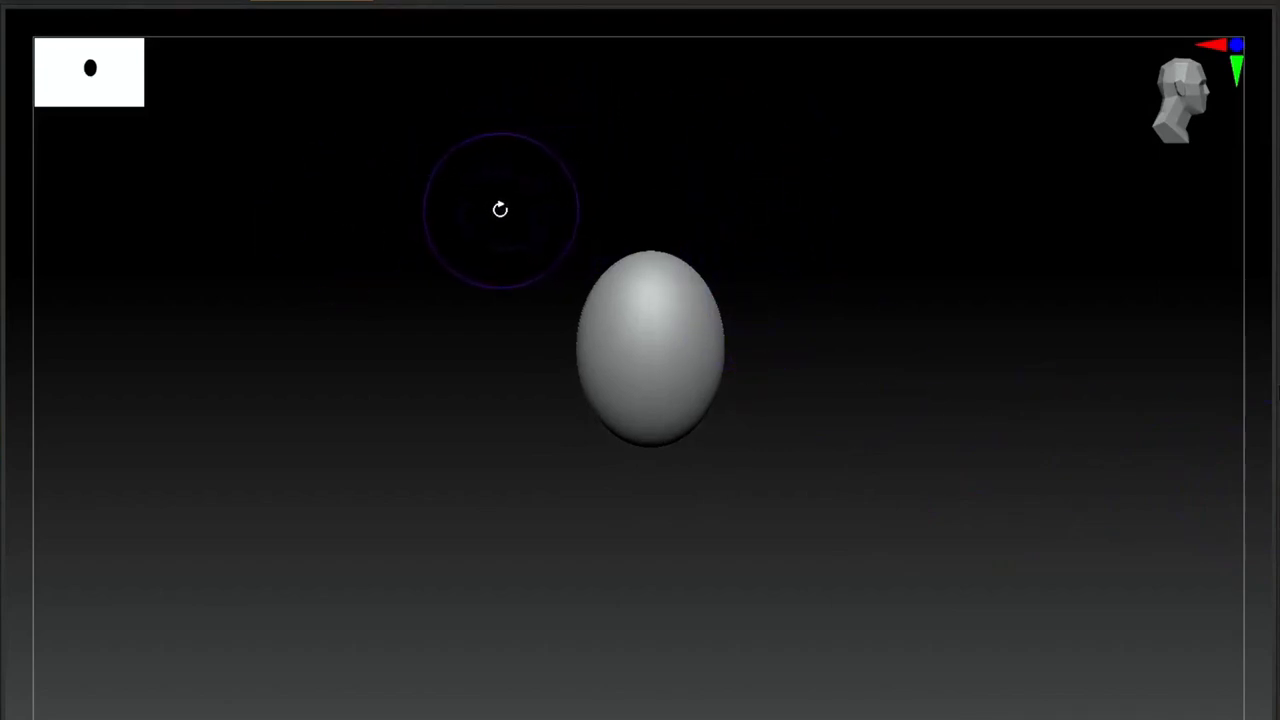
{"action": "mouse_move", "coordinate": [435, 28]}
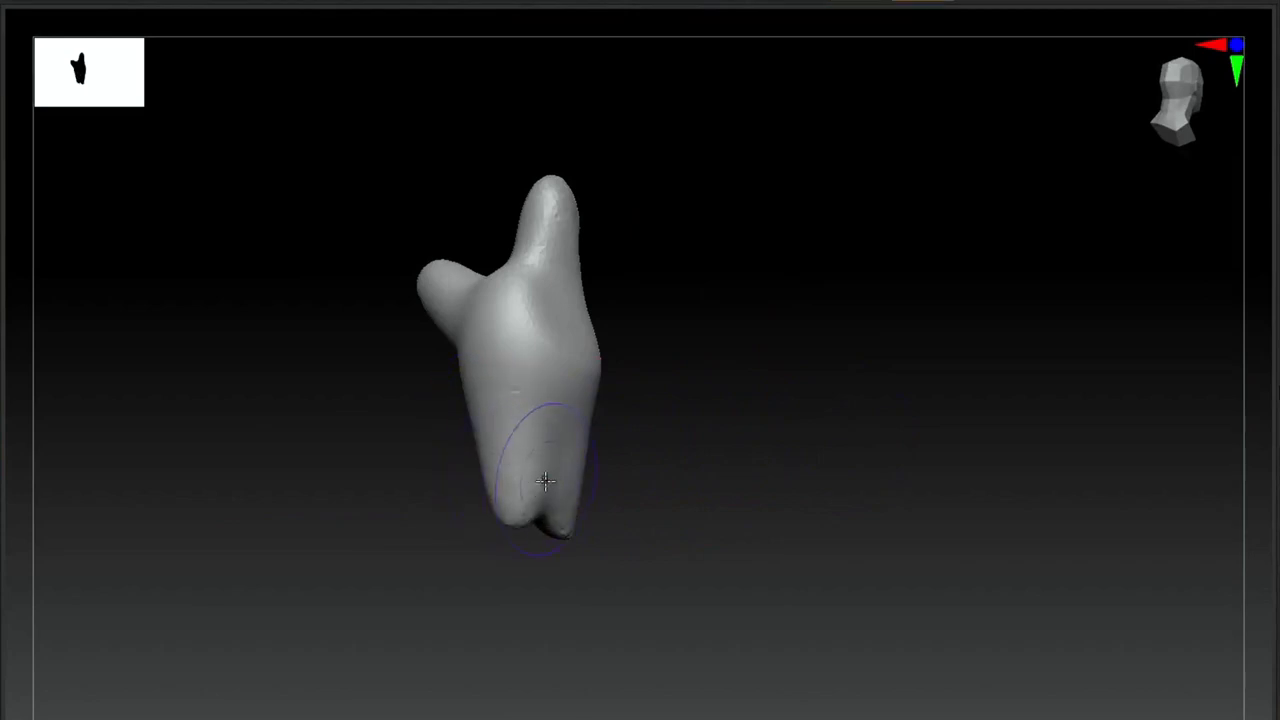
- Pull a raised arm and a forward-stretched arm from the shoulders, heighten the head, and start a leg
{"action": "left_click_drag", "start_coordinate": [545, 483], "coordinate": [714, 333]}
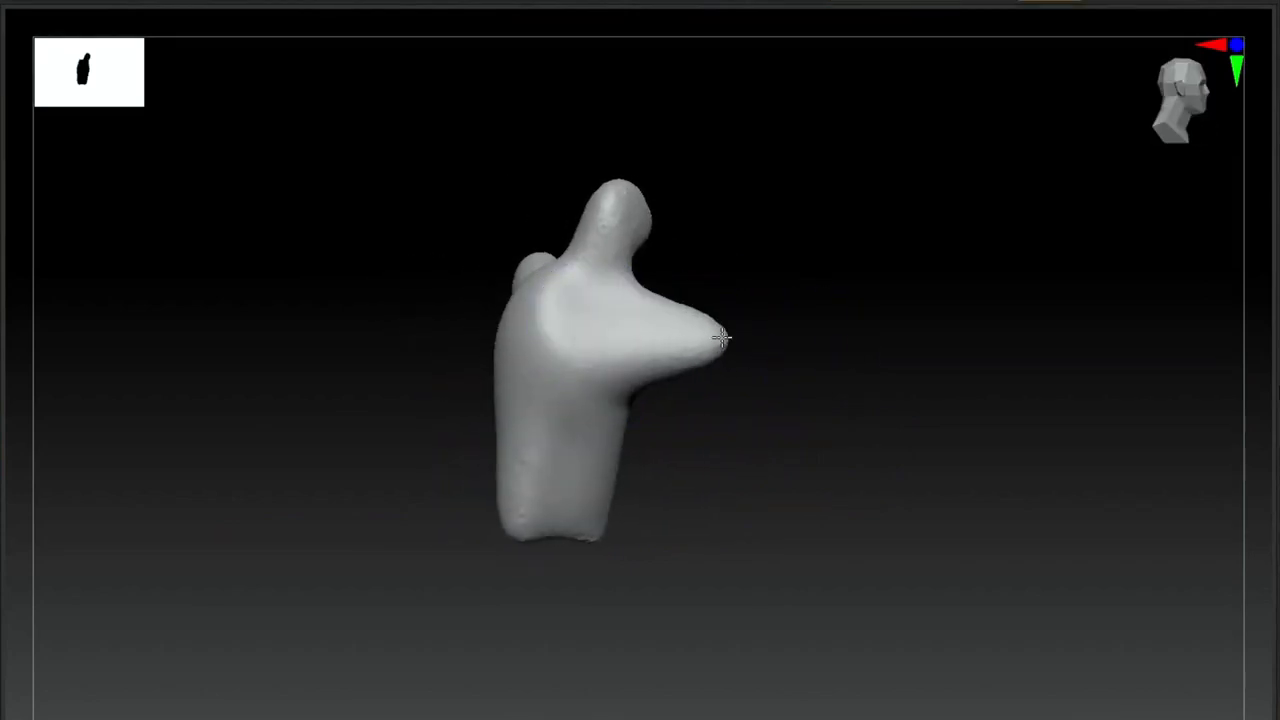
{"action": "left_click_drag", "start_coordinate": [720, 338], "coordinate": [799, 424]}
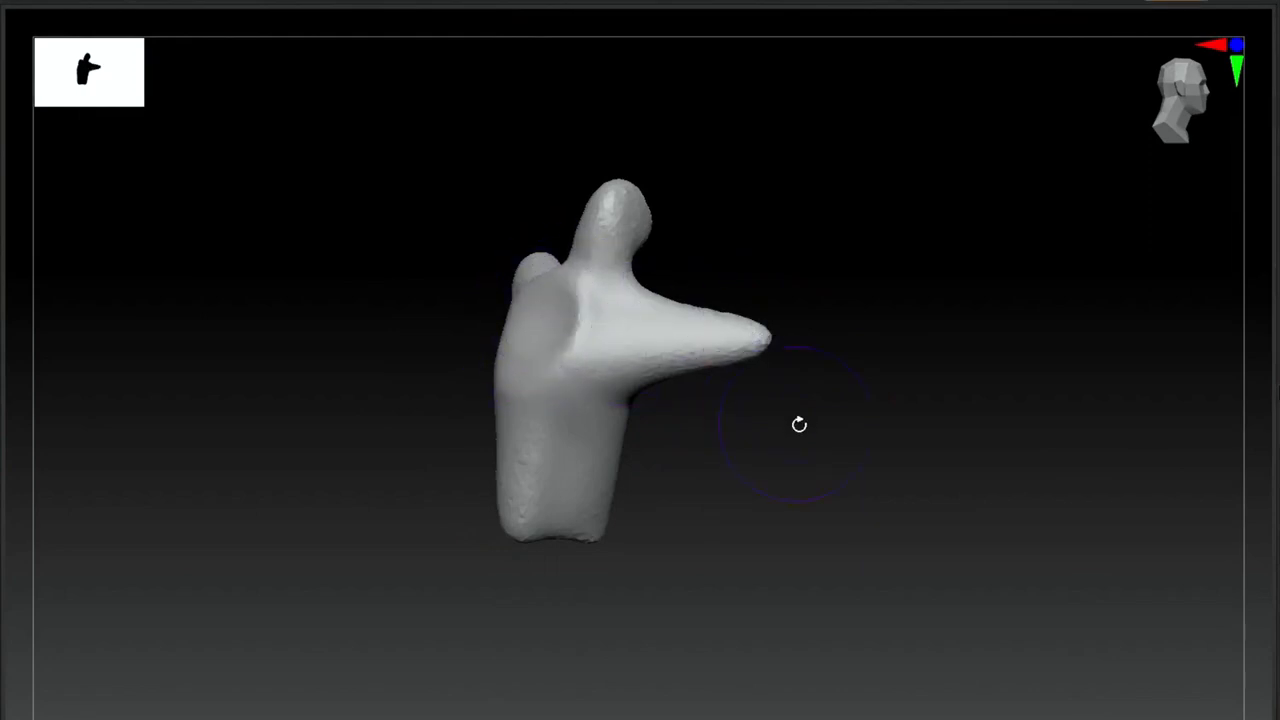
{"action": "left_click_drag", "start_coordinate": [800, 425], "coordinate": [456, 483]}
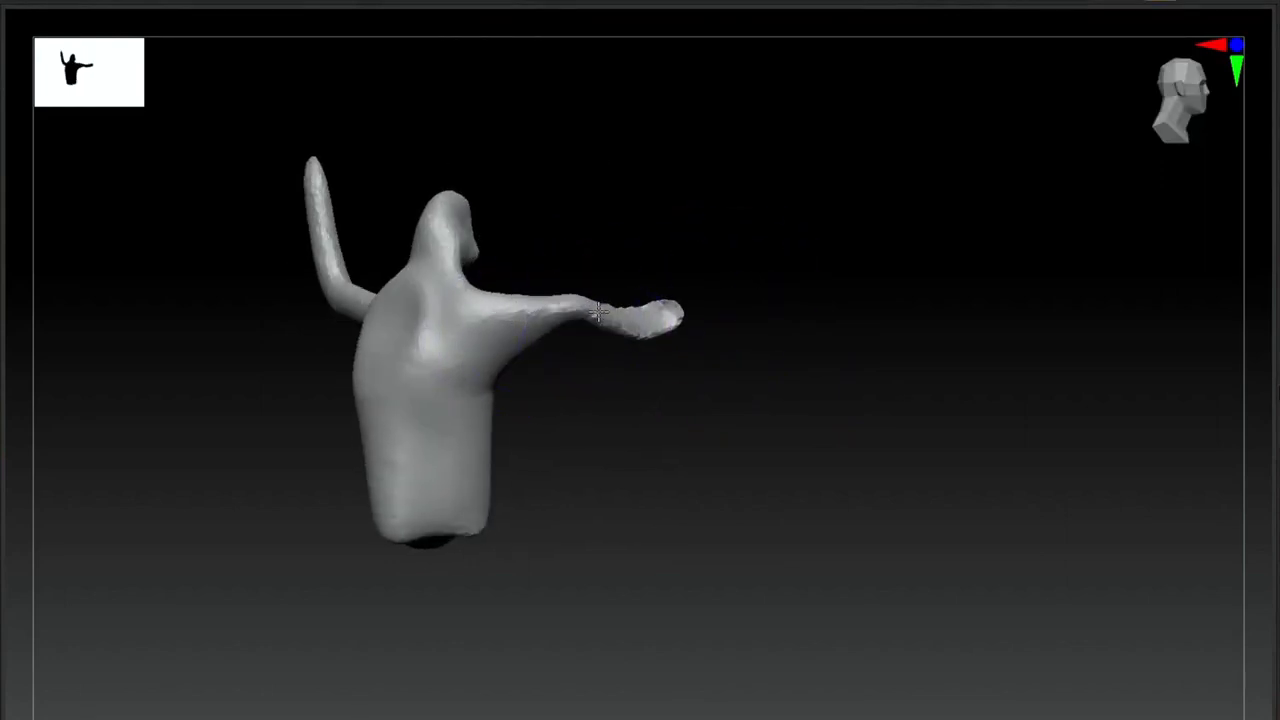
{"action": "left_click_drag", "start_coordinate": [600, 320], "coordinate": [730, 365]}
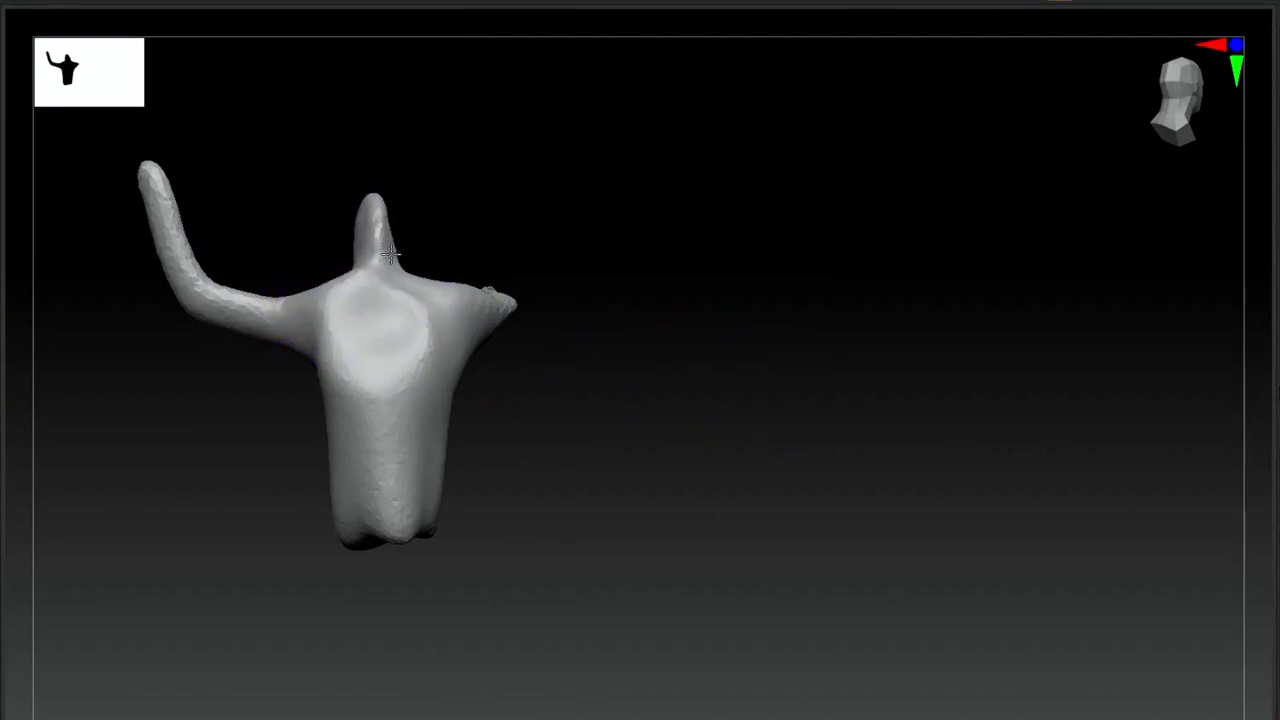
{"action": "left_click_drag", "start_coordinate": [390, 255], "coordinate": [597, 255]}
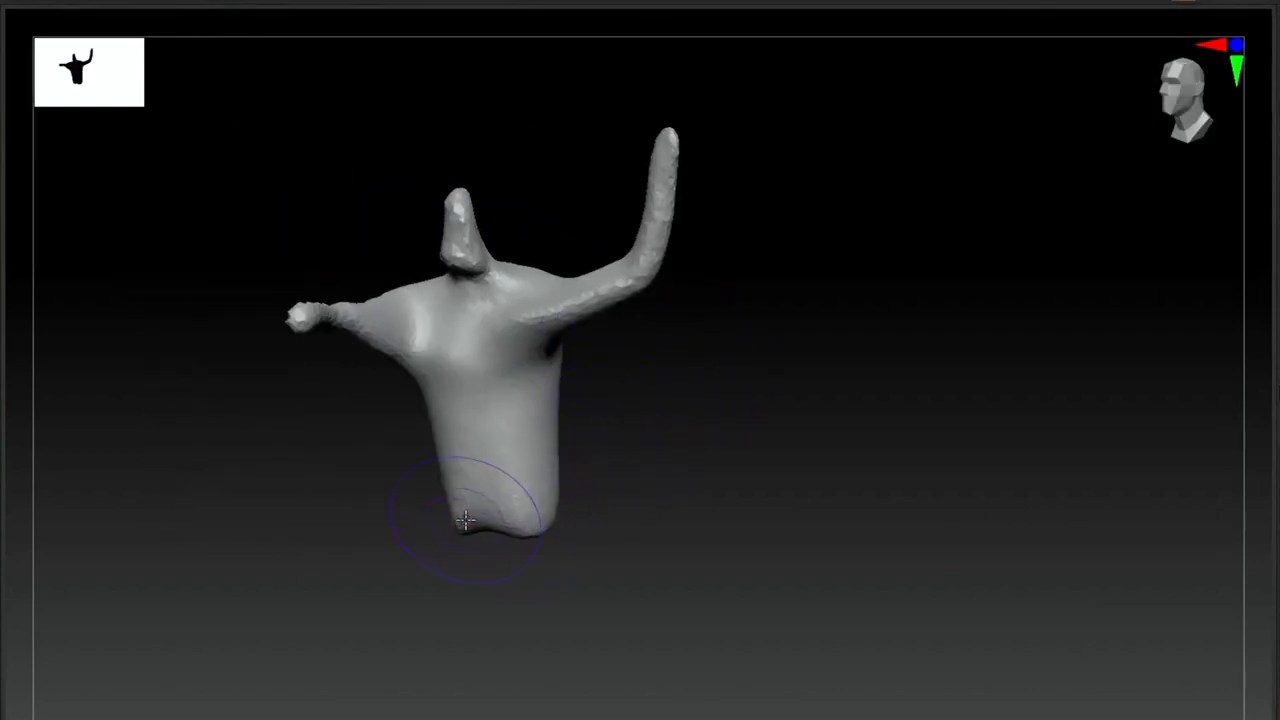
{"action": "left_click_drag", "start_coordinate": [465, 520], "coordinate": [540, 530]}
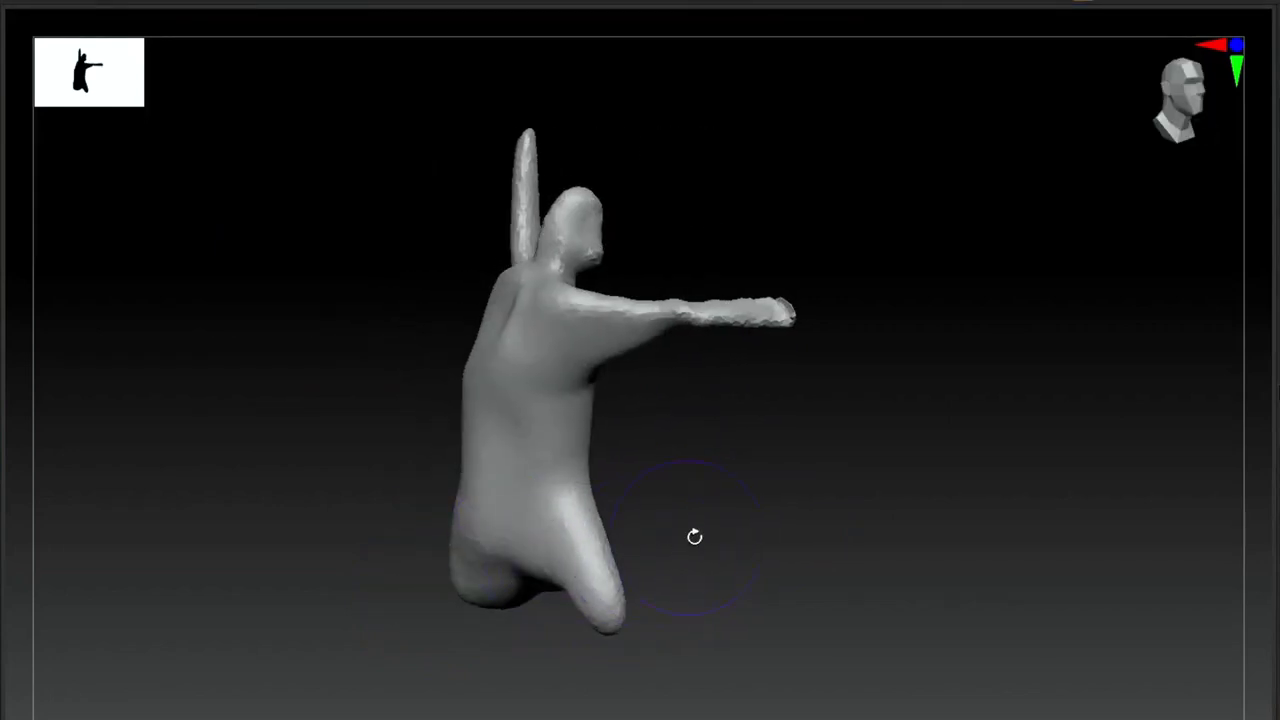
- Pull the first leg down from the torso base and lengthen it
{"action": "left_click_drag", "start_coordinate": [695, 537], "coordinate": [550, 455]}
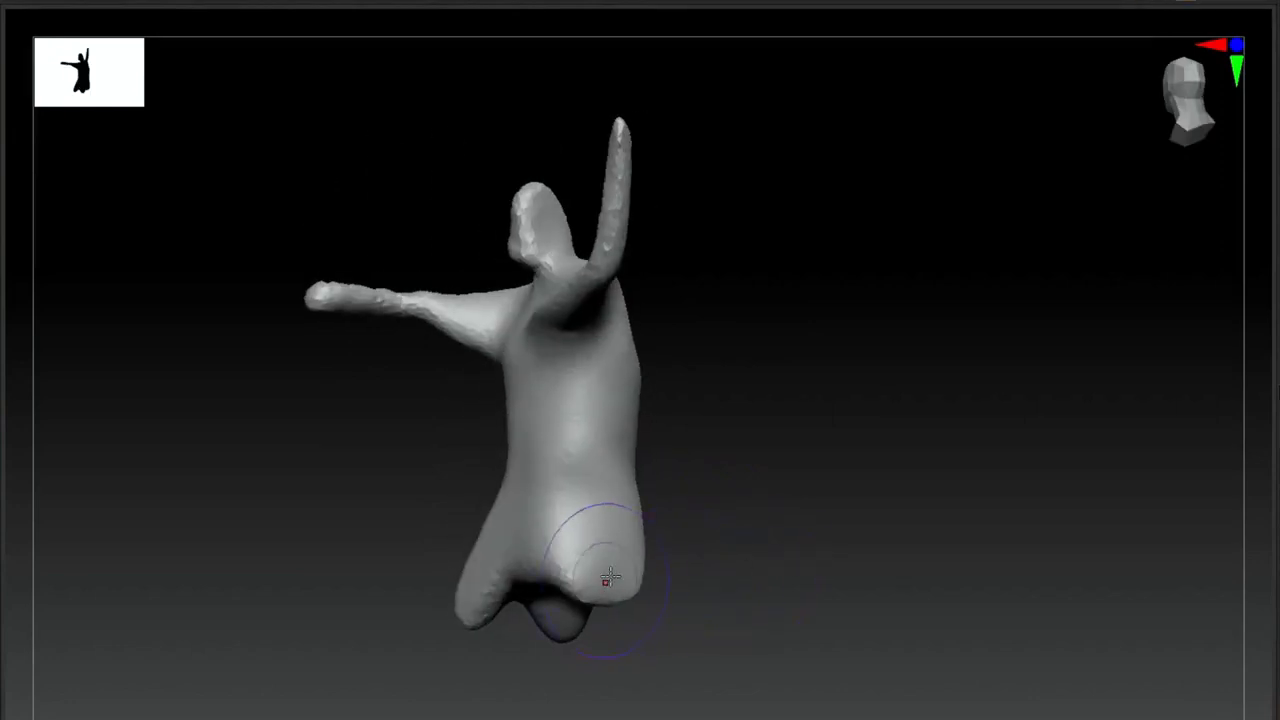
{"action": "left_click_drag", "start_coordinate": [605, 575], "coordinate": [740, 575]}
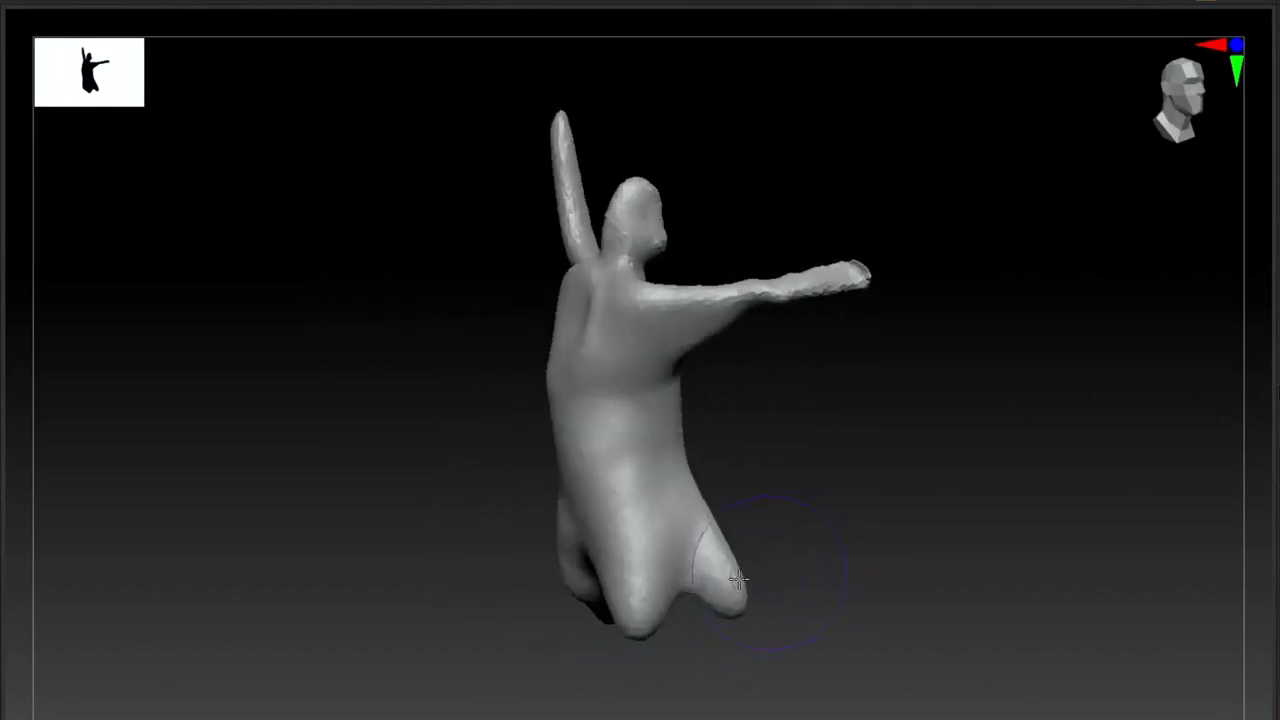
{"action": "left_click_drag", "start_coordinate": [740, 575], "coordinate": [650, 565]}
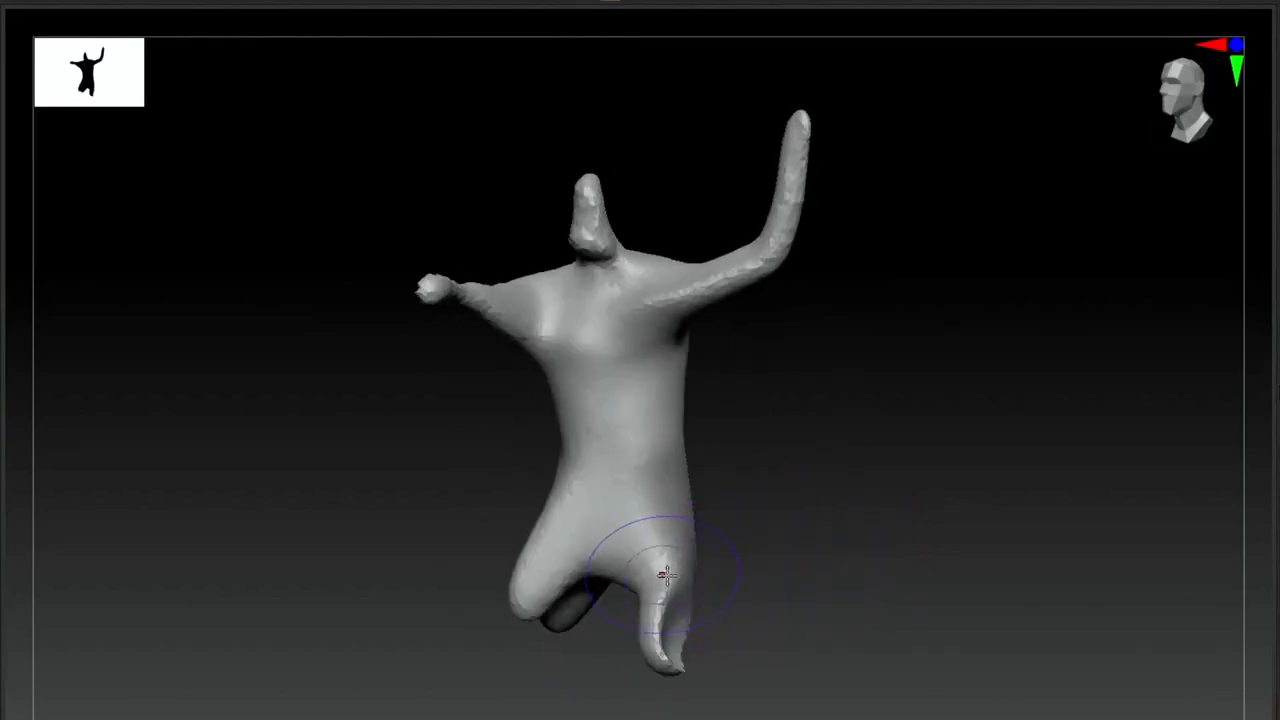
{"action": "left_click_drag", "start_coordinate": [660, 575], "coordinate": [735, 565]}
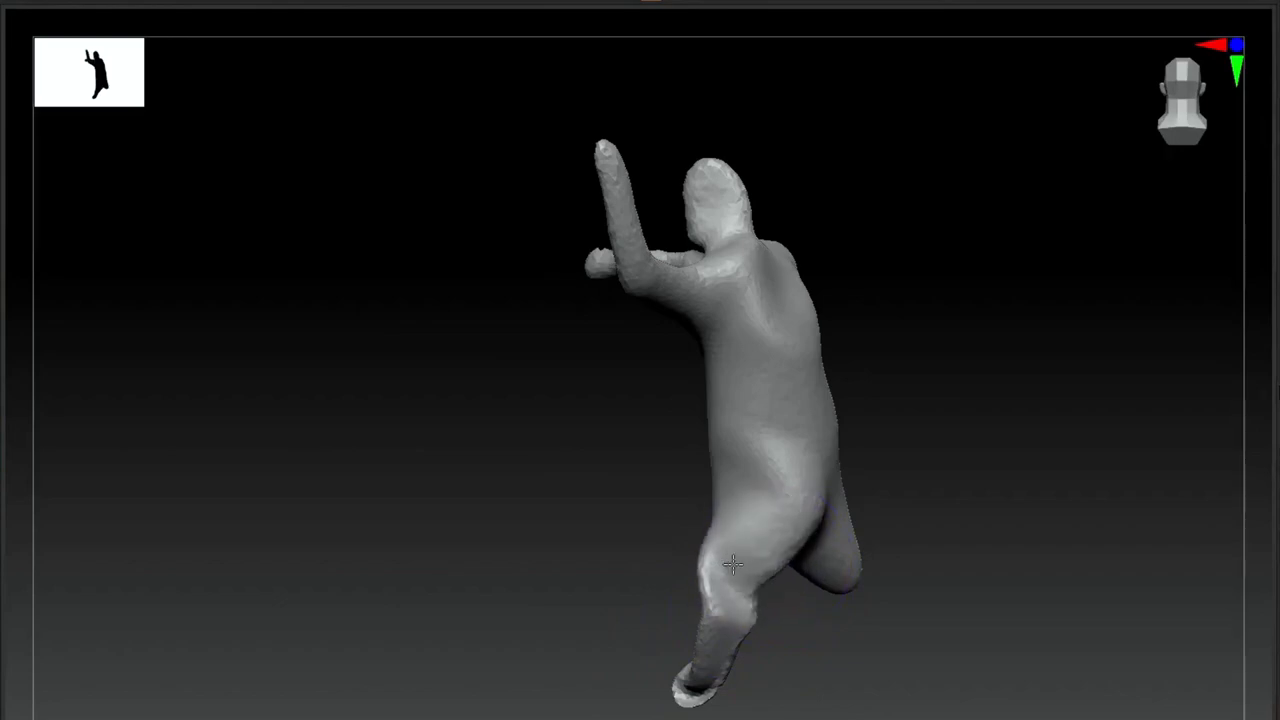
{"action": "left_click_drag", "start_coordinate": [730, 565], "coordinate": [930, 597]}
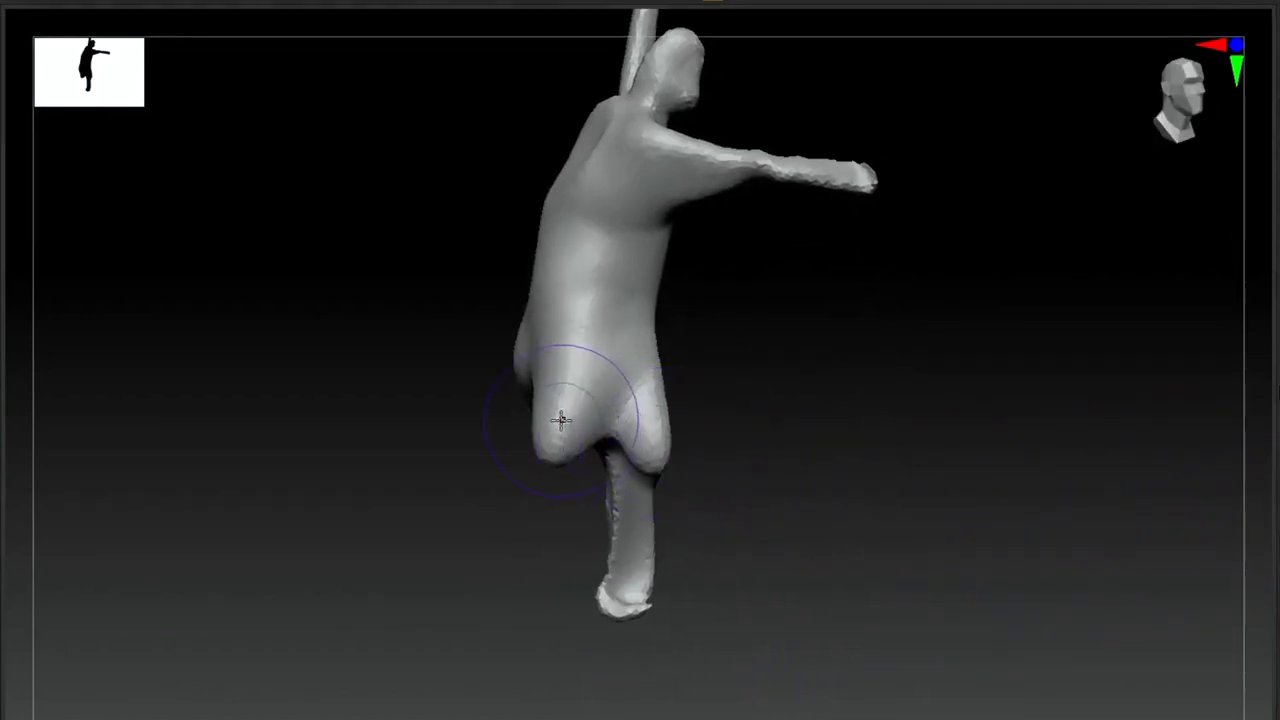
- Pull out the second leg and shape the area between the legs
{"action": "left_click_drag", "start_coordinate": [560, 420], "coordinate": [740, 475]}
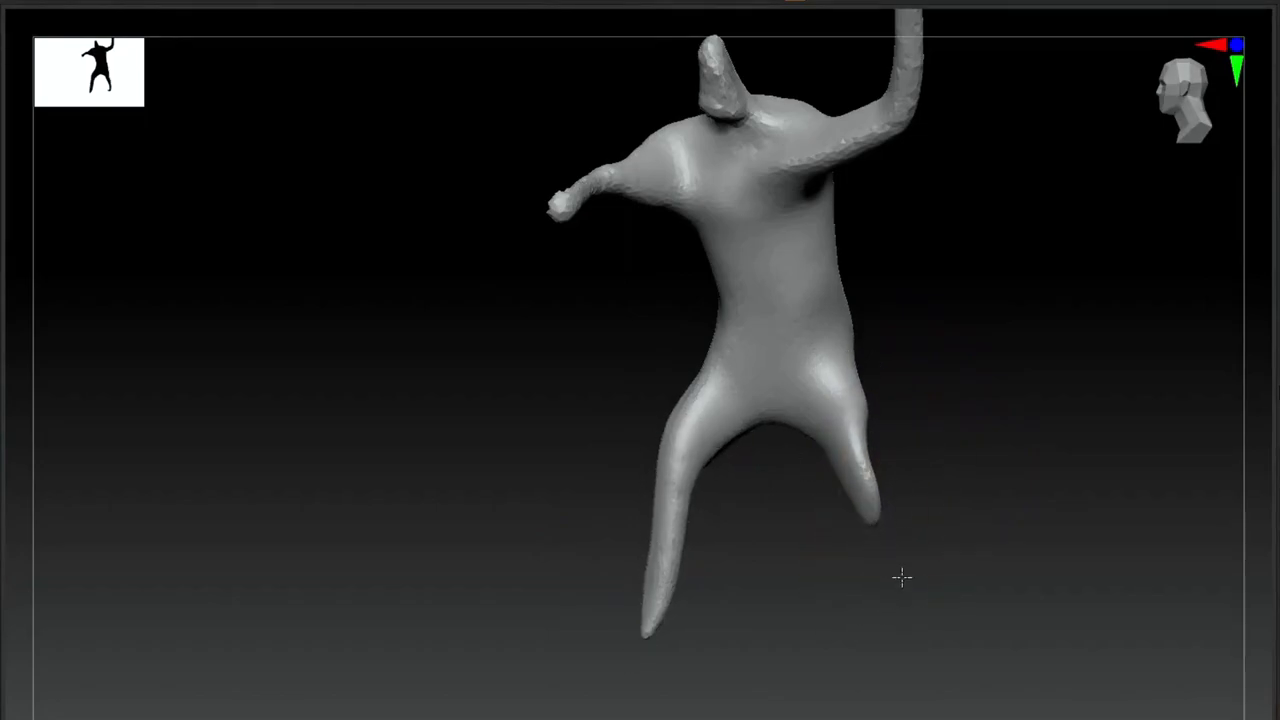
{"action": "left_click_drag", "start_coordinate": [903, 577], "coordinate": [797, 388]}
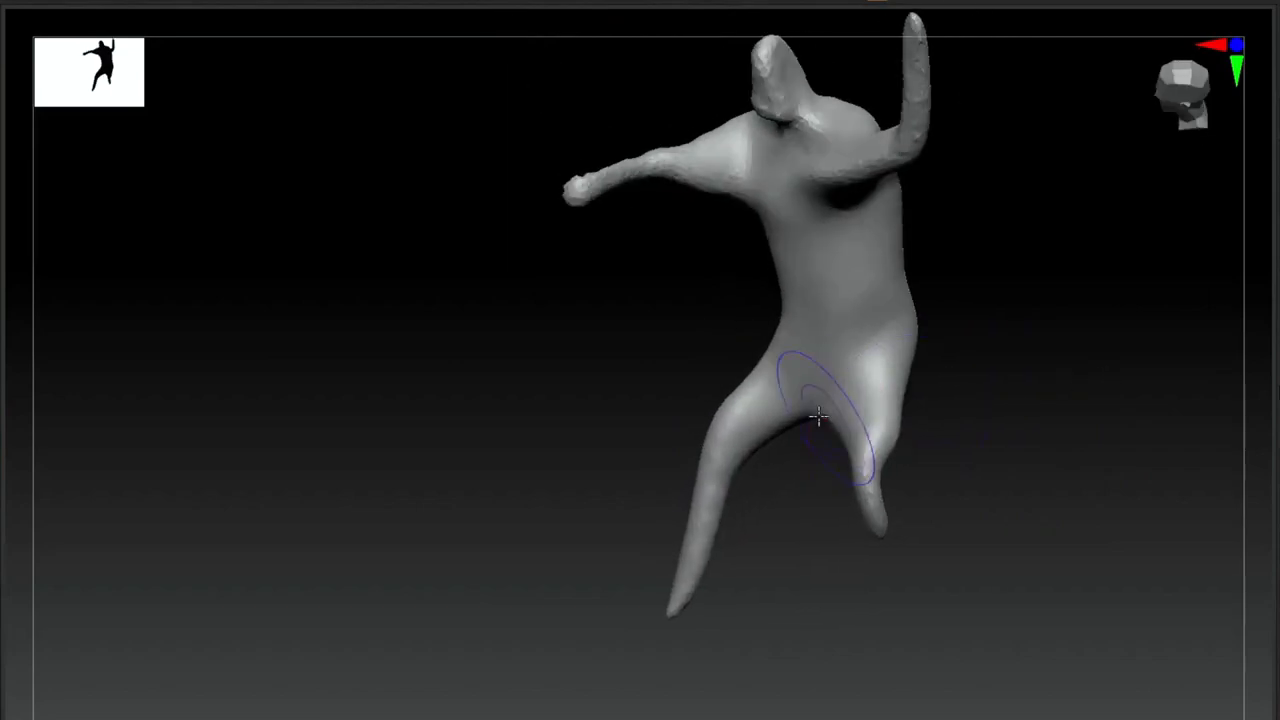
{"action": "left_click_drag", "start_coordinate": [818, 417], "coordinate": [895, 393]}
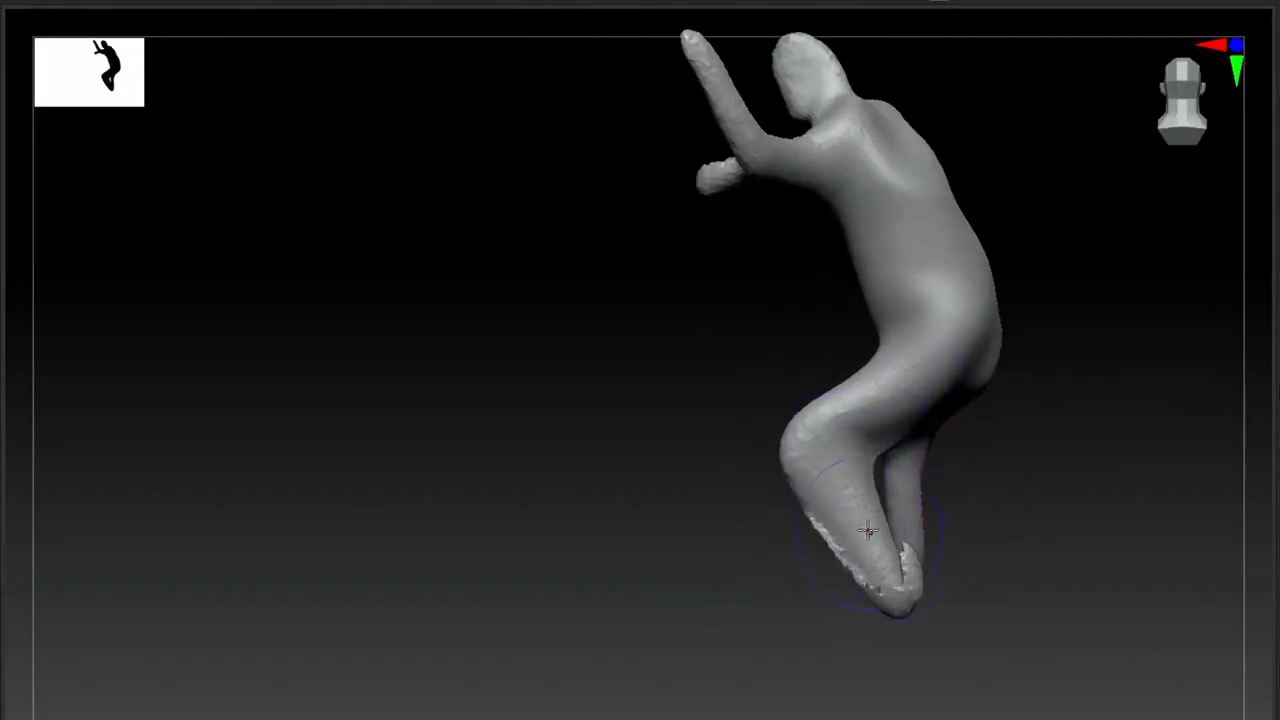
- Check the bent legs from several angles, then lower the forward arm into a hooked hand
{"action": "left_click_drag", "start_coordinate": [865, 533], "coordinate": [765, 487]}
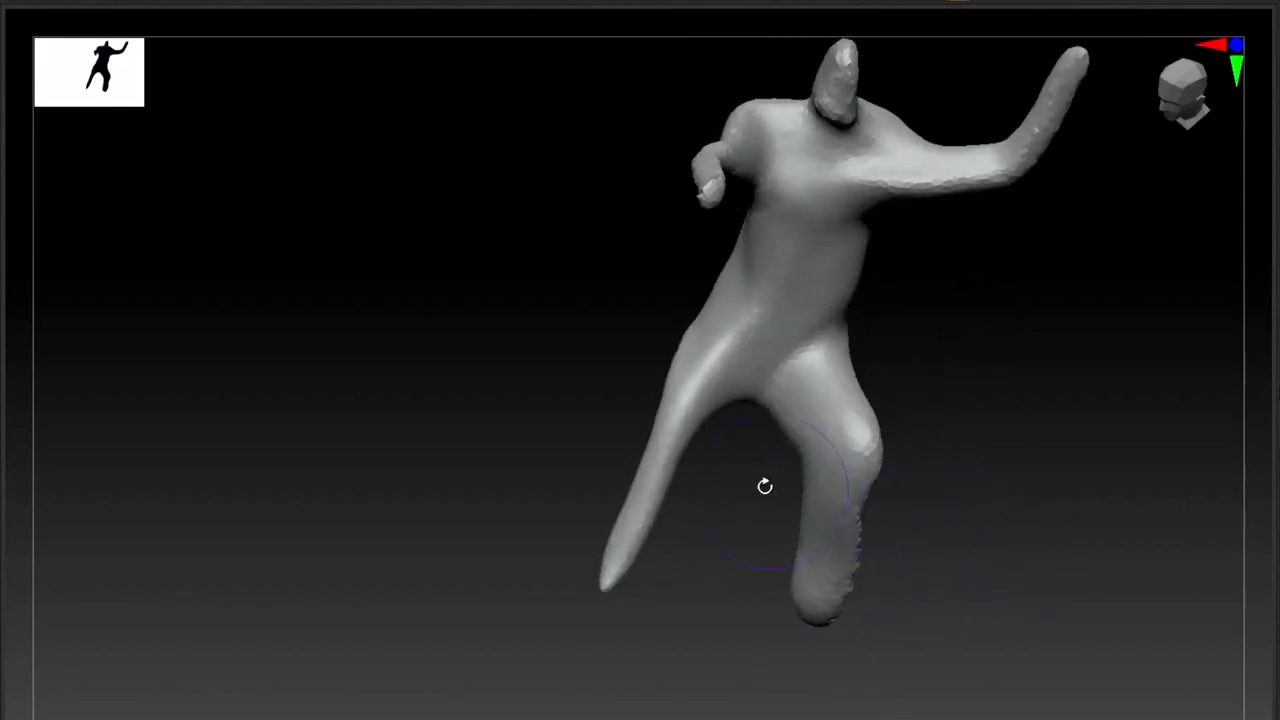
{"action": "left_click_drag", "start_coordinate": [765, 487], "coordinate": [887, 433]}
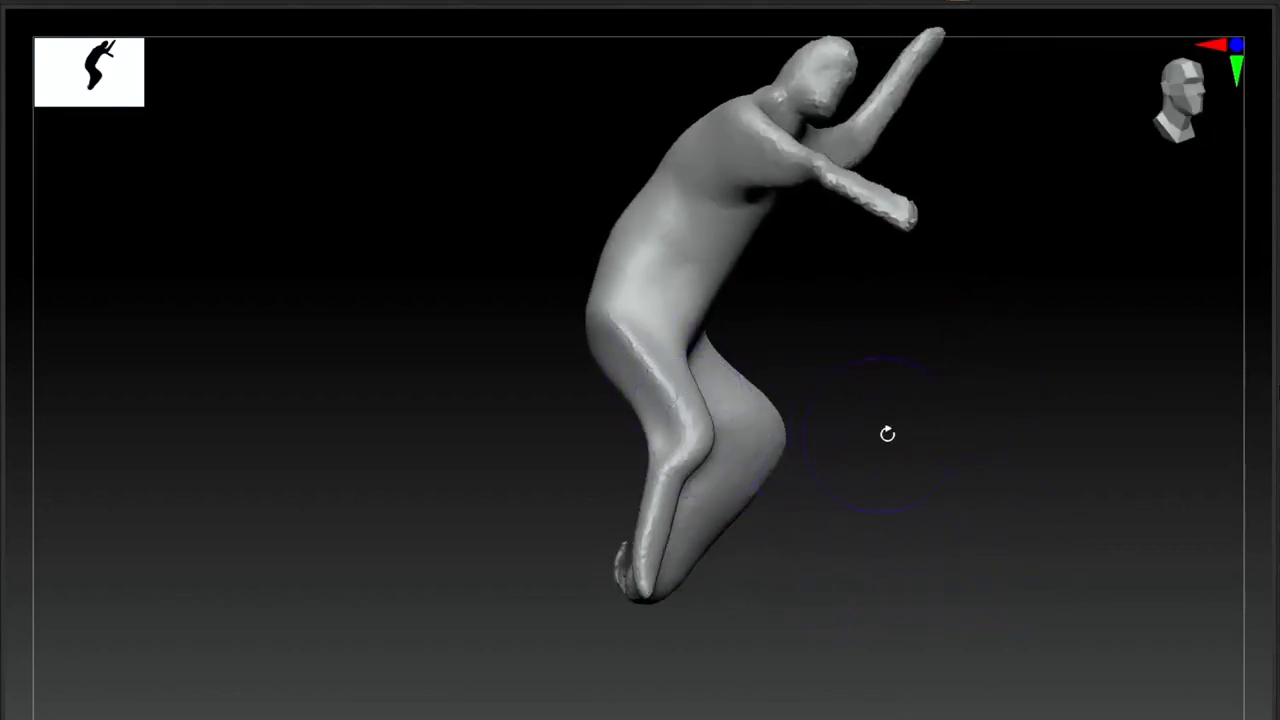
{"action": "left_click_drag", "start_coordinate": [887, 434], "coordinate": [721, 553]}
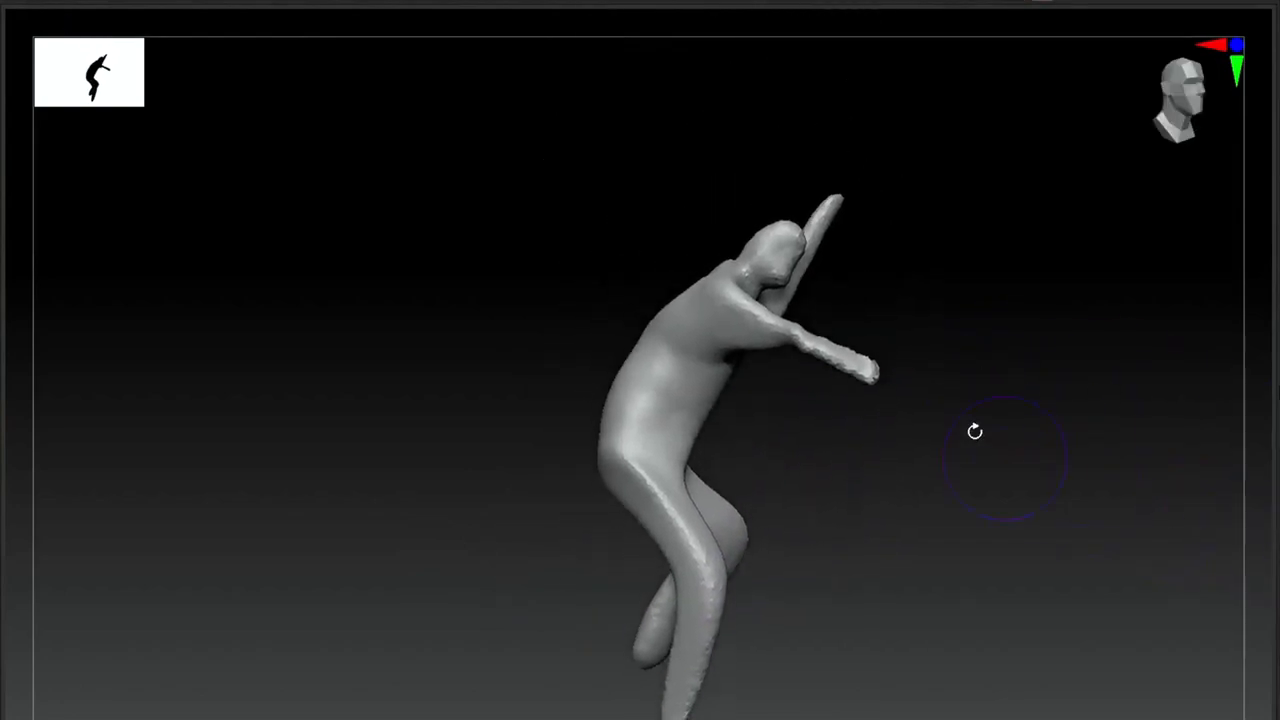
{"action": "left_click_drag", "start_coordinate": [975, 432], "coordinate": [685, 330]}
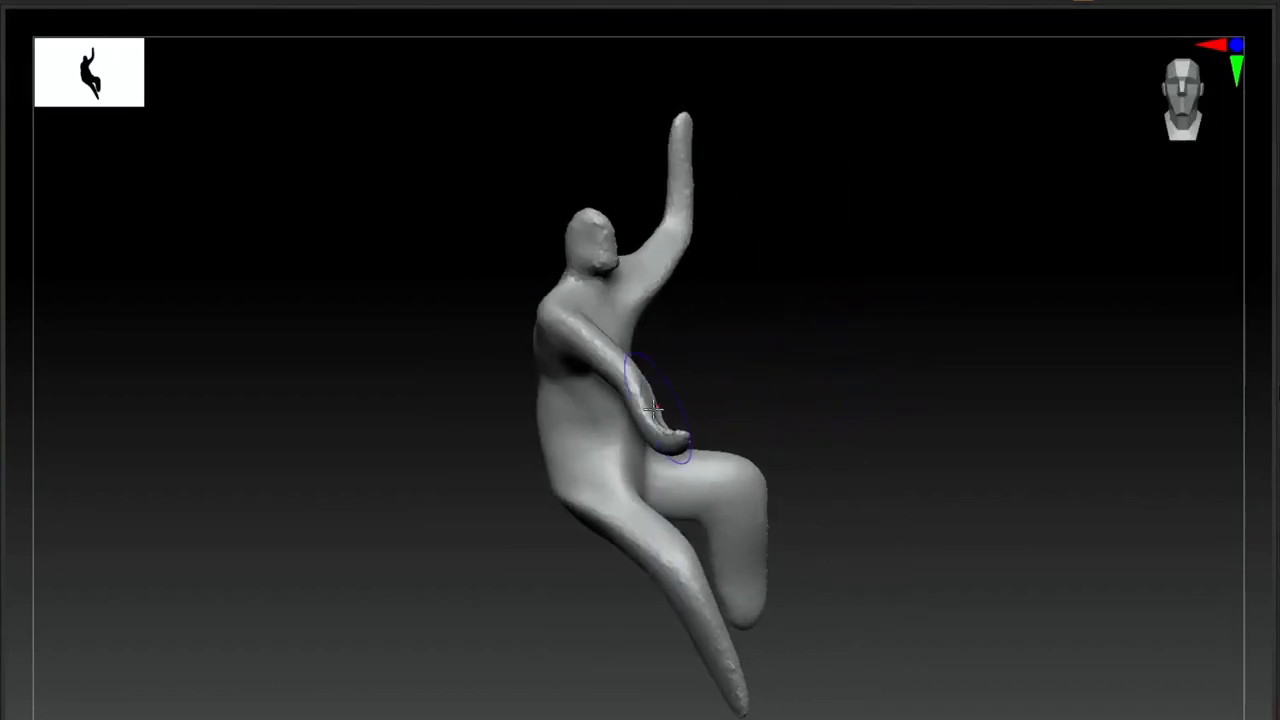
{"action": "left_click_drag", "start_coordinate": [650, 410], "coordinate": [575, 355]}
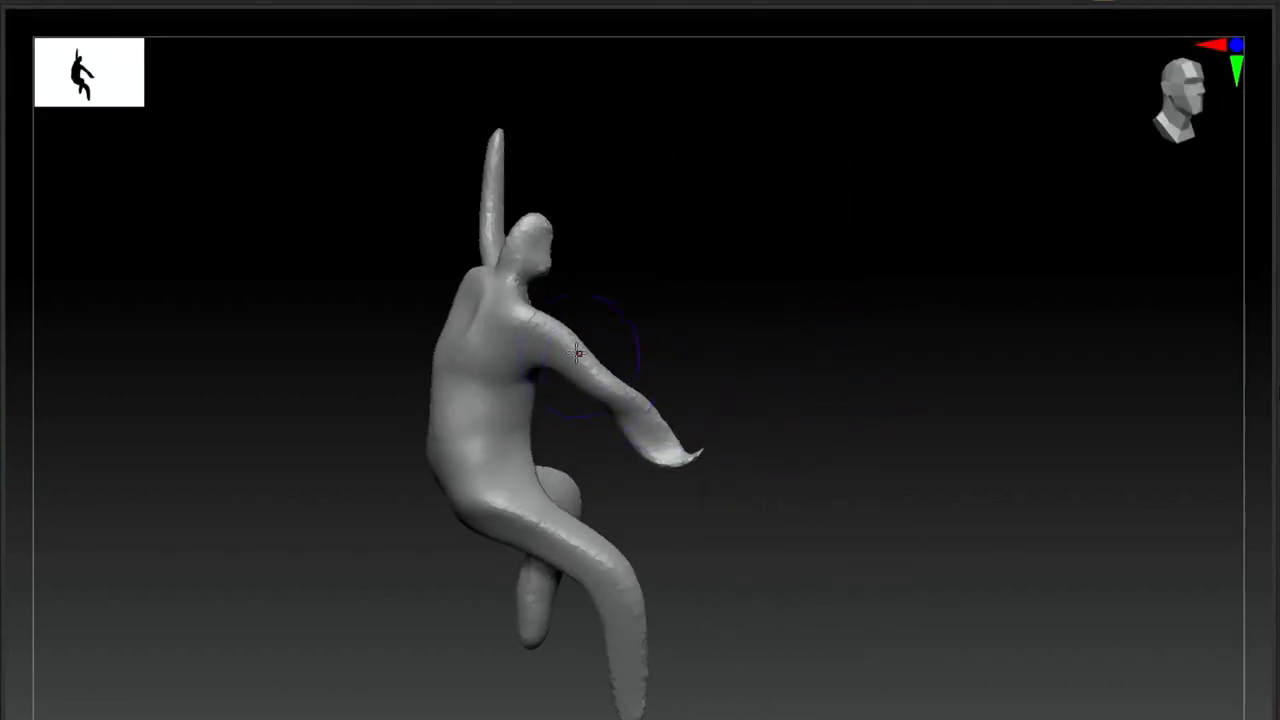
{"action": "left_click_drag", "start_coordinate": [575, 355], "coordinate": [695, 435]}
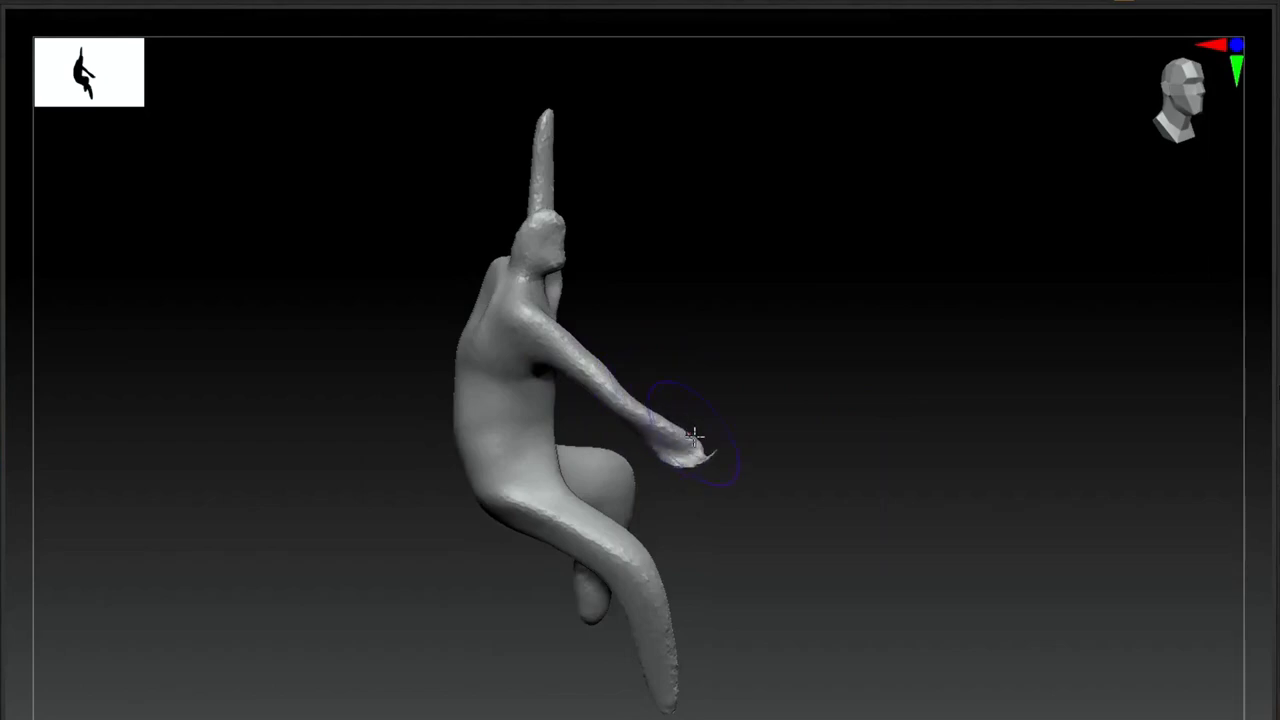
{"action": "left_click_drag", "start_coordinate": [690, 435], "coordinate": [1018, 272]}
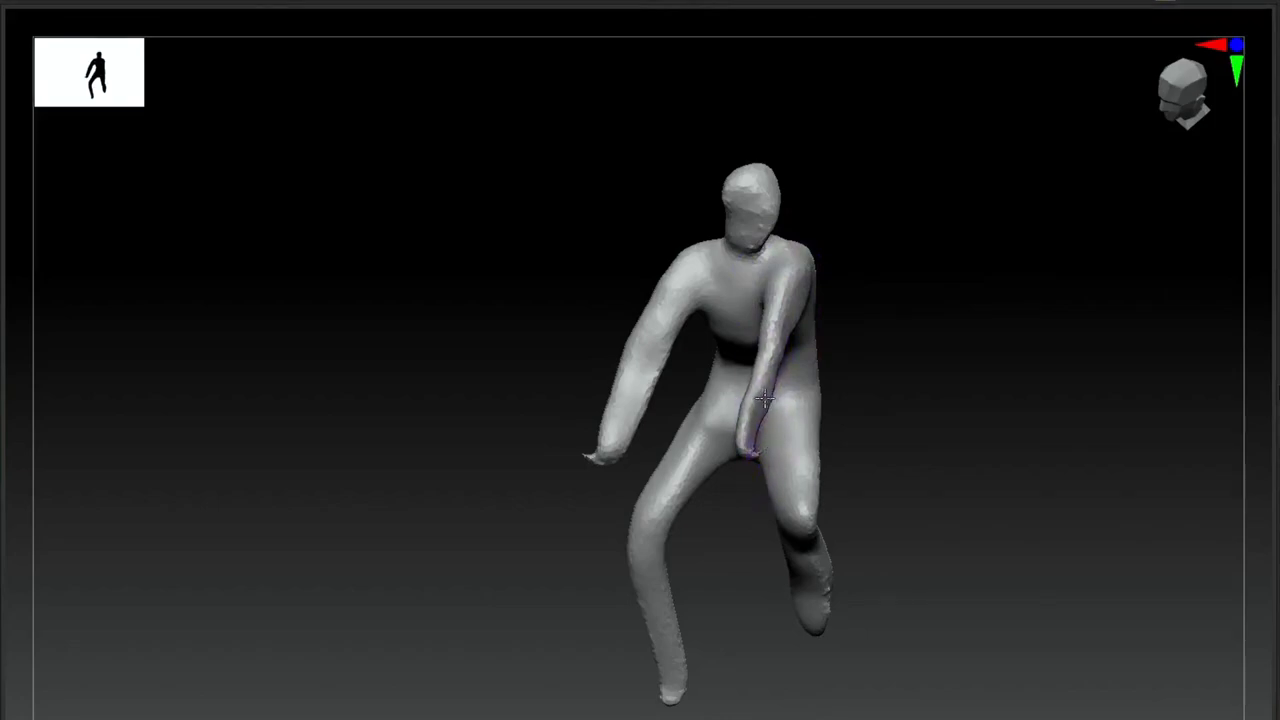
{"action": "left_click_drag", "start_coordinate": [765, 400], "coordinate": [885, 245]}
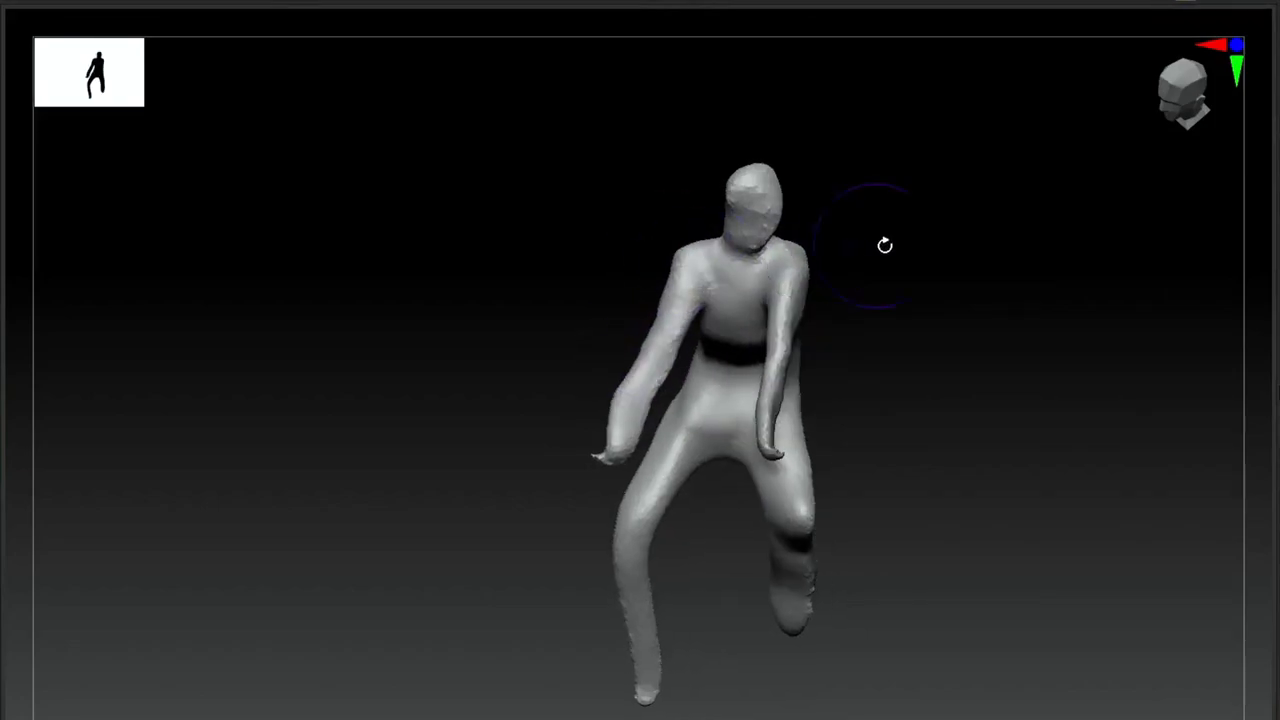
{"action": "left_click_drag", "start_coordinate": [884, 245], "coordinate": [864, 368]}
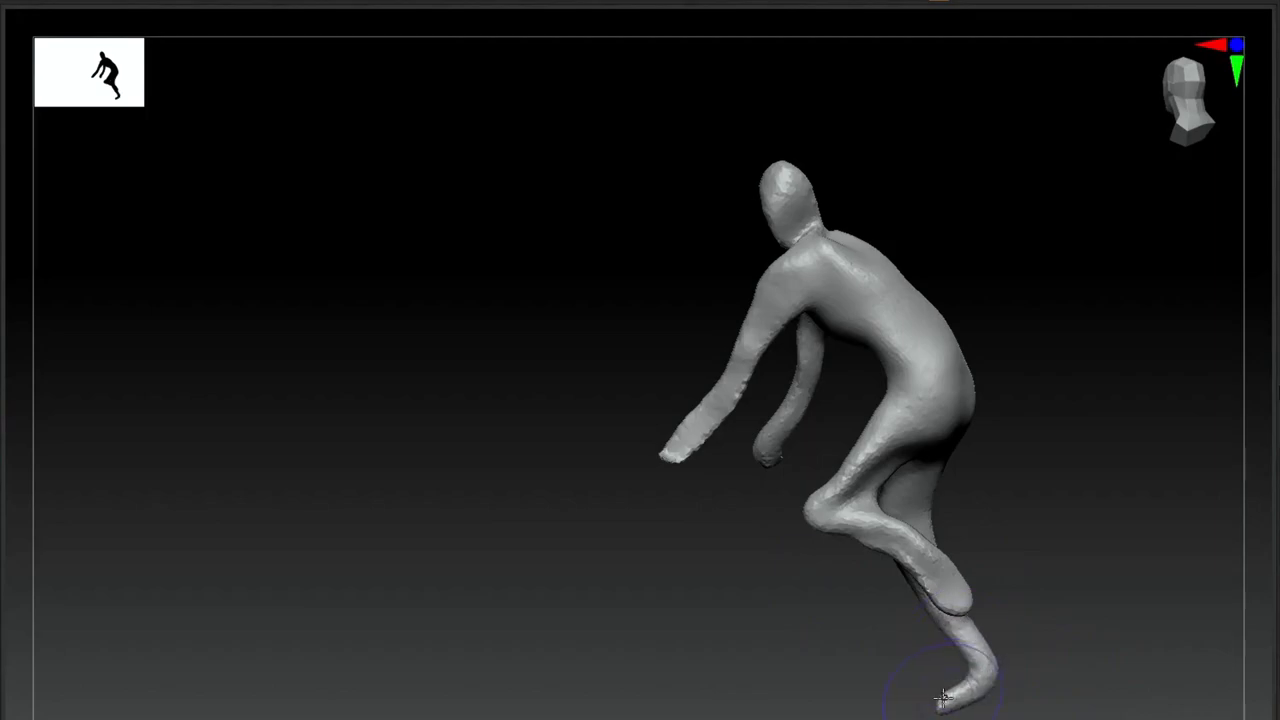
{"action": "left_click_drag", "start_coordinate": [945, 695], "coordinate": [983, 681]}
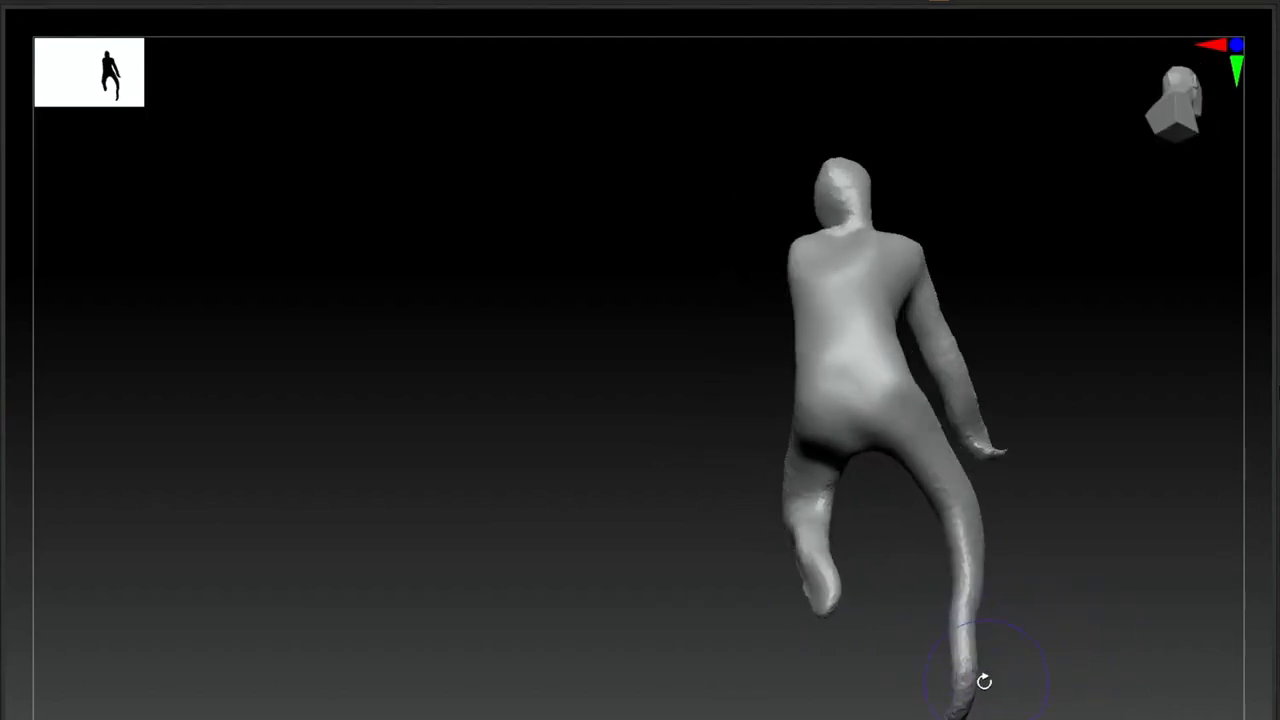
{"action": "left_click_drag", "start_coordinate": [983, 681], "coordinate": [1000, 632]}
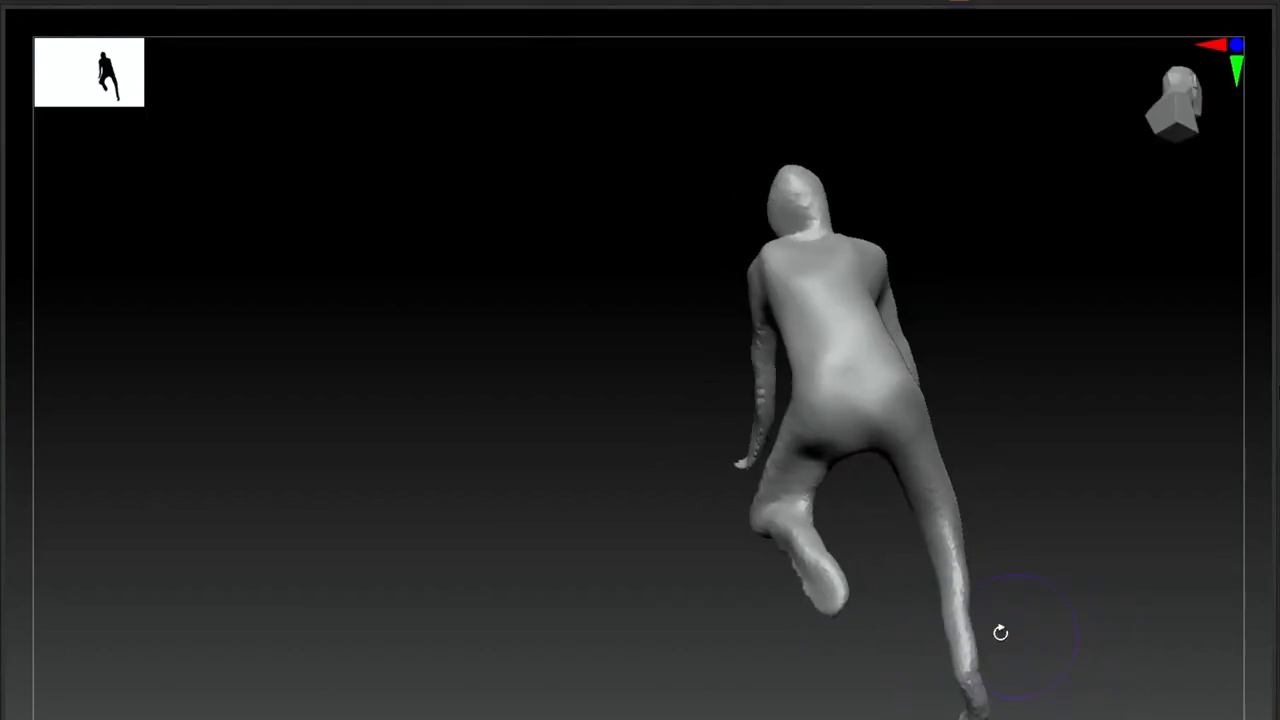
{"action": "left_click_drag", "start_coordinate": [1000, 632], "coordinate": [815, 600]}
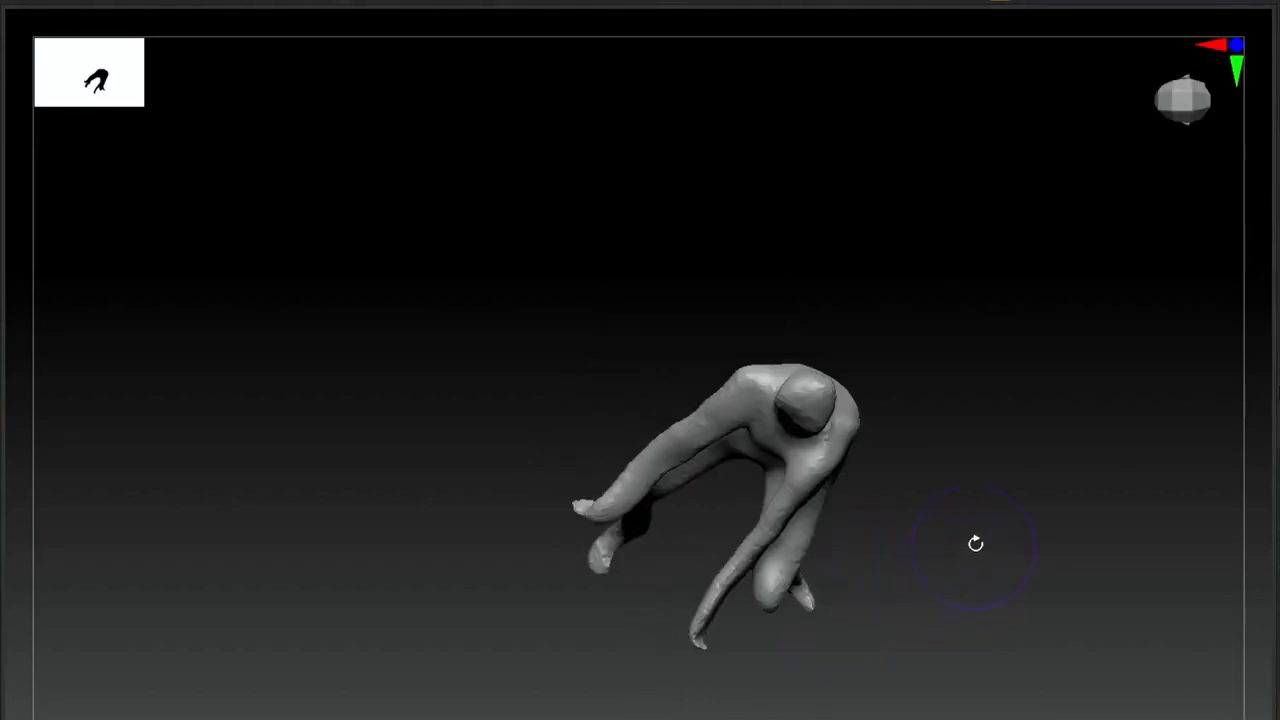
{"action": "left_click_drag", "start_coordinate": [975, 544], "coordinate": [1052, 322]}
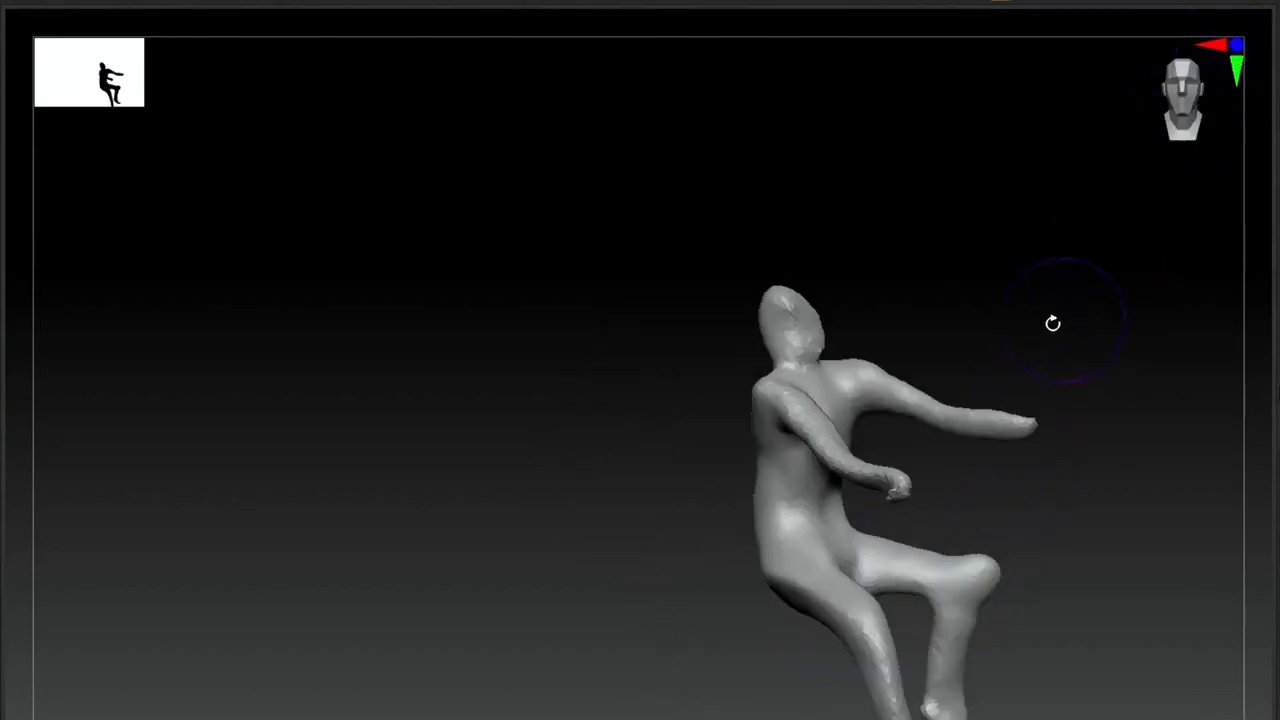
{"action": "left_click_drag", "start_coordinate": [1052, 322], "coordinate": [205, 40]}
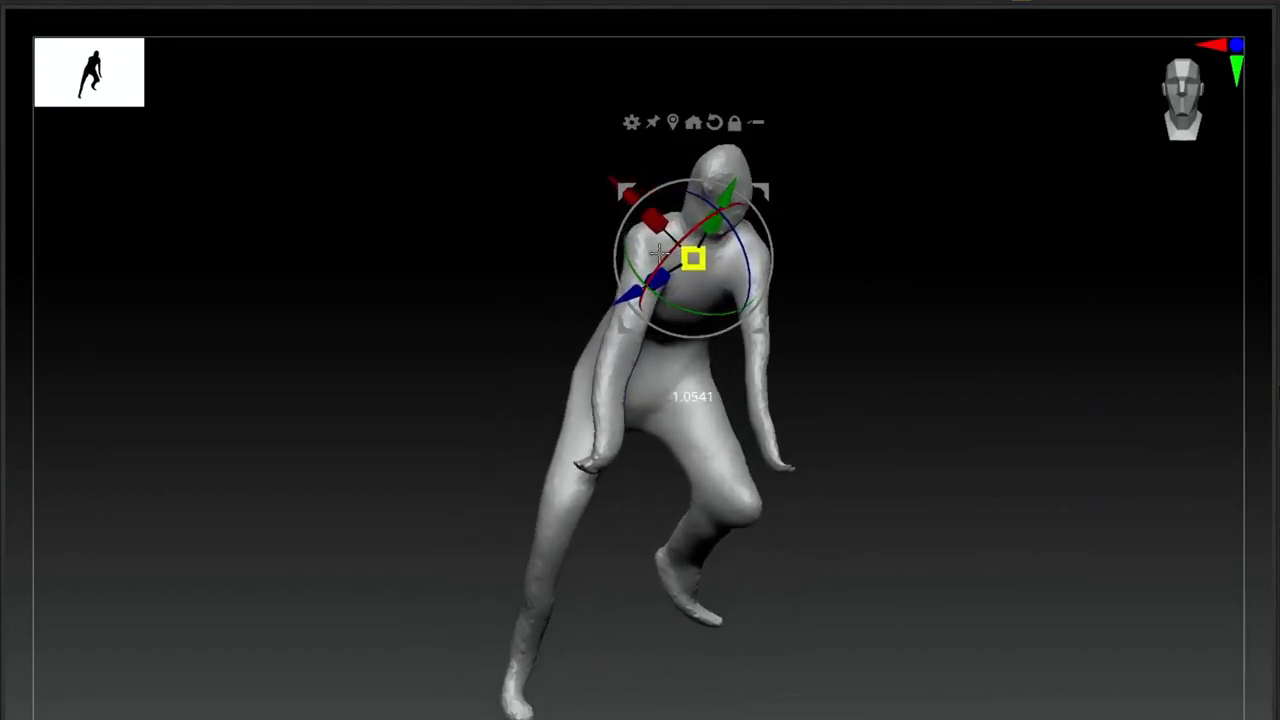
- Rotate the masked upper body forward in two gizmo drags
{"action": "left_click_drag", "start_coordinate": [655, 260], "coordinate": [660, 305]}
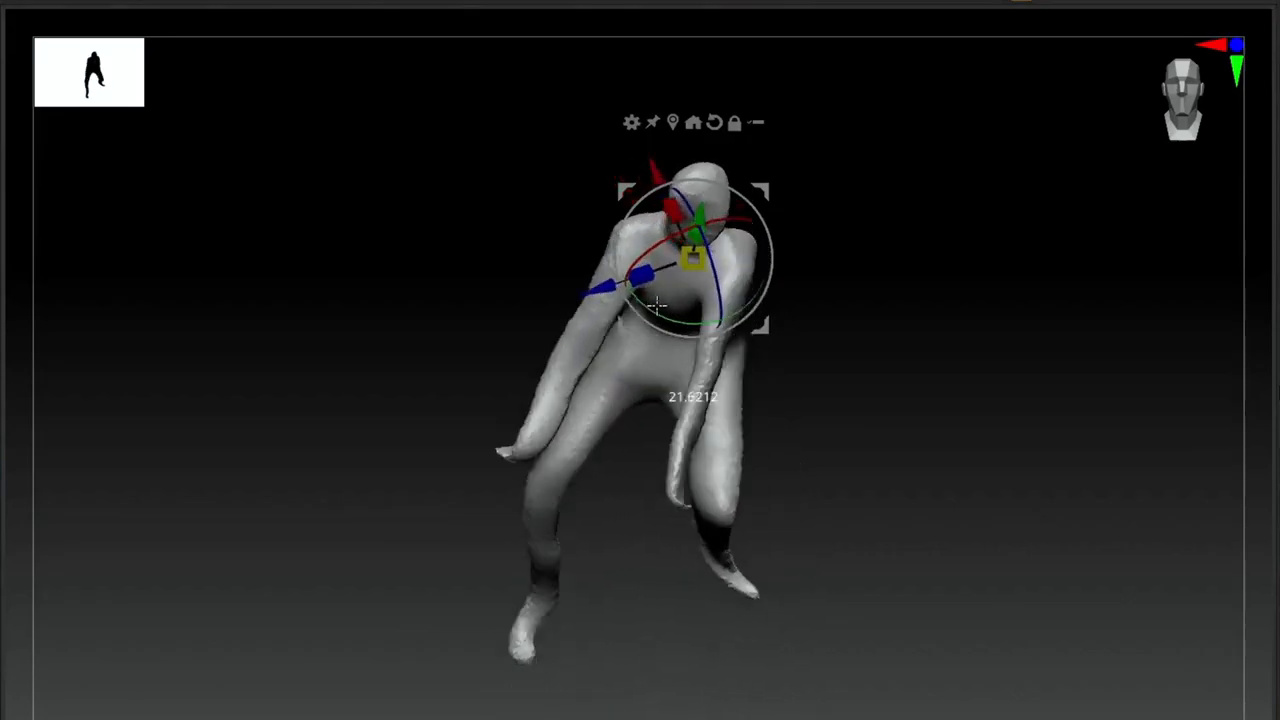
{"action": "left_click_drag", "start_coordinate": [655, 305], "coordinate": [730, 280]}
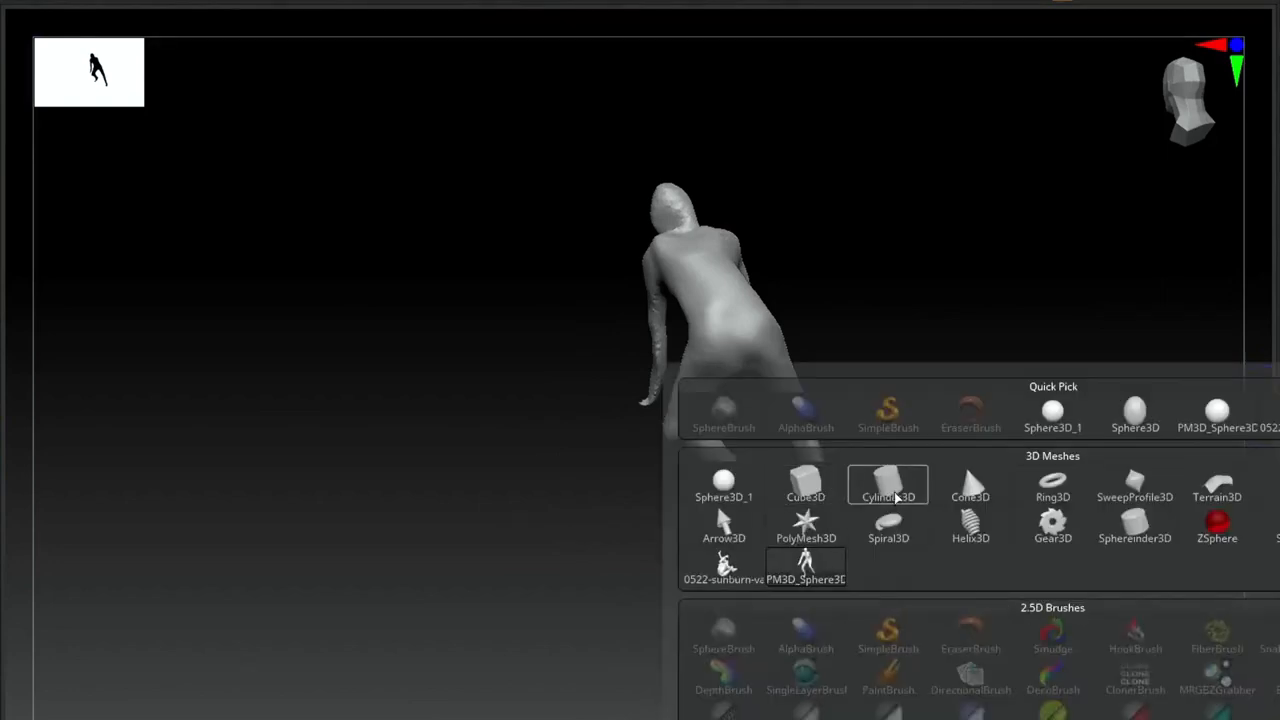
- Add a Cylinder3D, shrink it into a thin rod and place it below the knee
{"action": "left_click", "coordinate": [887, 484]}
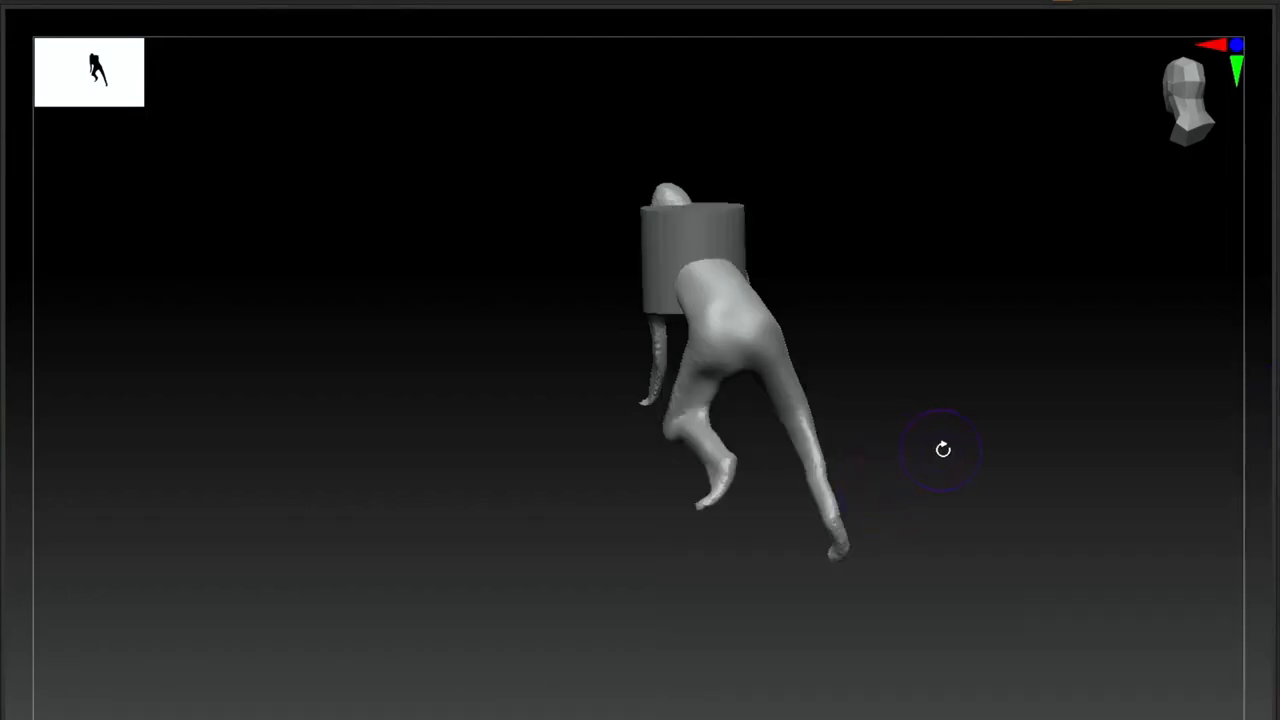
{"action": "mouse_move", "coordinate": [1088, 443]}
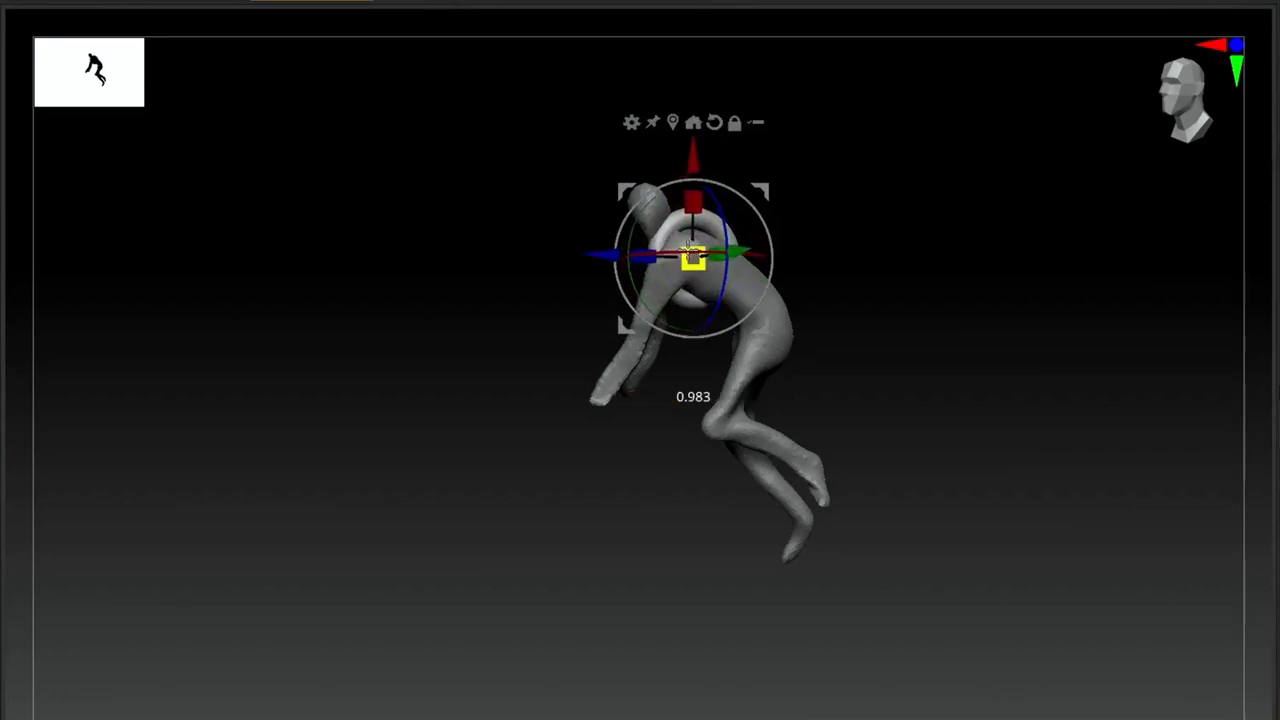
{"action": "left_click_drag", "start_coordinate": [693, 257], "coordinate": [543, 530]}
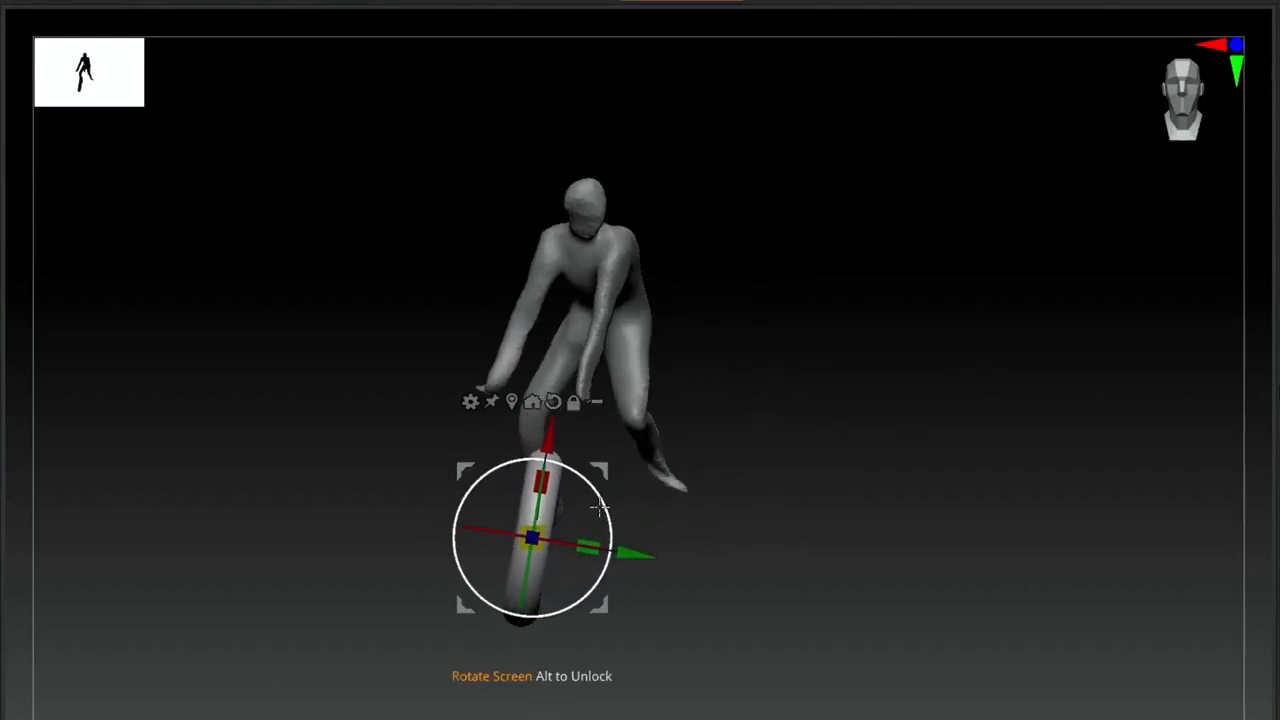
{"action": "left_click_drag", "start_coordinate": [595, 505], "coordinate": [637, 530]}
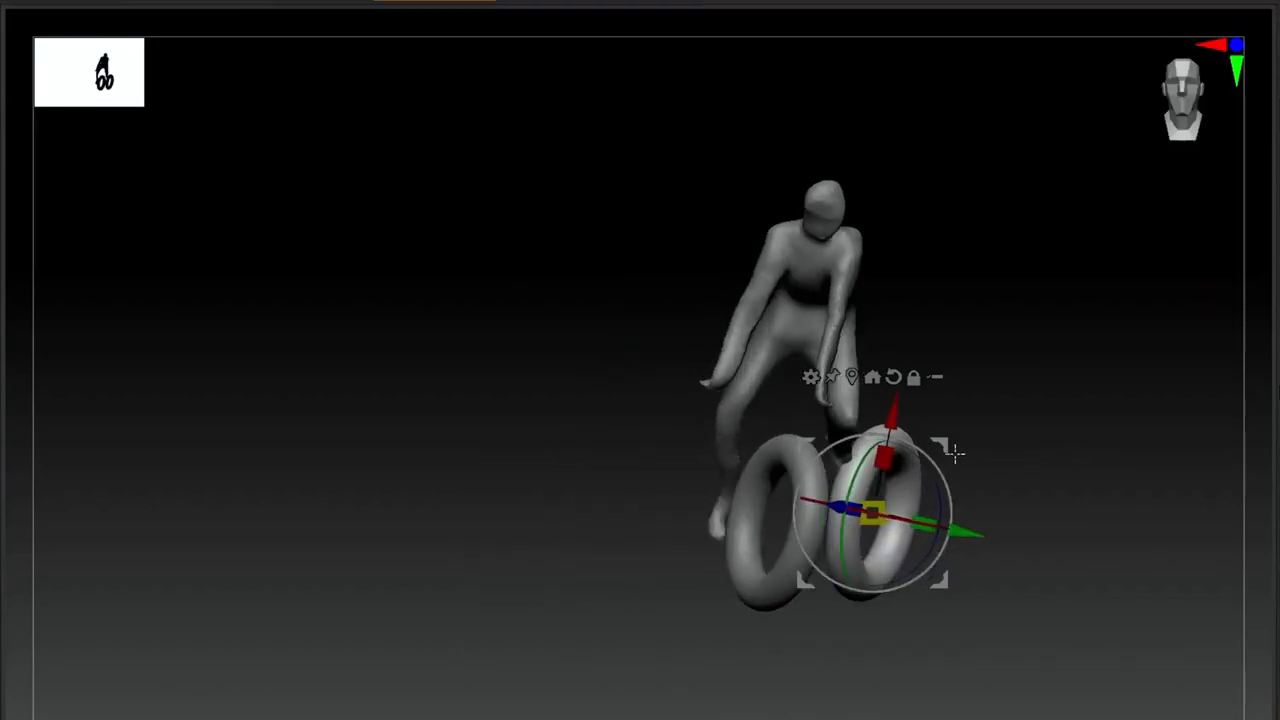
- Move the torus rings under the feet and ahead of the hands, rotating the front wheel into line
{"action": "left_click_drag", "start_coordinate": [875, 510], "coordinate": [785, 500]}
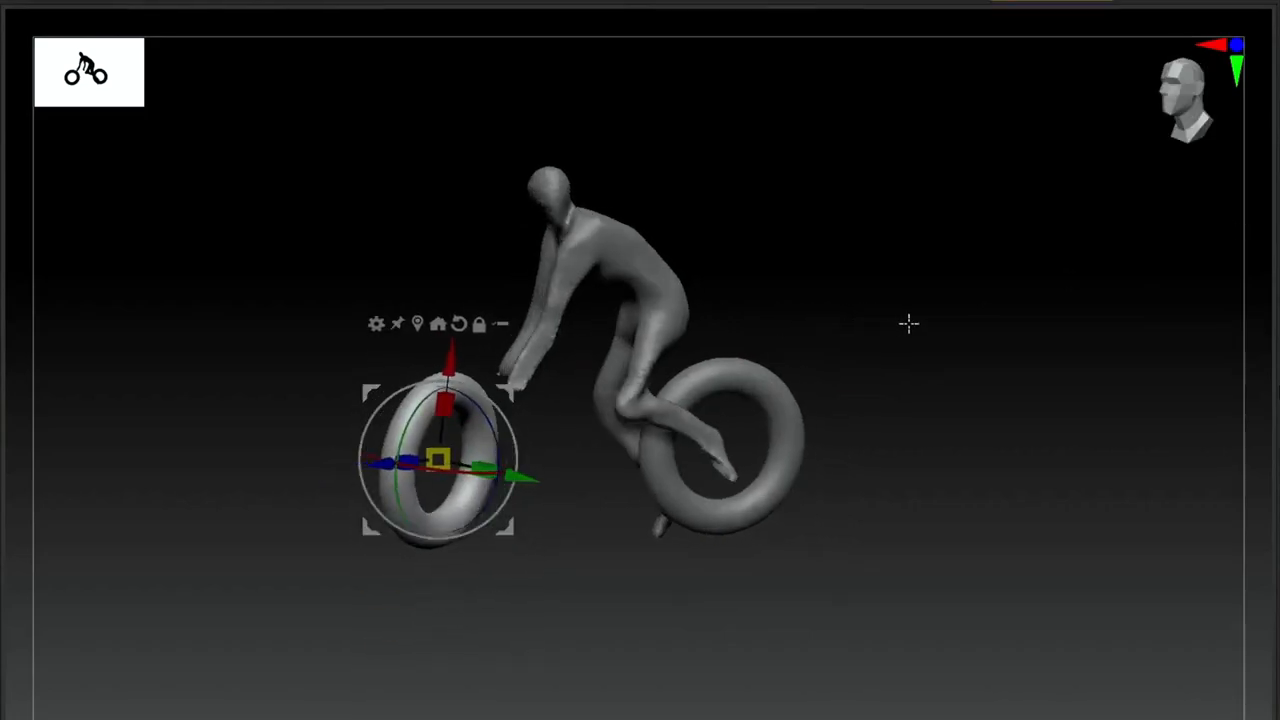
{"action": "left_click_drag", "start_coordinate": [910, 323], "coordinate": [490, 500]}
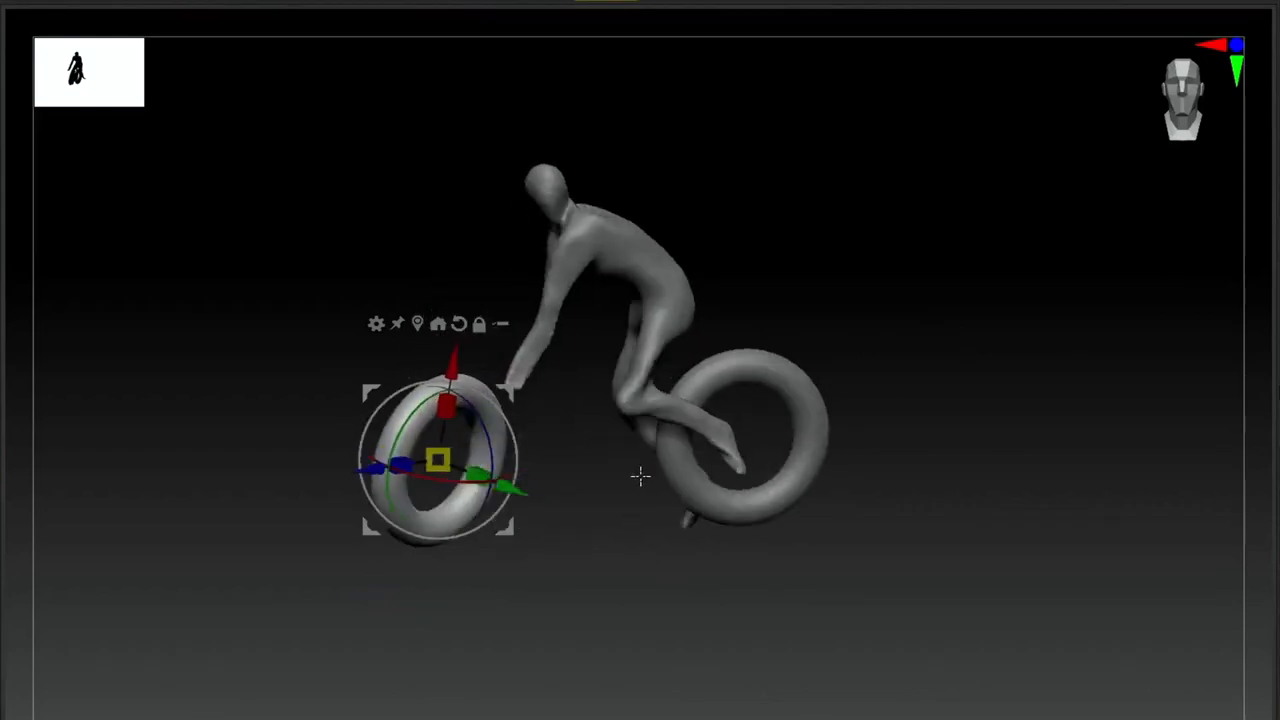
{"action": "left_click_drag", "start_coordinate": [640, 477], "coordinate": [780, 447]}
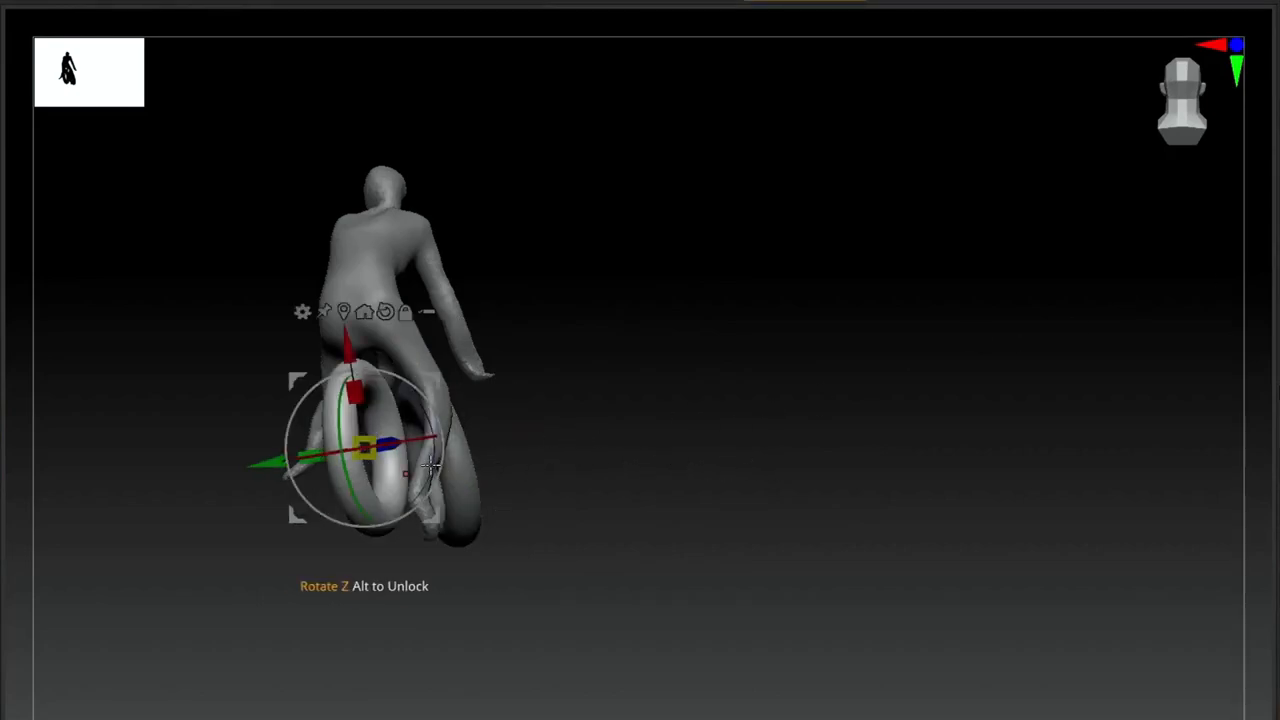
{"action": "left_click_drag", "start_coordinate": [430, 465], "coordinate": [435, 485]}
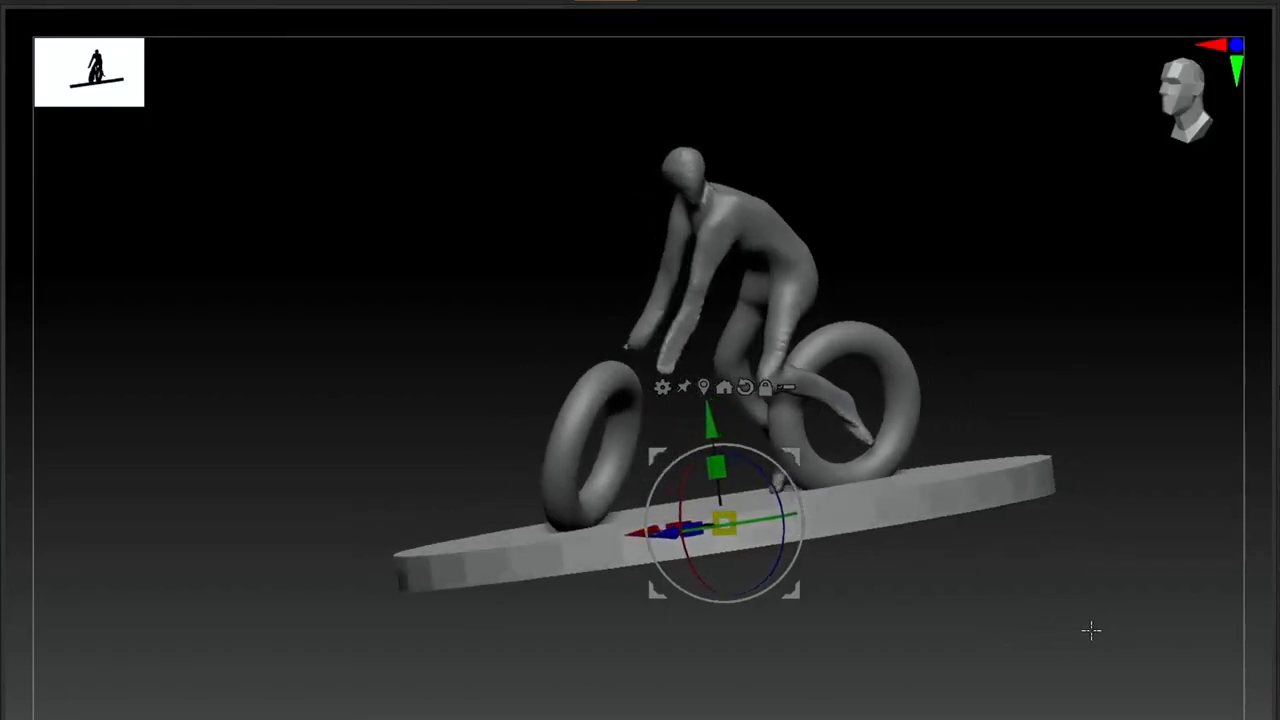
- Slide the flattened disc under the wheels and orbit to a three-quarter view of the scene
{"action": "left_click_drag", "start_coordinate": [1090, 630], "coordinate": [1150, 620]}
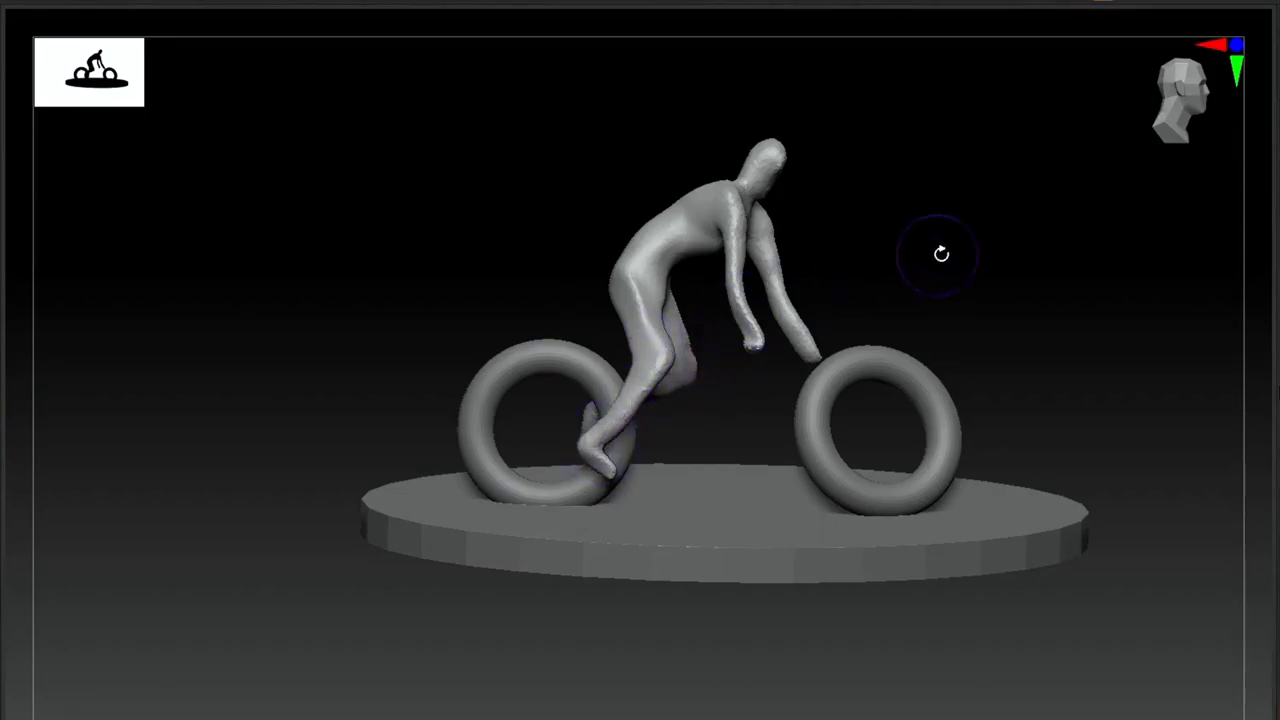
{"action": "left_click_drag", "start_coordinate": [940, 253], "coordinate": [690, 160]}
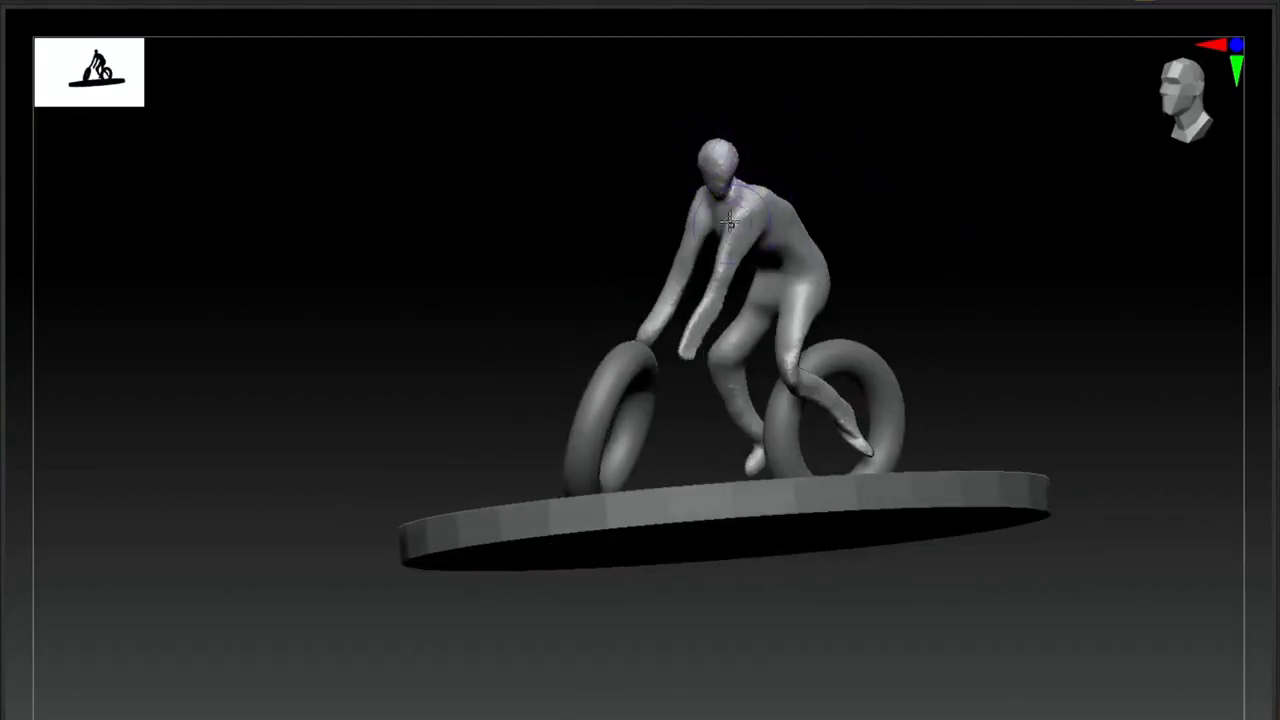
{"action": "left_click_drag", "start_coordinate": [730, 220], "coordinate": [945, 315]}
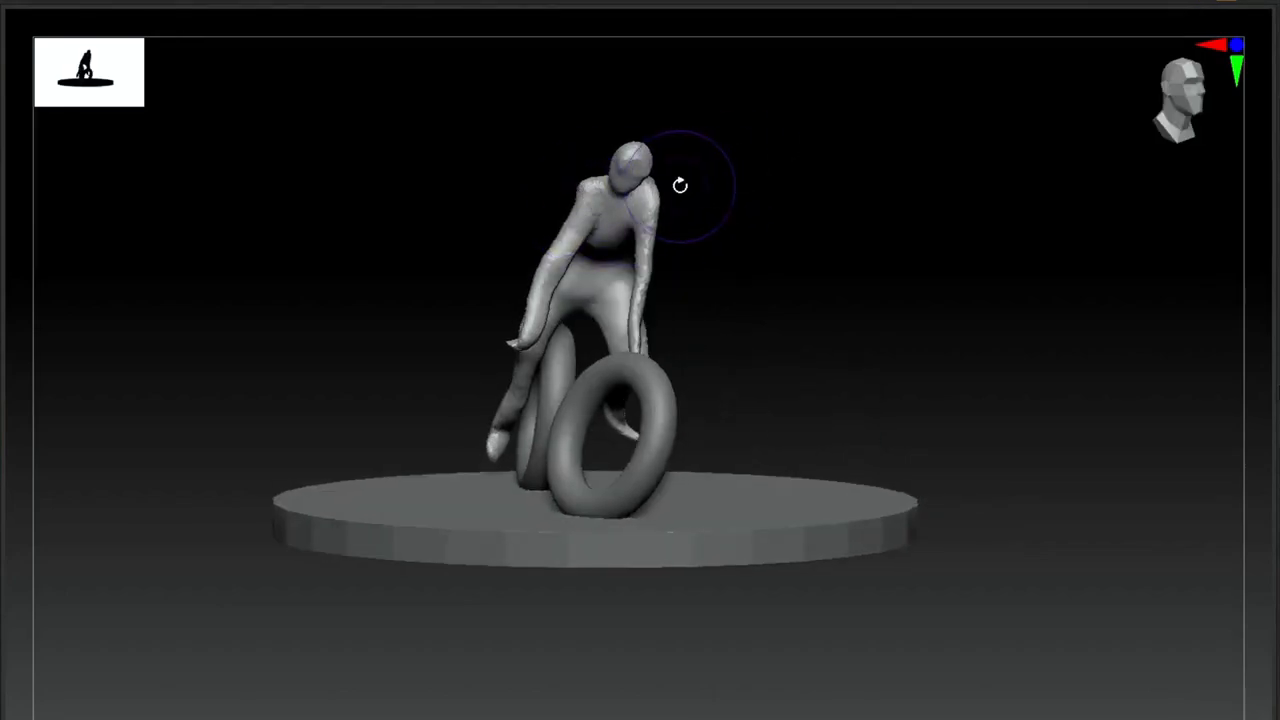
{"action": "left_click_drag", "start_coordinate": [680, 185], "coordinate": [715, 400]}
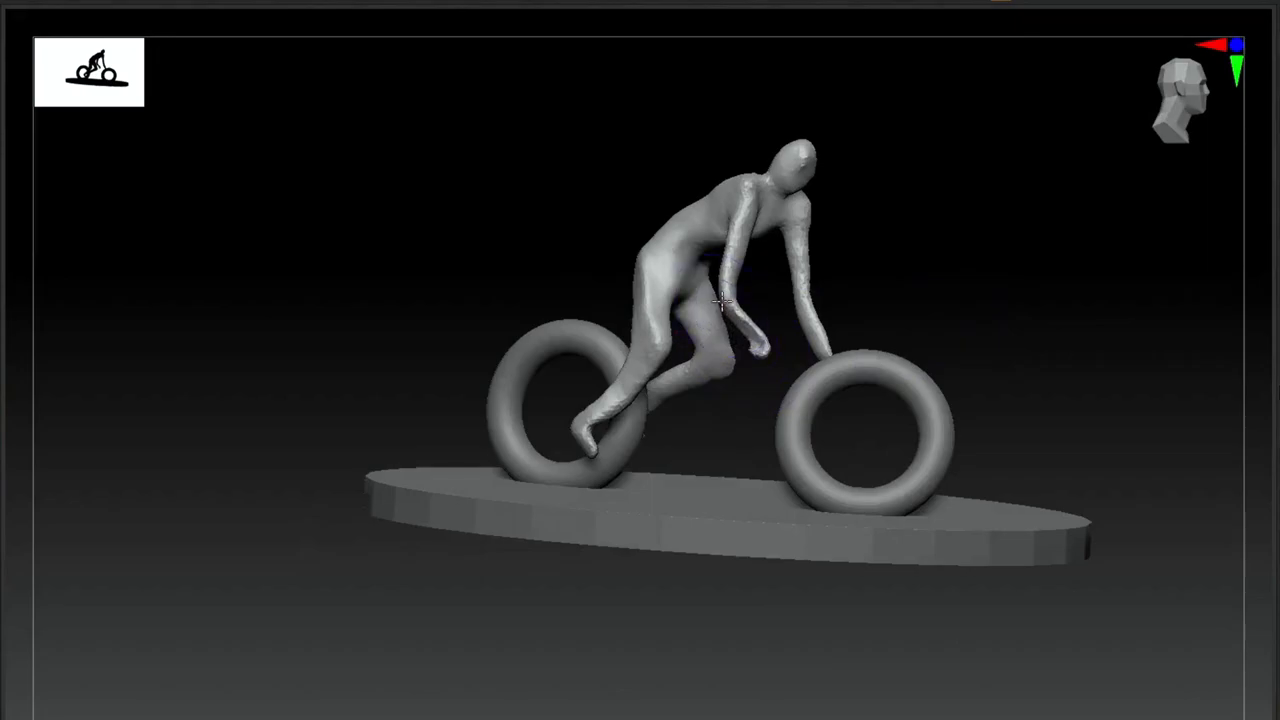
{"action": "left_click_drag", "start_coordinate": [720, 300], "coordinate": [890, 250]}
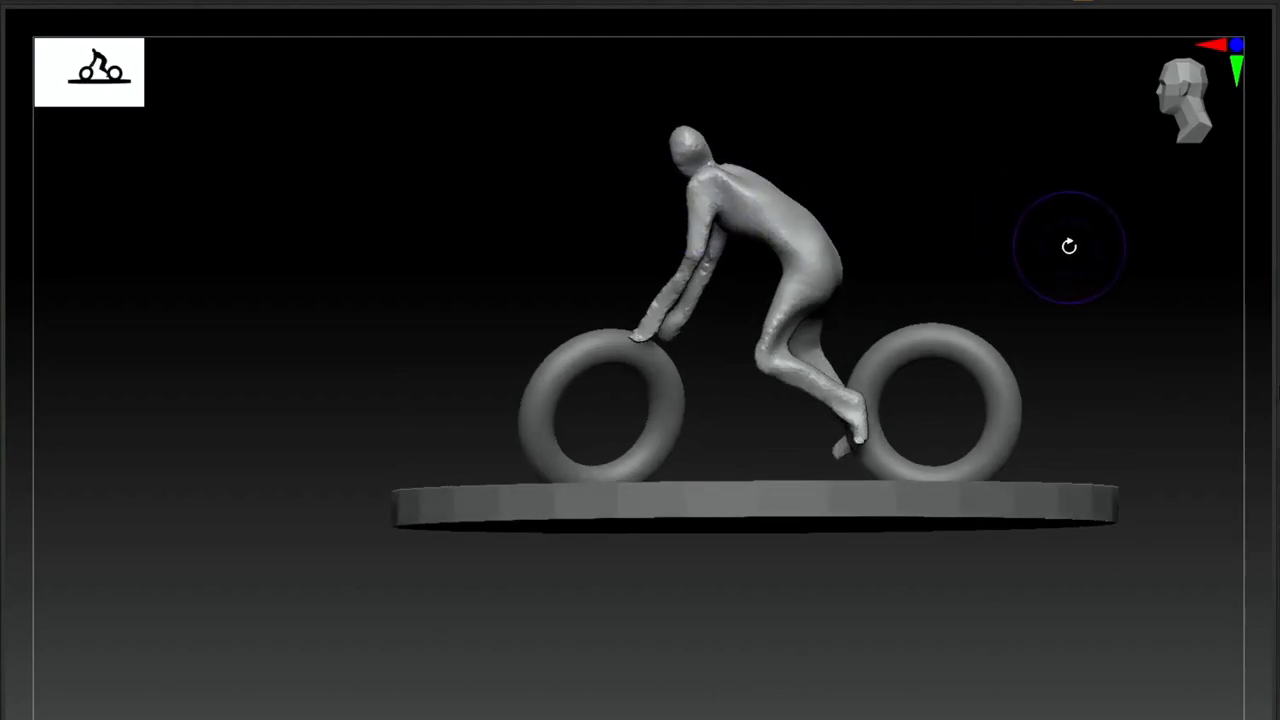
{"action": "left_click_drag", "start_coordinate": [1068, 246], "coordinate": [1040, 250]}
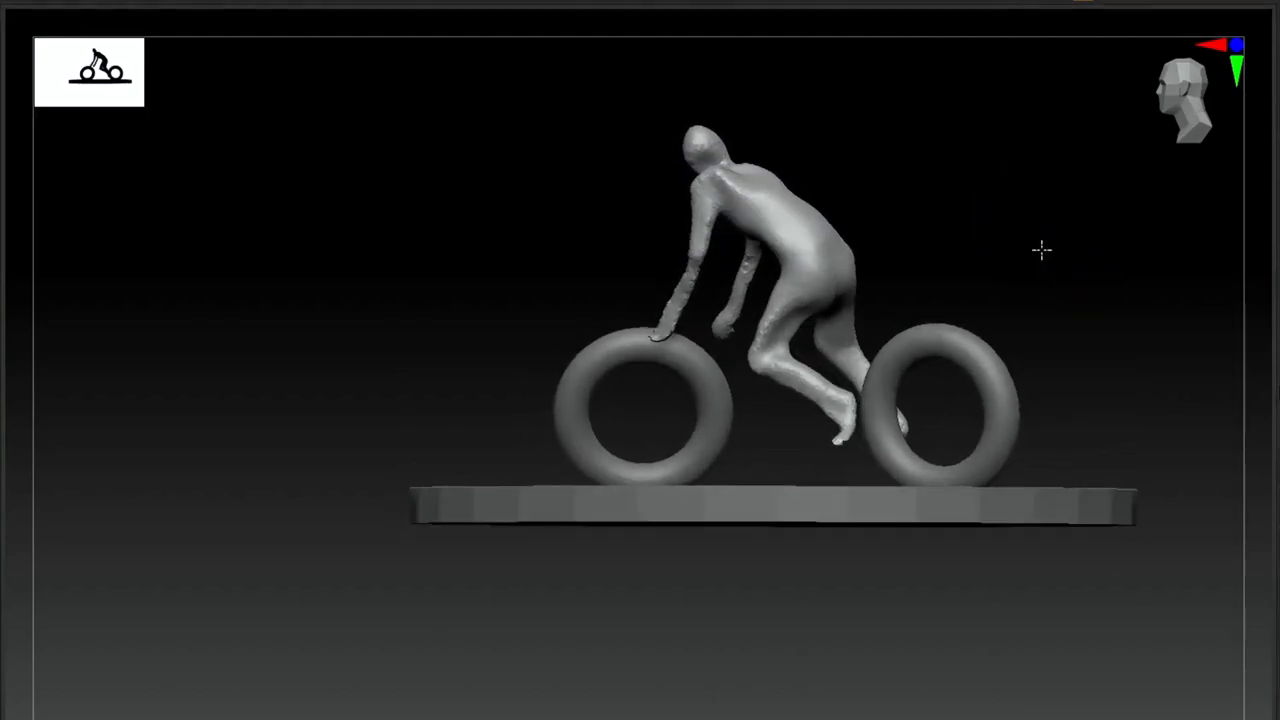
{"action": "left_click_drag", "start_coordinate": [1041, 250], "coordinate": [1079, 303]}
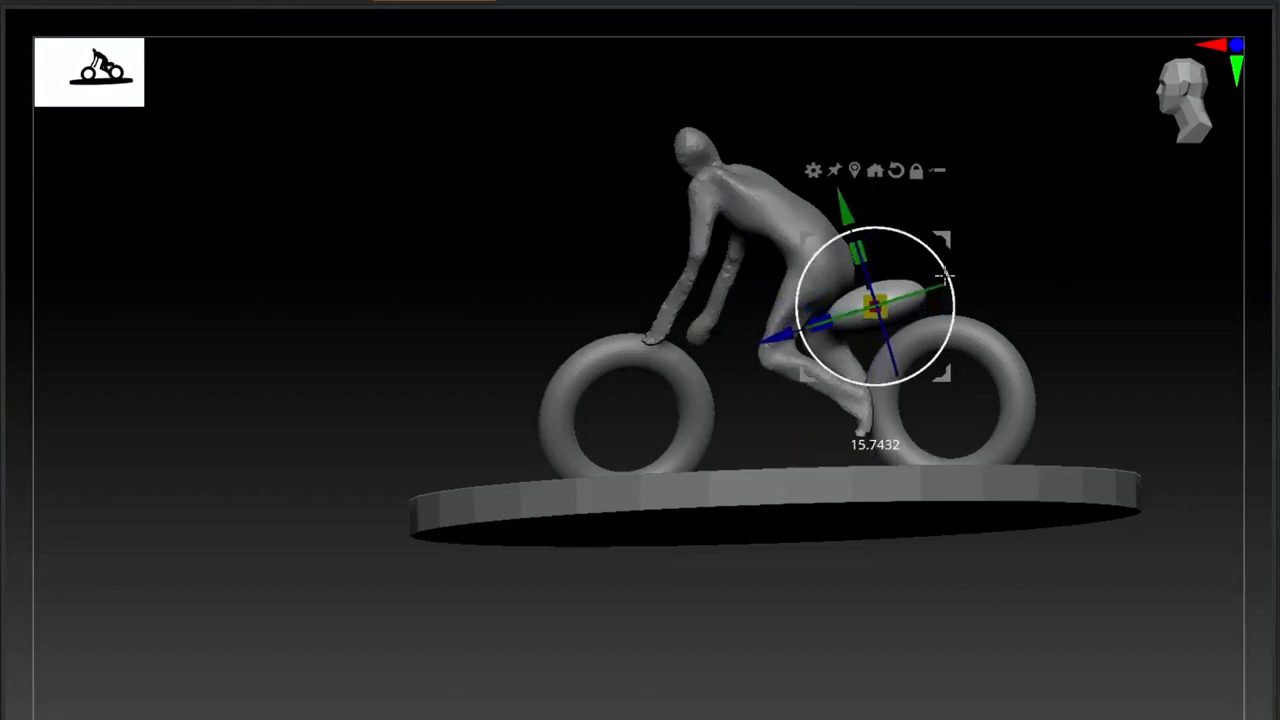
- Position the elongated sphere behind the hips and sculpt it into a wedge-shaped saddle
{"action": "left_click_drag", "start_coordinate": [945, 278], "coordinate": [835, 320]}
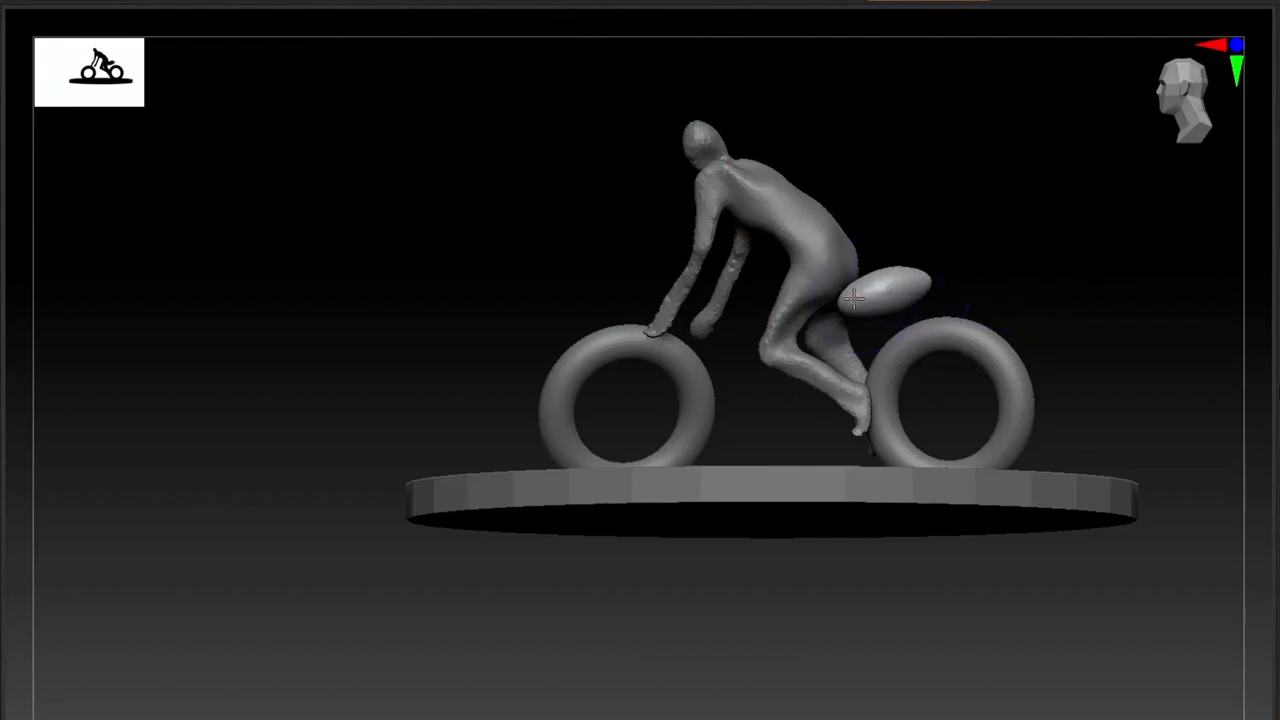
{"action": "left_click_drag", "start_coordinate": [850, 300], "coordinate": [900, 300]}
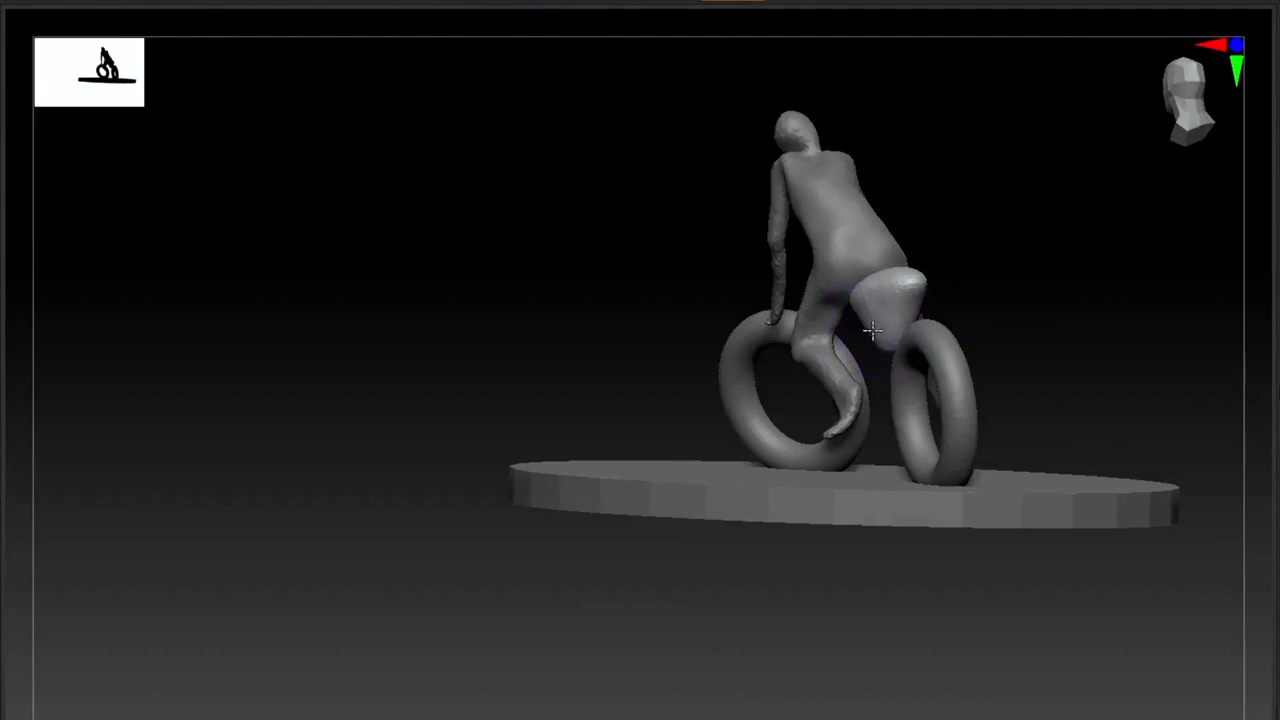
{"action": "left_click_drag", "start_coordinate": [870, 330], "coordinate": [895, 318]}
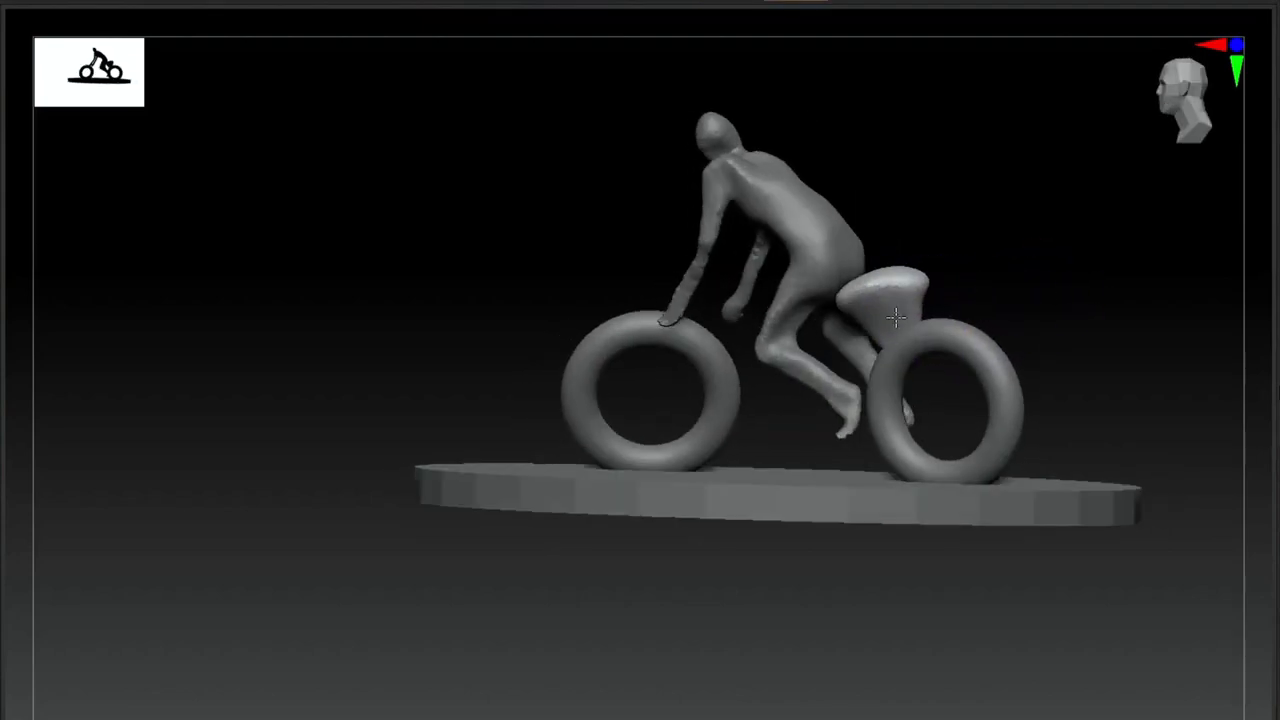
{"action": "left_click_drag", "start_coordinate": [895, 318], "coordinate": [840, 312]}
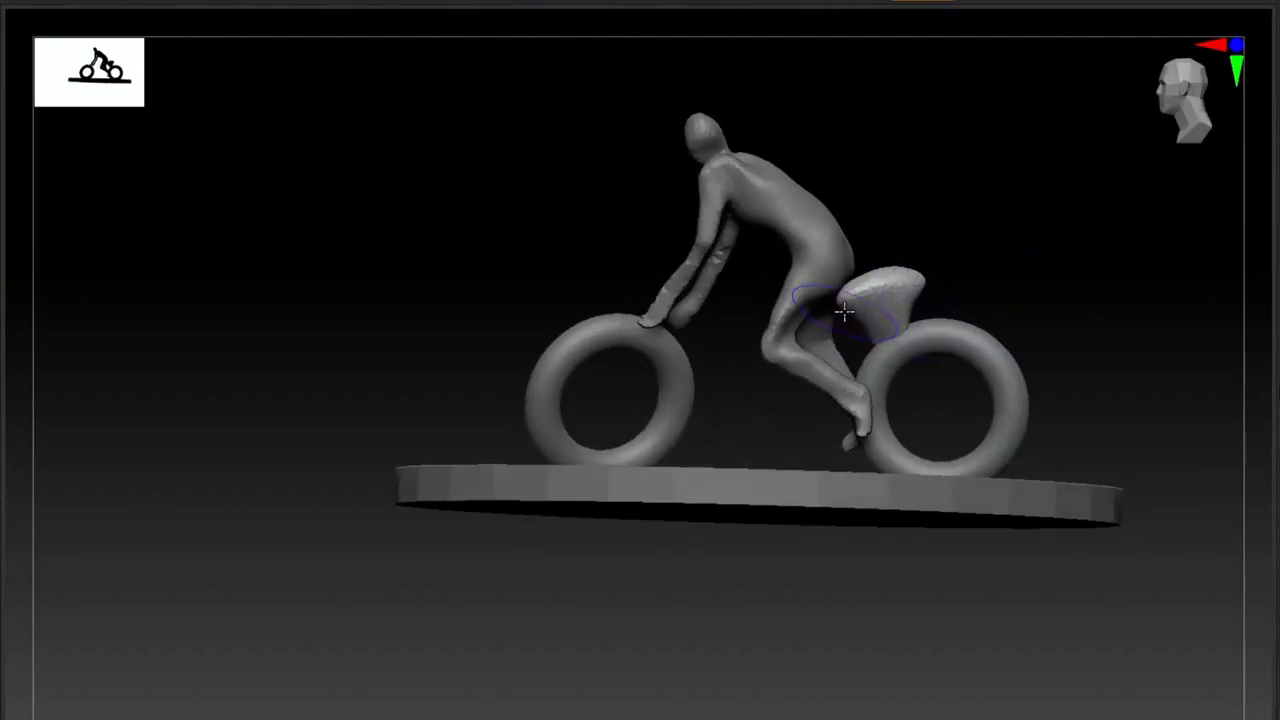
{"action": "left_click_drag", "start_coordinate": [843, 310], "coordinate": [888, 275]}
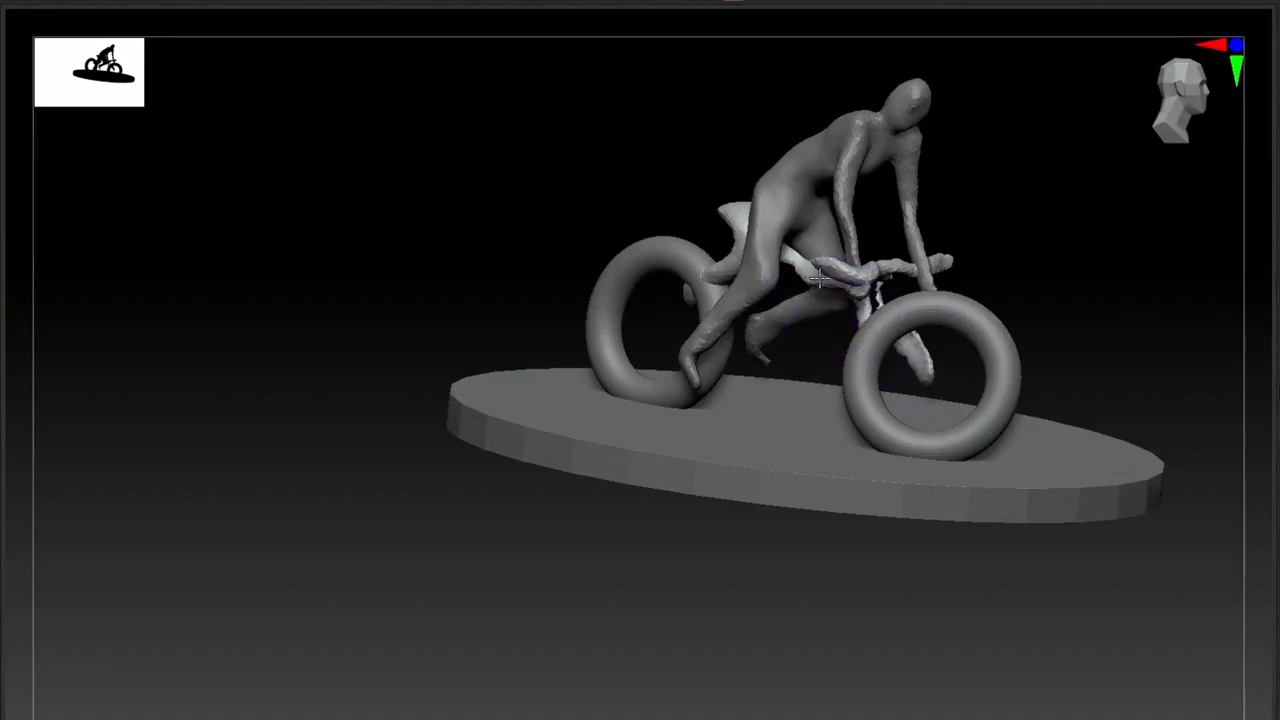
- Build frame tubes and handlebars joining the seat to both wheels, checking from above, side and front
{"action": "left_click_drag", "start_coordinate": [820, 280], "coordinate": [1020, 240]}
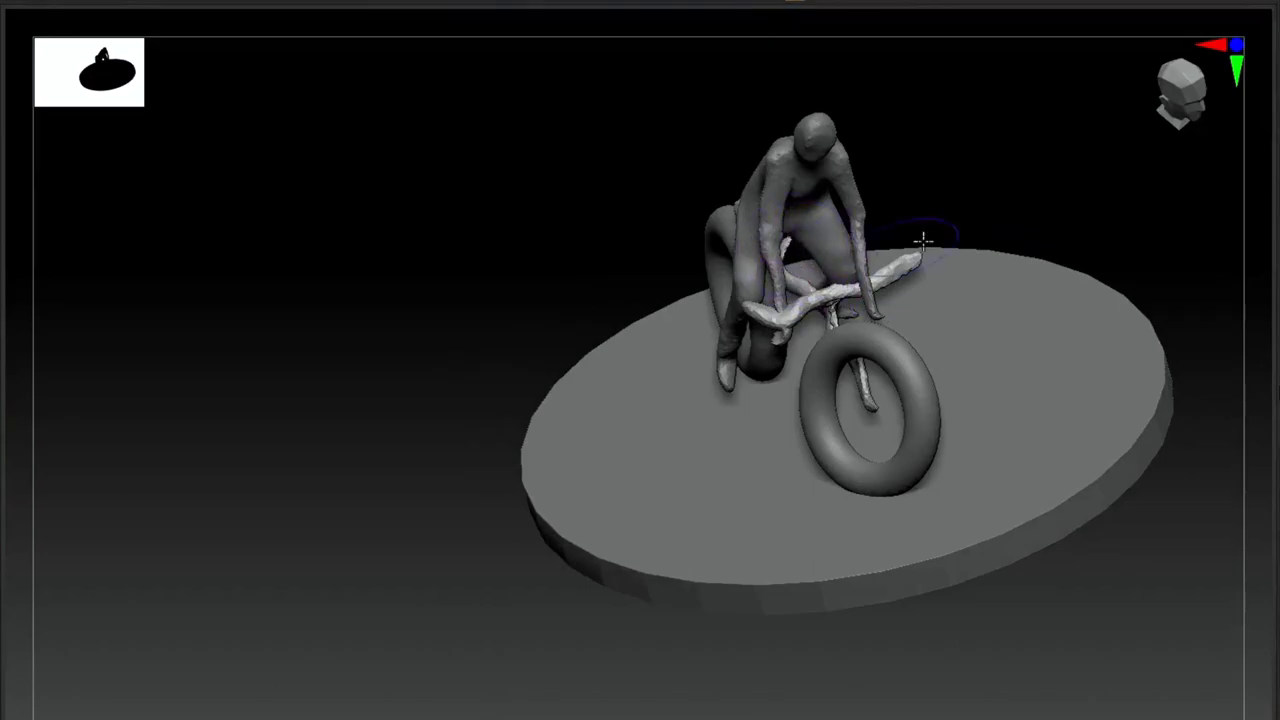
{"action": "left_click_drag", "start_coordinate": [920, 240], "coordinate": [830, 300]}
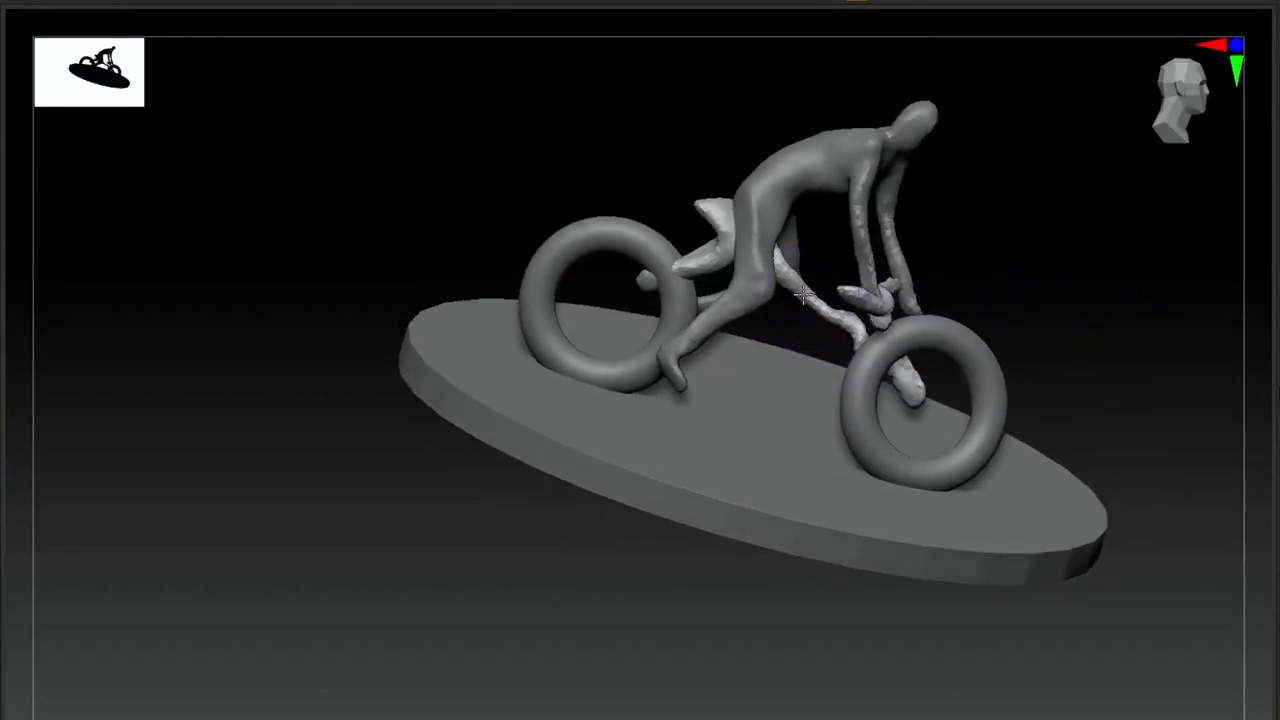
{"action": "left_click_drag", "start_coordinate": [800, 300], "coordinate": [950, 280]}
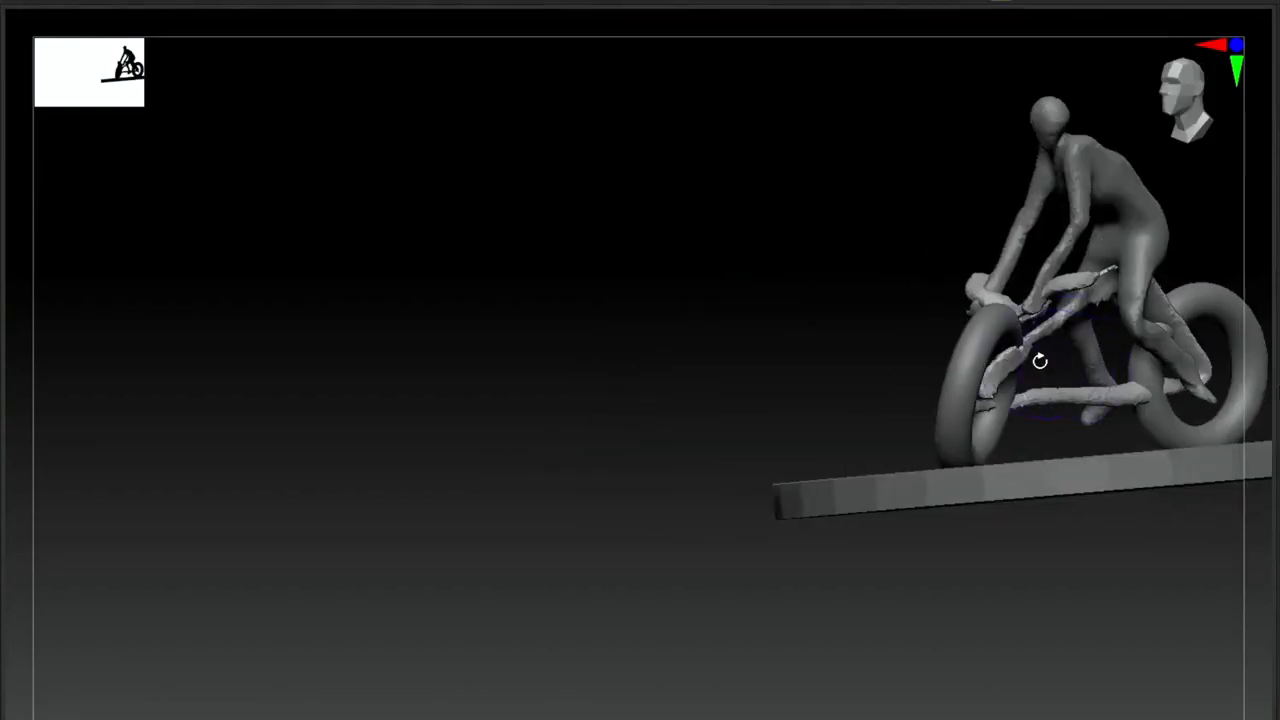
{"action": "left_click_drag", "start_coordinate": [1040, 360], "coordinate": [1157, 500]}
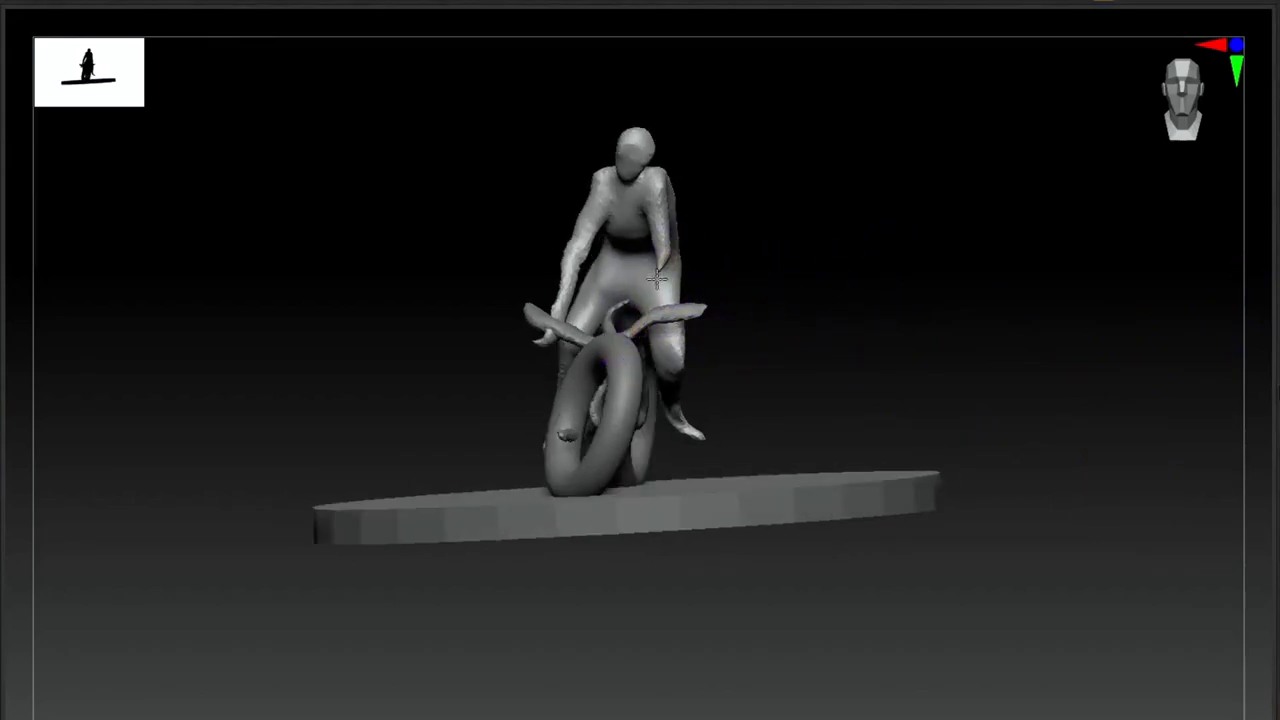
{"action": "left_click_drag", "start_coordinate": [655, 280], "coordinate": [697, 297]}
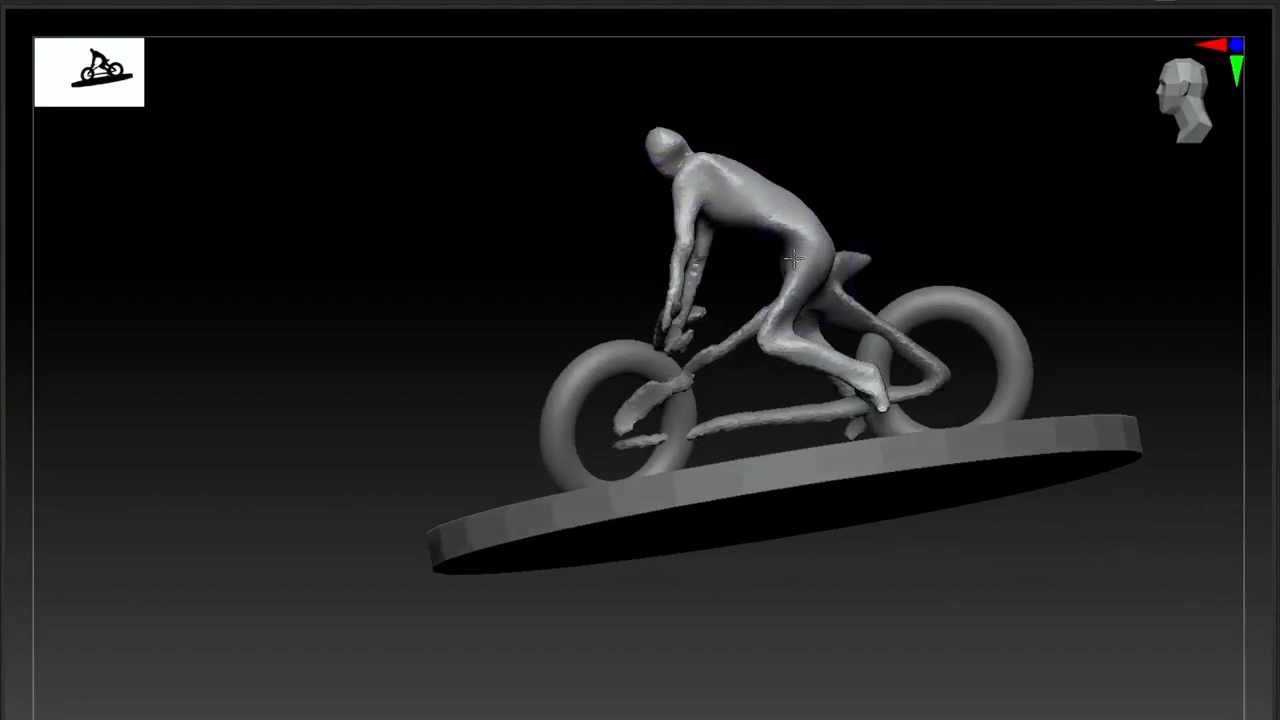
{"action": "left_click_drag", "start_coordinate": [795, 260], "coordinate": [980, 238]}
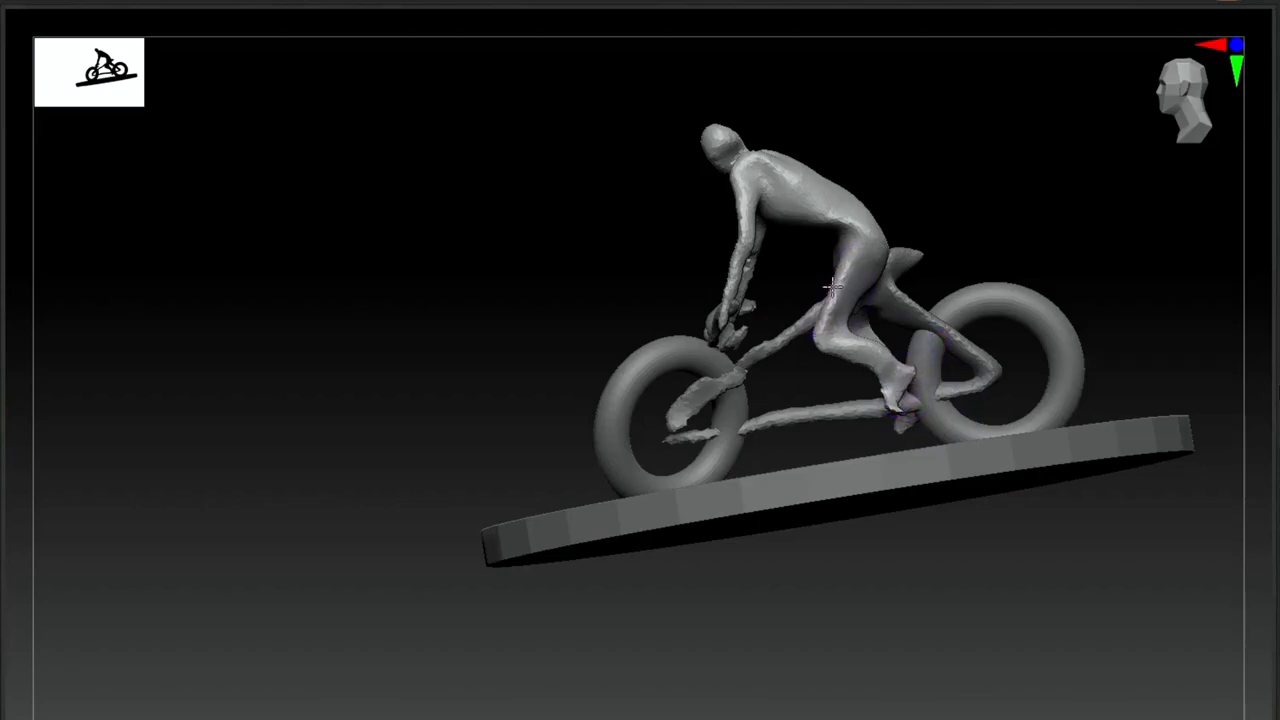
{"action": "left_click_drag", "start_coordinate": [830, 290], "coordinate": [1080, 240]}
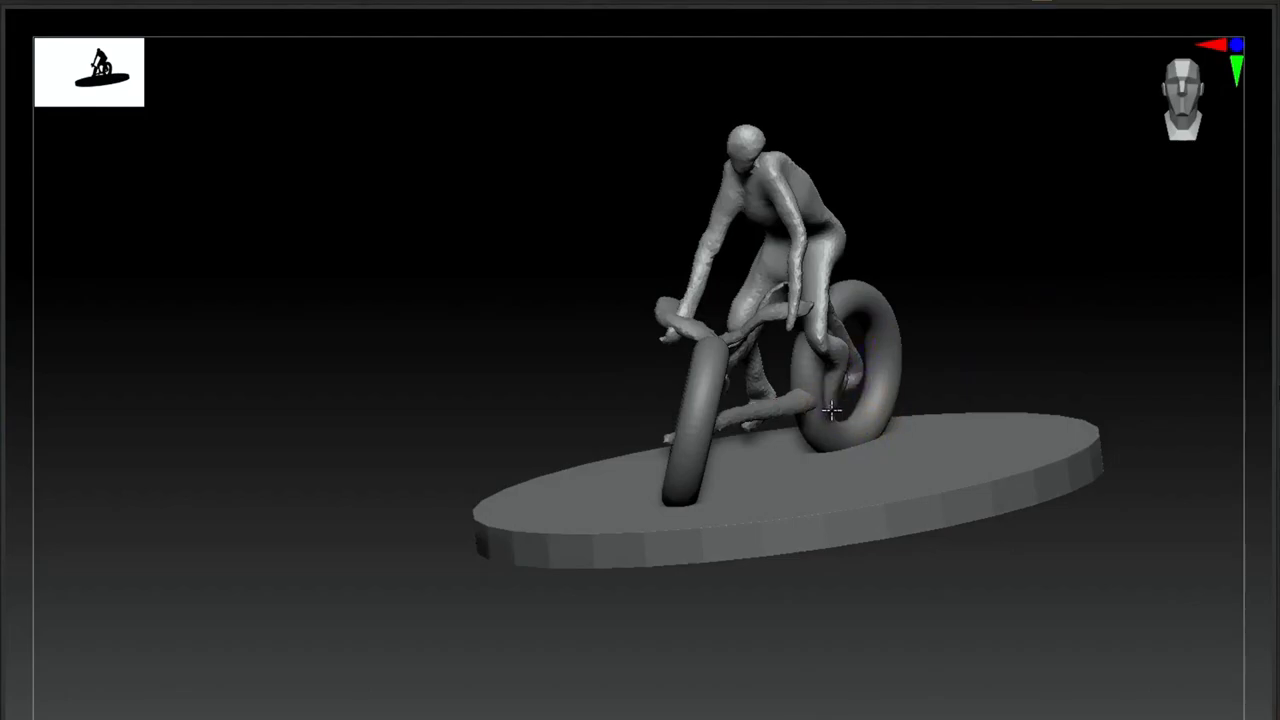
{"action": "left_click_drag", "start_coordinate": [830, 410], "coordinate": [830, 375]}
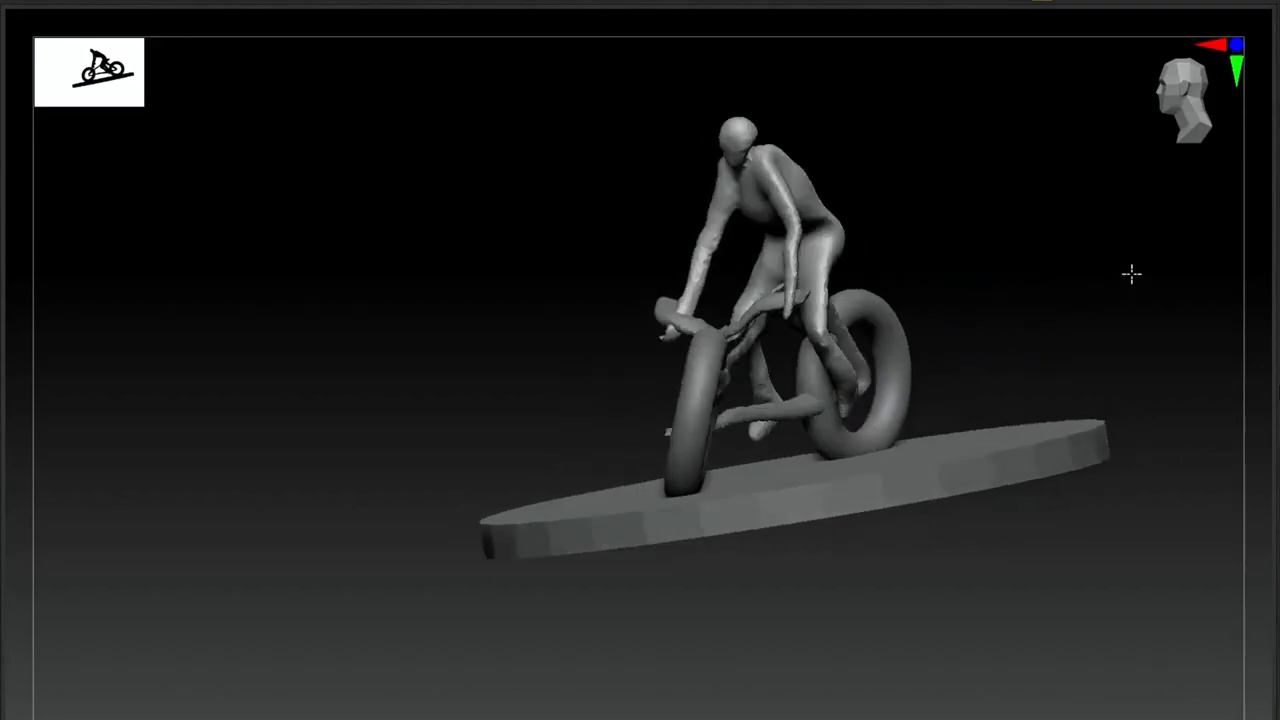
{"action": "left_click_drag", "start_coordinate": [1130, 273], "coordinate": [930, 305]}
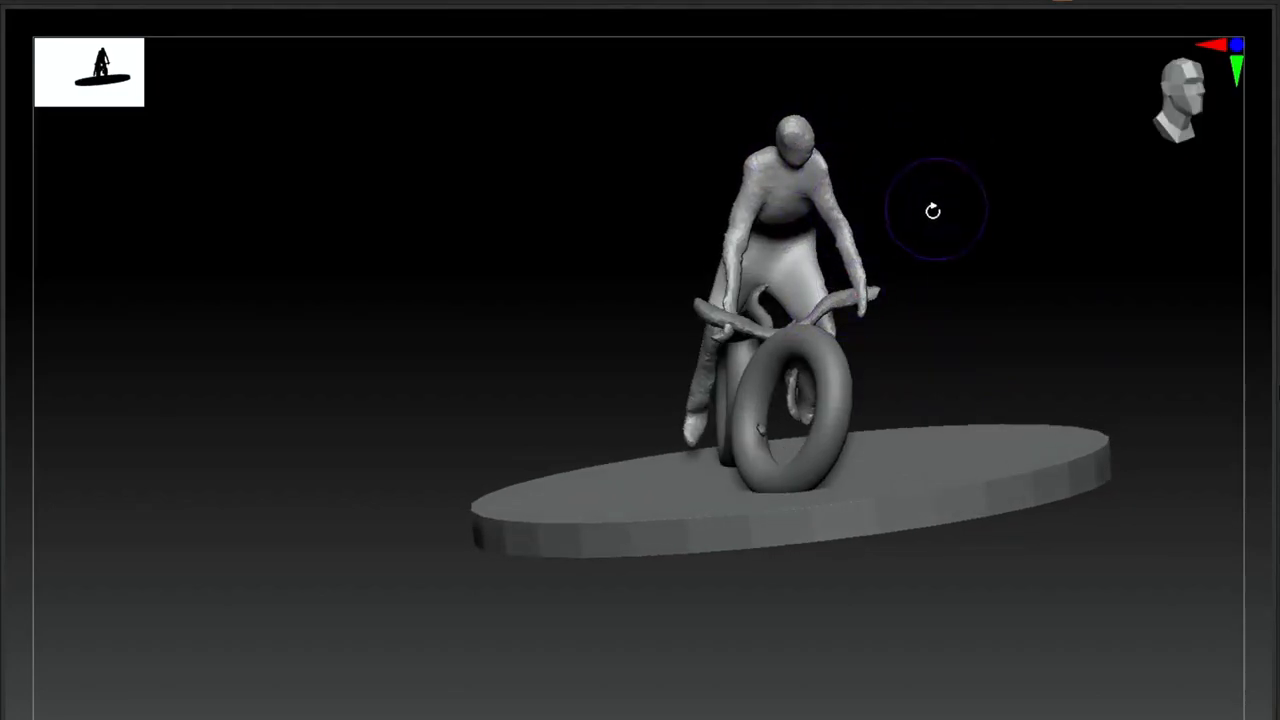
{"action": "left_click_drag", "start_coordinate": [933, 211], "coordinate": [1067, 268]}
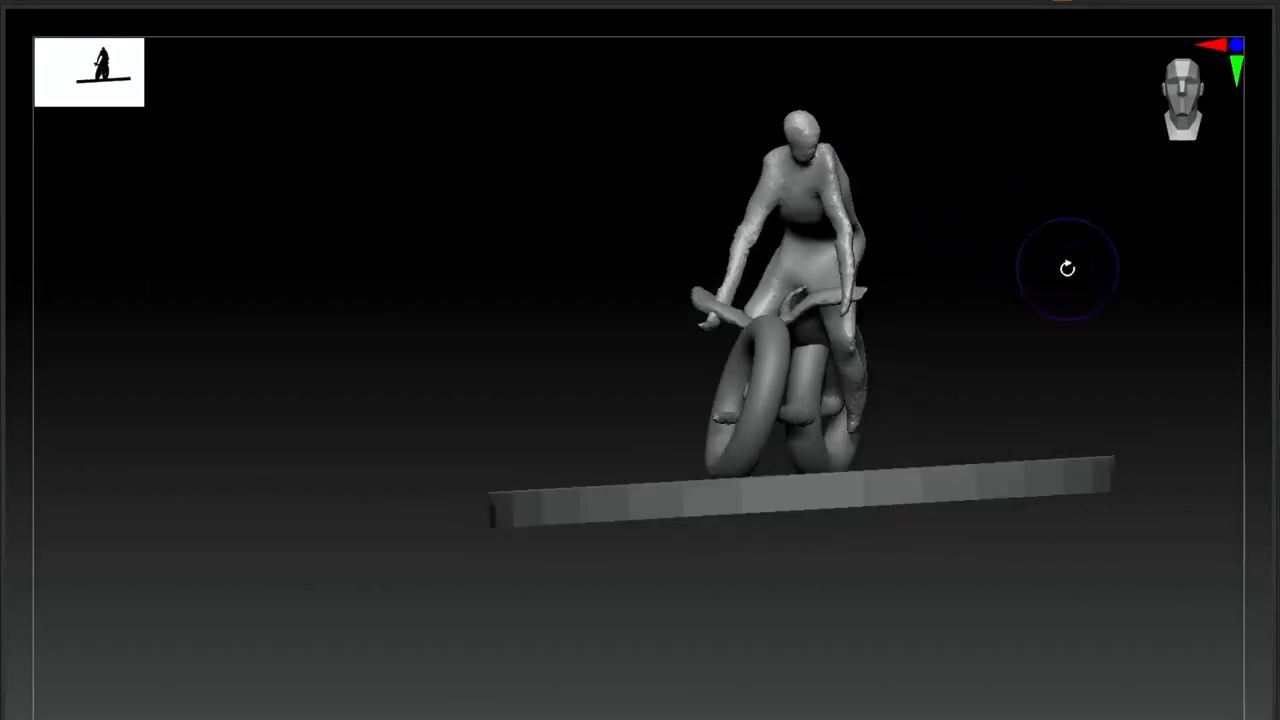
{"action": "left_click_drag", "start_coordinate": [1067, 268], "coordinate": [1087, 238]}
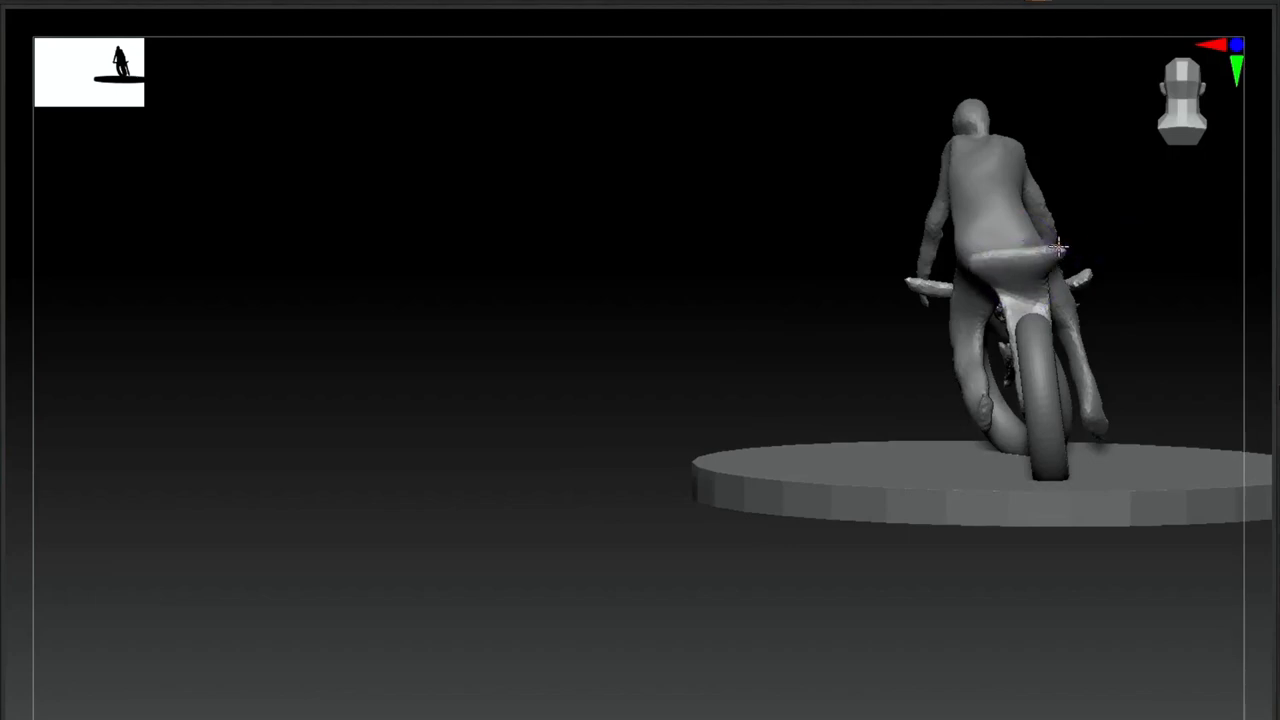
{"action": "left_click_drag", "start_coordinate": [1055, 248], "coordinate": [1120, 305]}
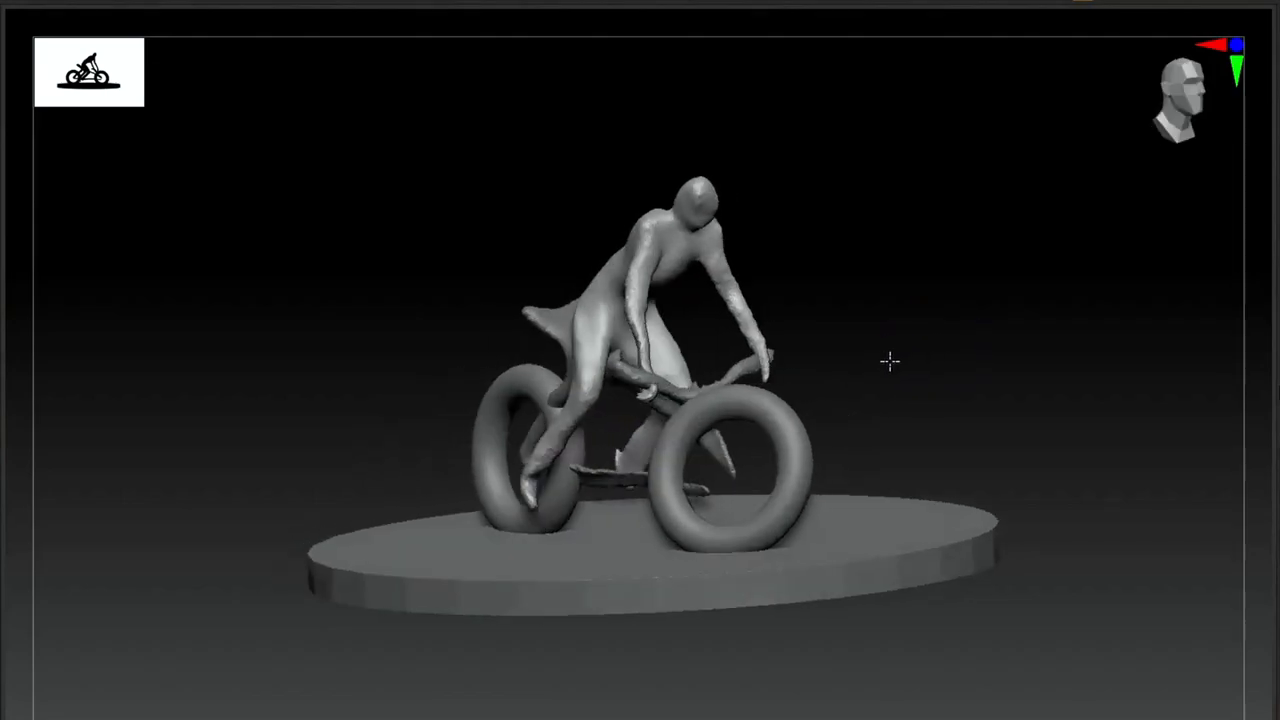
- Inspect the saddle and bike from head-on, side-profile and three-quarter views
{"action": "left_click_drag", "start_coordinate": [890, 360], "coordinate": [700, 466]}
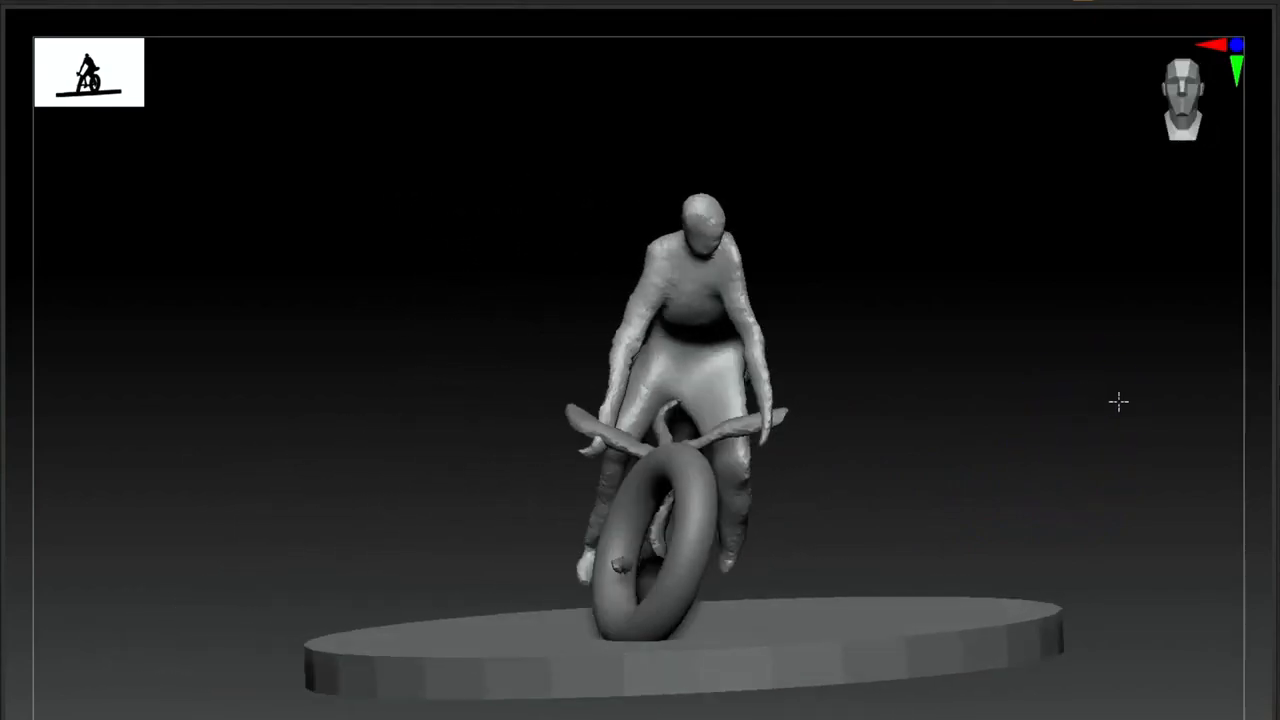
{"action": "left_click_drag", "start_coordinate": [1118, 402], "coordinate": [1192, 406]}
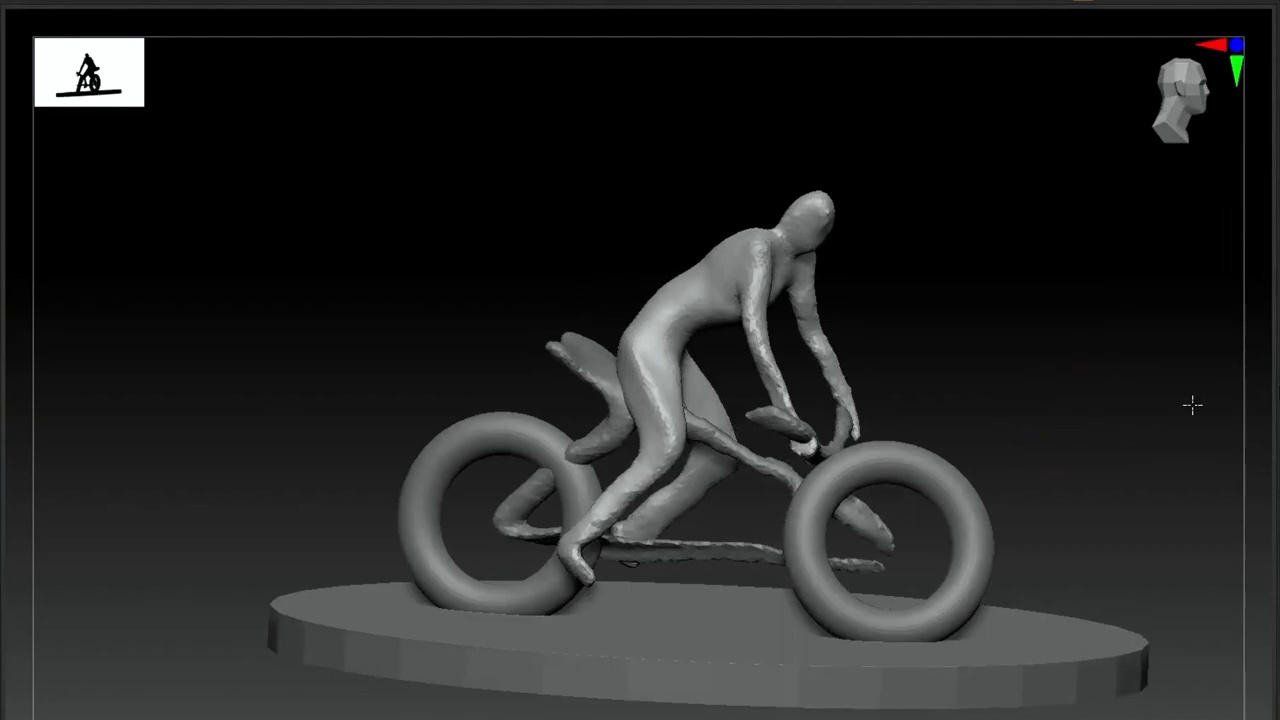
{"action": "left_click_drag", "start_coordinate": [1190, 405], "coordinate": [1075, 365]}
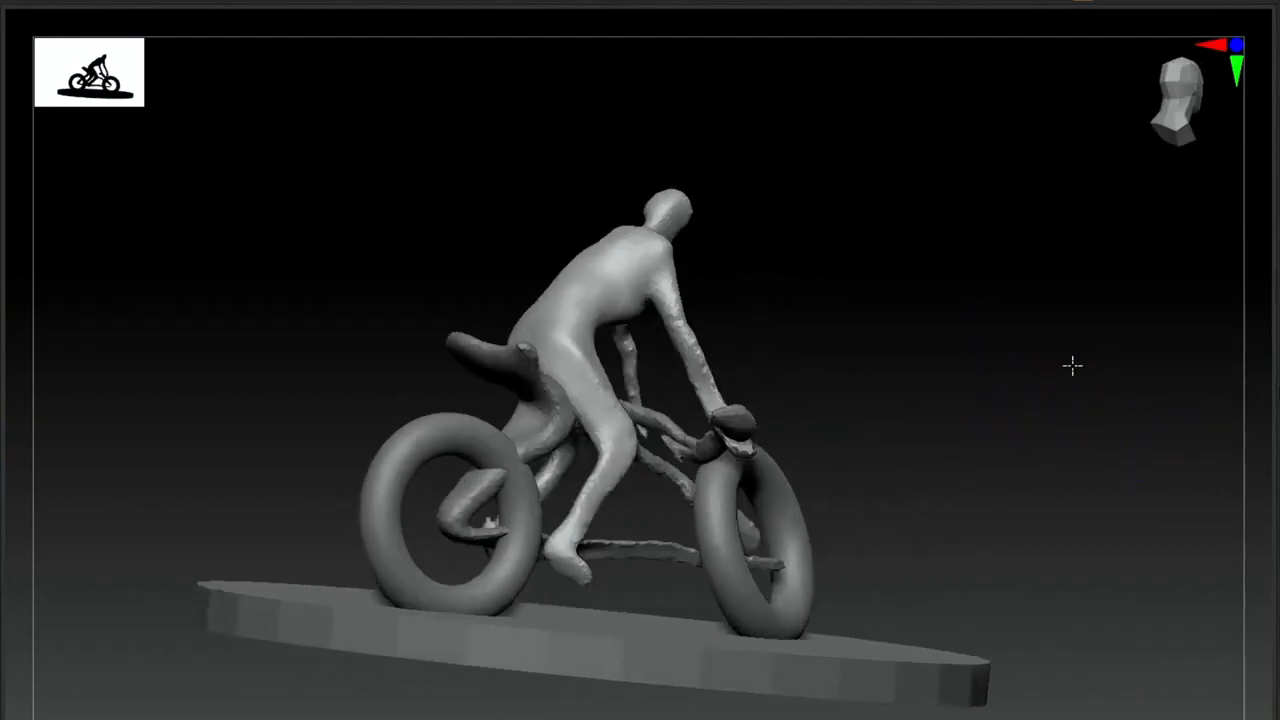
{"action": "left_click_drag", "start_coordinate": [1073, 365], "coordinate": [997, 420]}
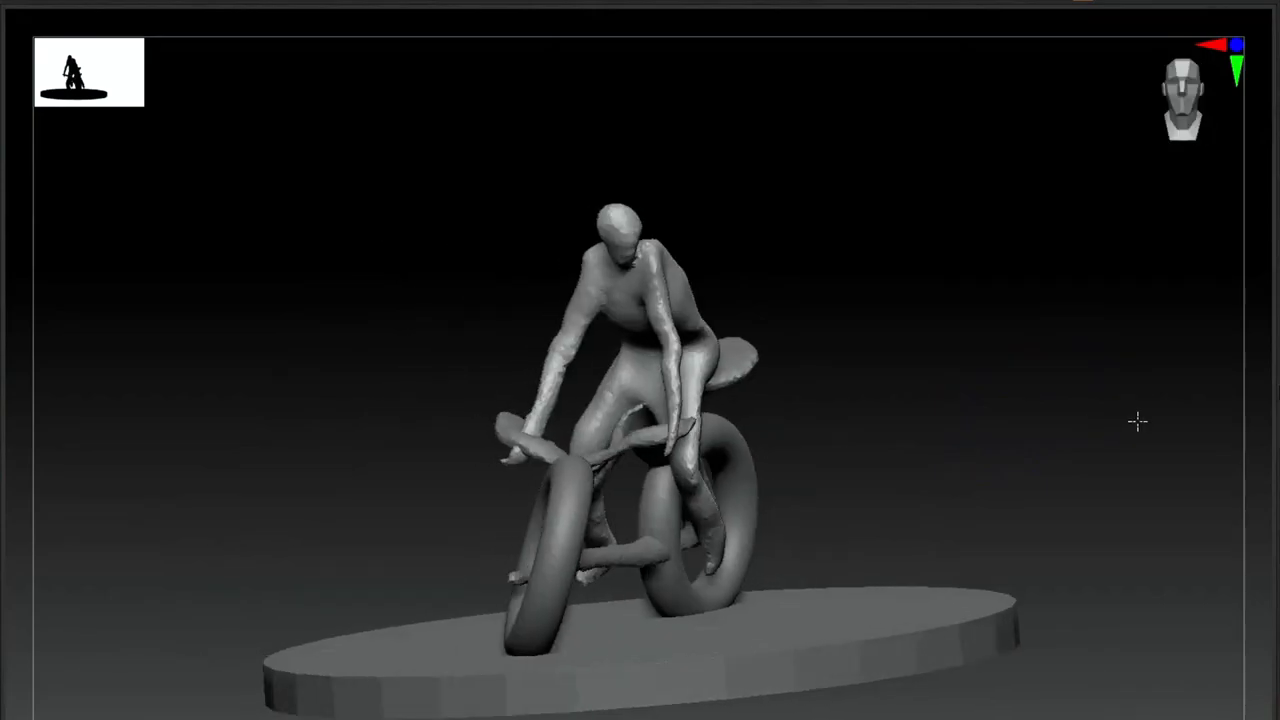
{"action": "left_click_drag", "start_coordinate": [1137, 420], "coordinate": [1145, 453]}
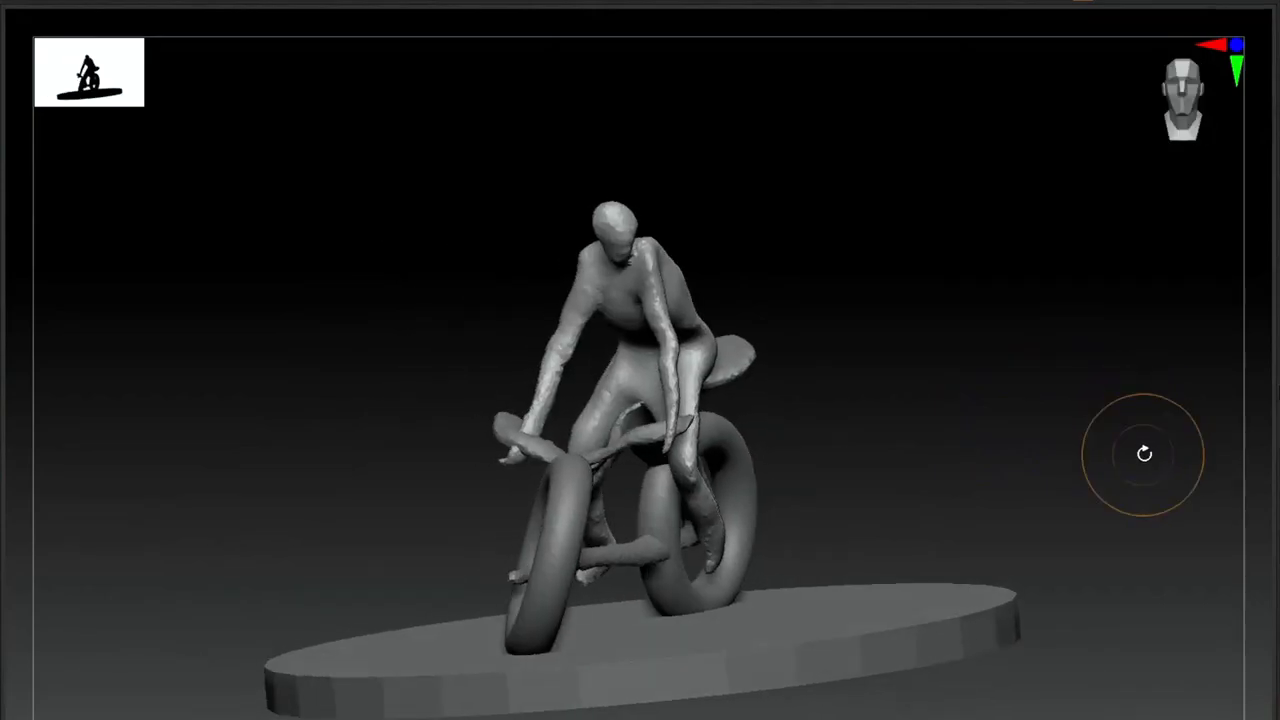
{"action": "left_click_drag", "start_coordinate": [1145, 453], "coordinate": [1149, 511]}
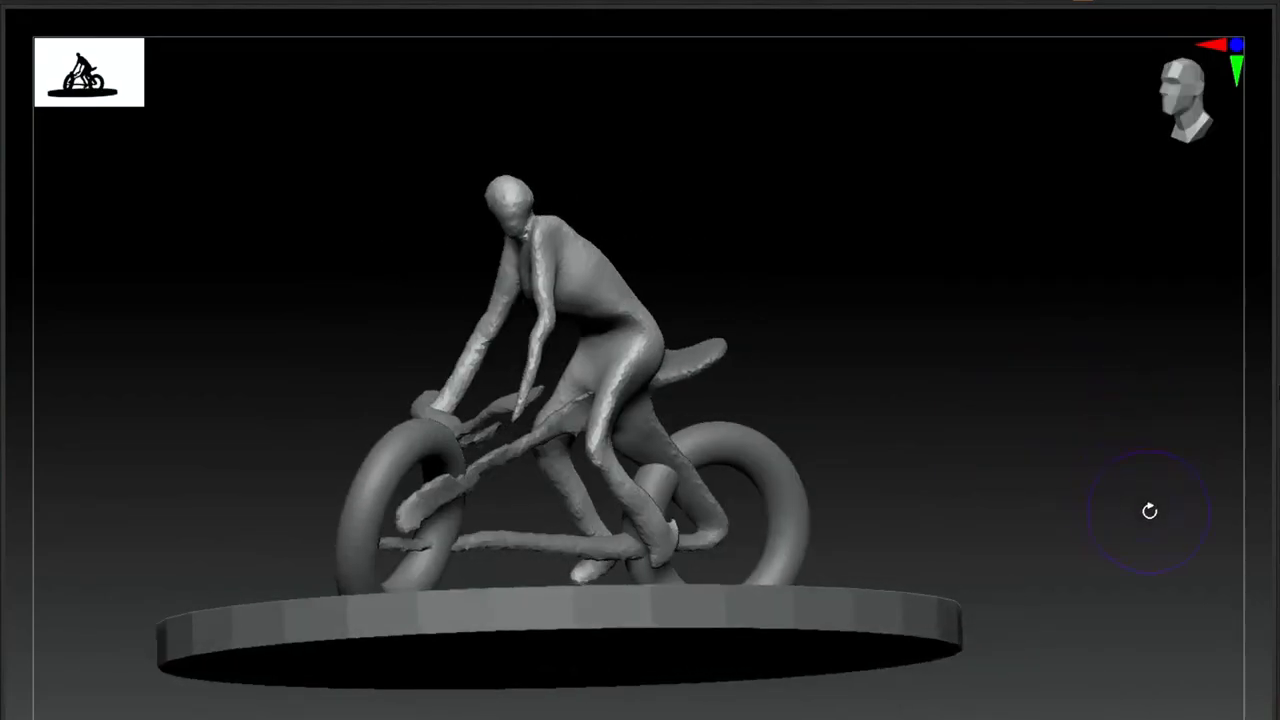
{"action": "left_click_drag", "start_coordinate": [1149, 511], "coordinate": [1130, 510]}
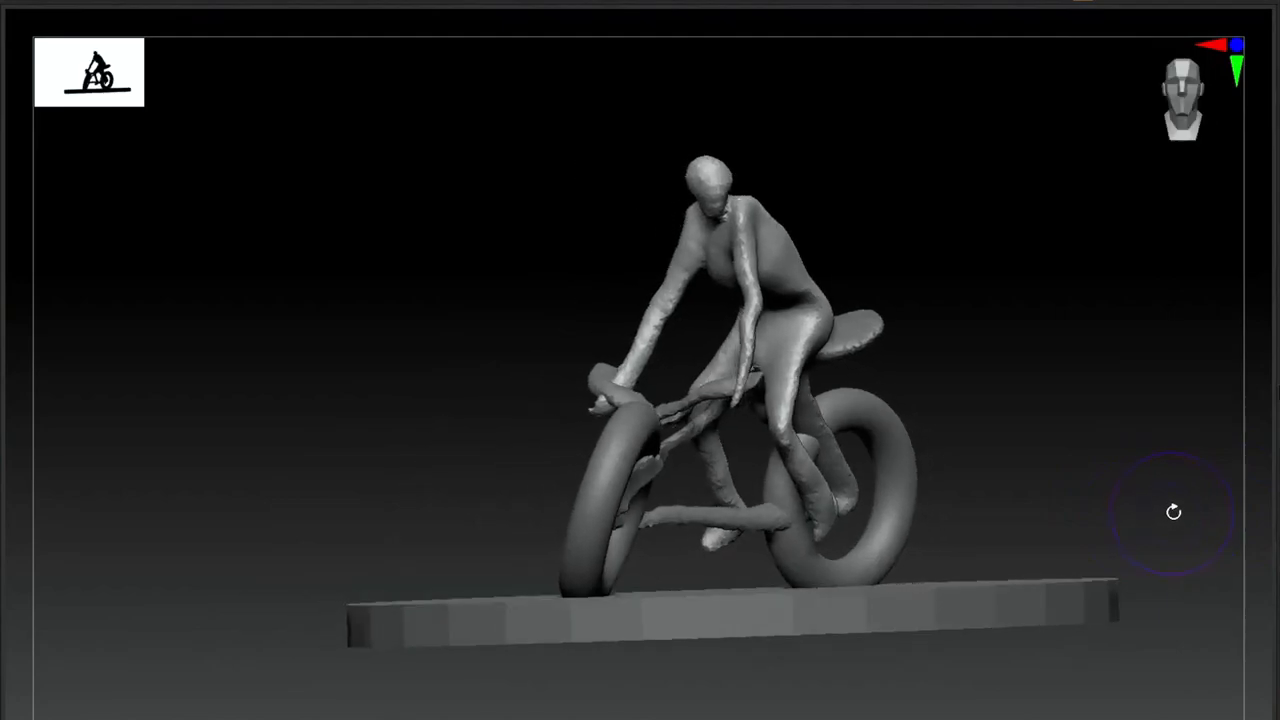
{"action": "left_click_drag", "start_coordinate": [1174, 512], "coordinate": [1092, 502]}
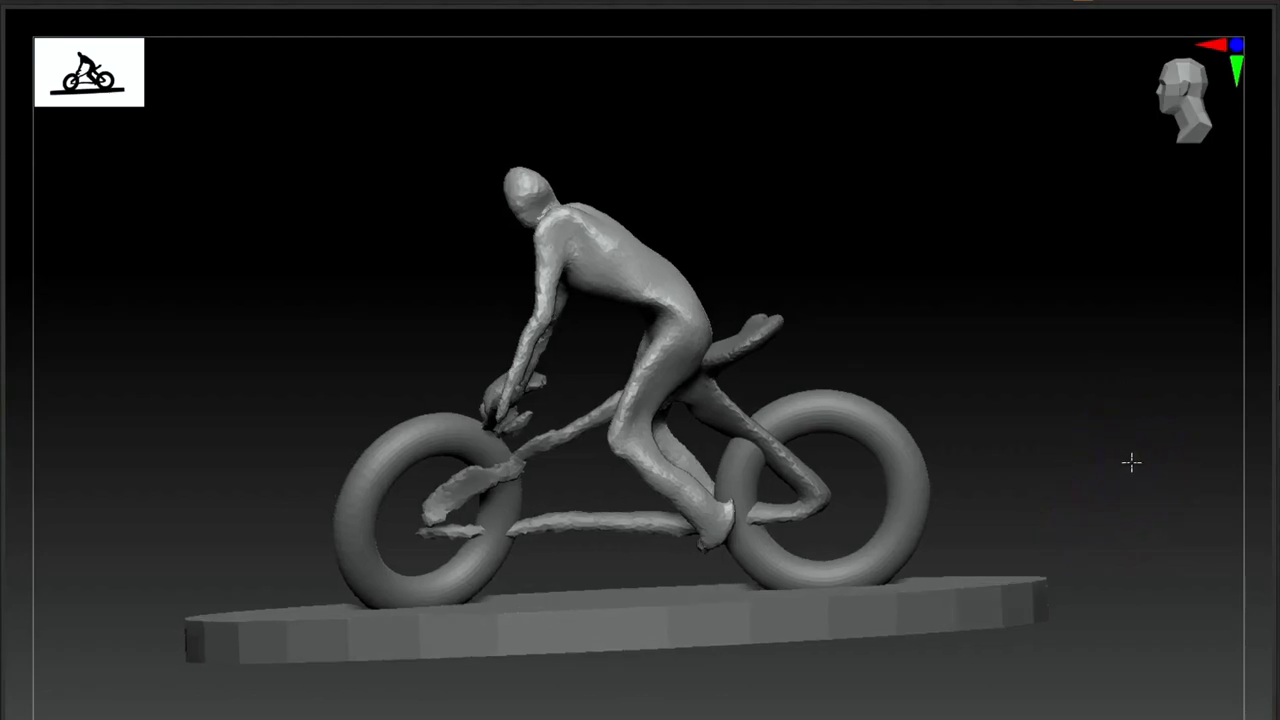
{"action": "left_click_drag", "start_coordinate": [1130, 462], "coordinate": [1043, 447]}
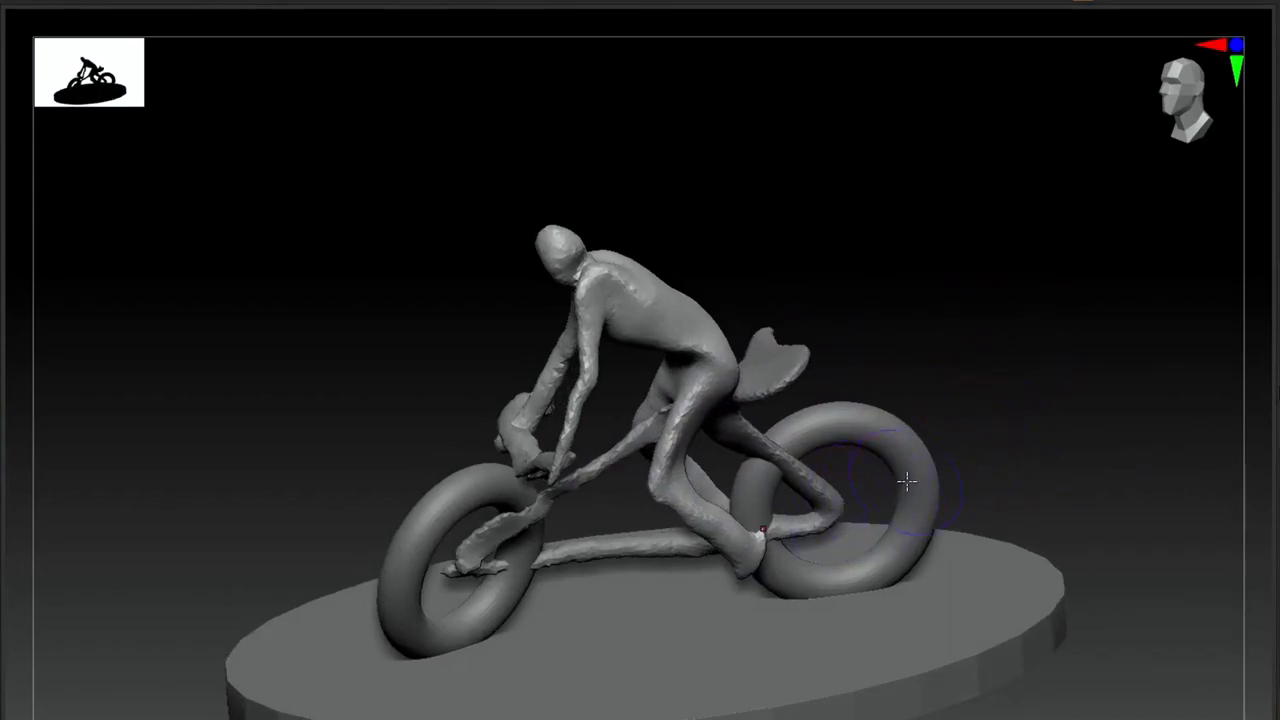
{"action": "left_click_drag", "start_coordinate": [907, 480], "coordinate": [1050, 412]}
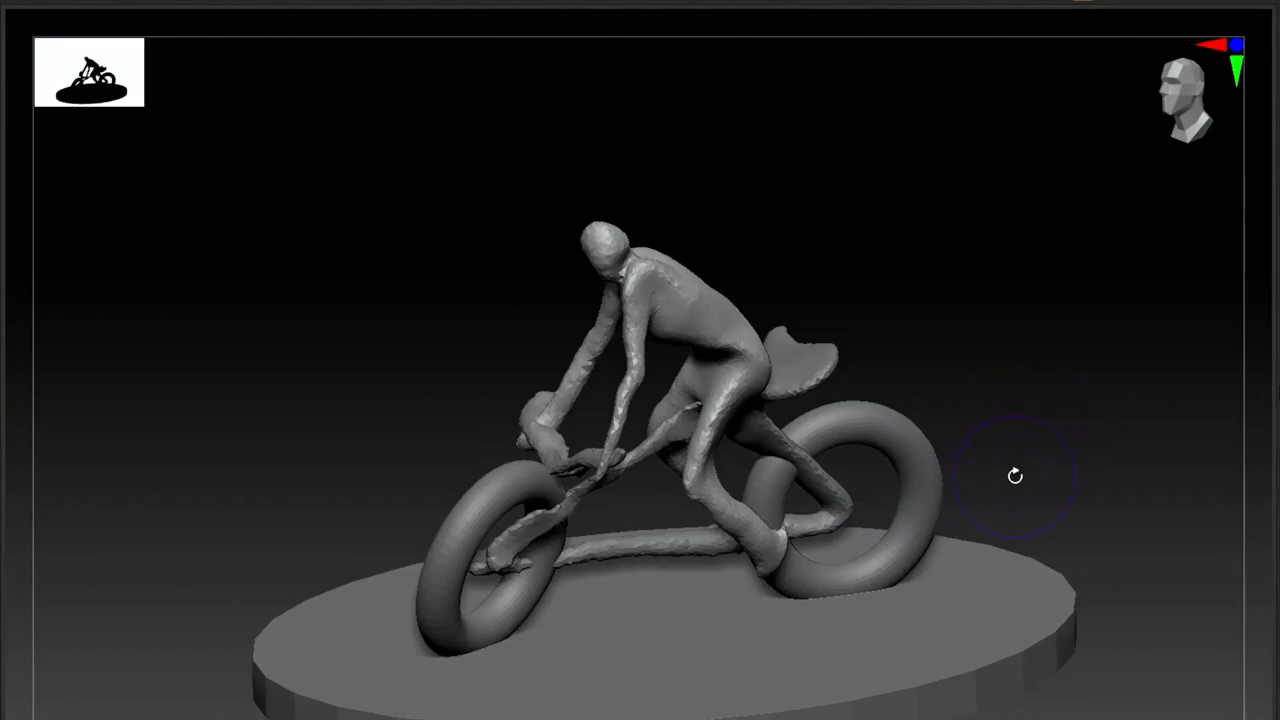
{"action": "mouse_move", "coordinate": [1018, 515]}
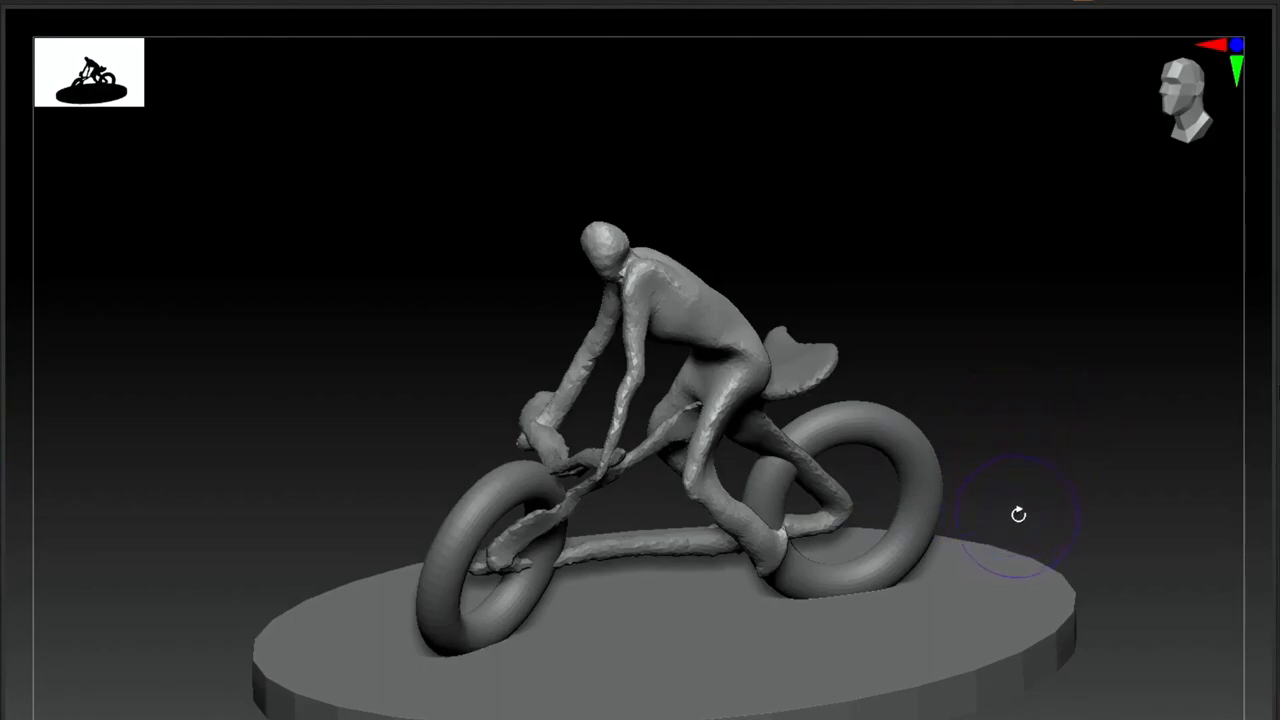
{"action": "mouse_move", "coordinate": [1044, 463]}
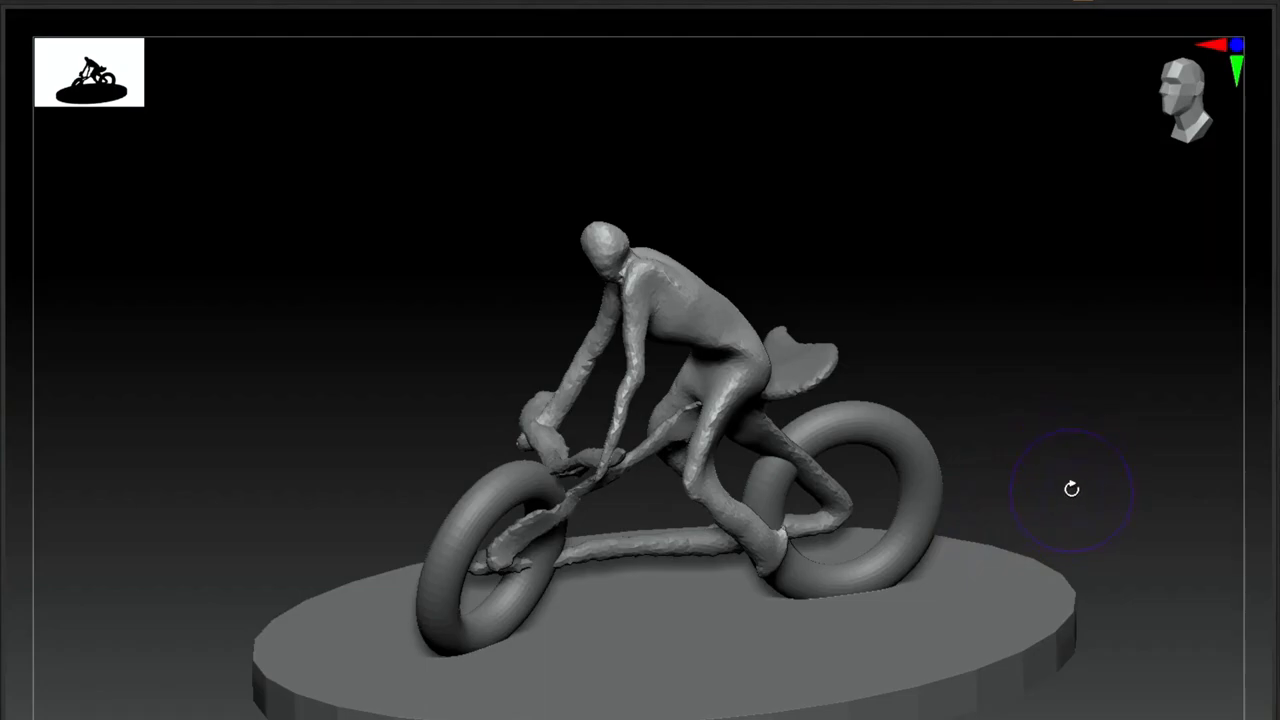
{"action": "left_click_drag", "start_coordinate": [1071, 489], "coordinate": [1123, 476]}
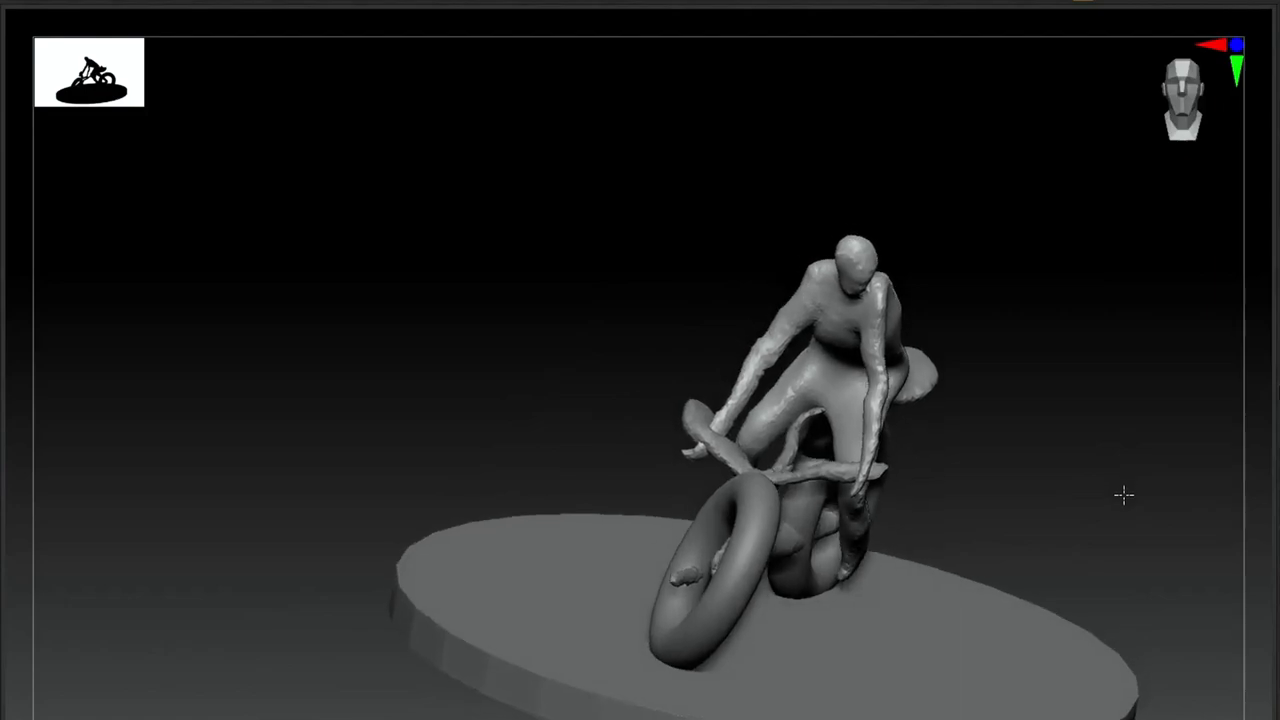
{"action": "left_click_drag", "start_coordinate": [1123, 494], "coordinate": [1075, 474]}
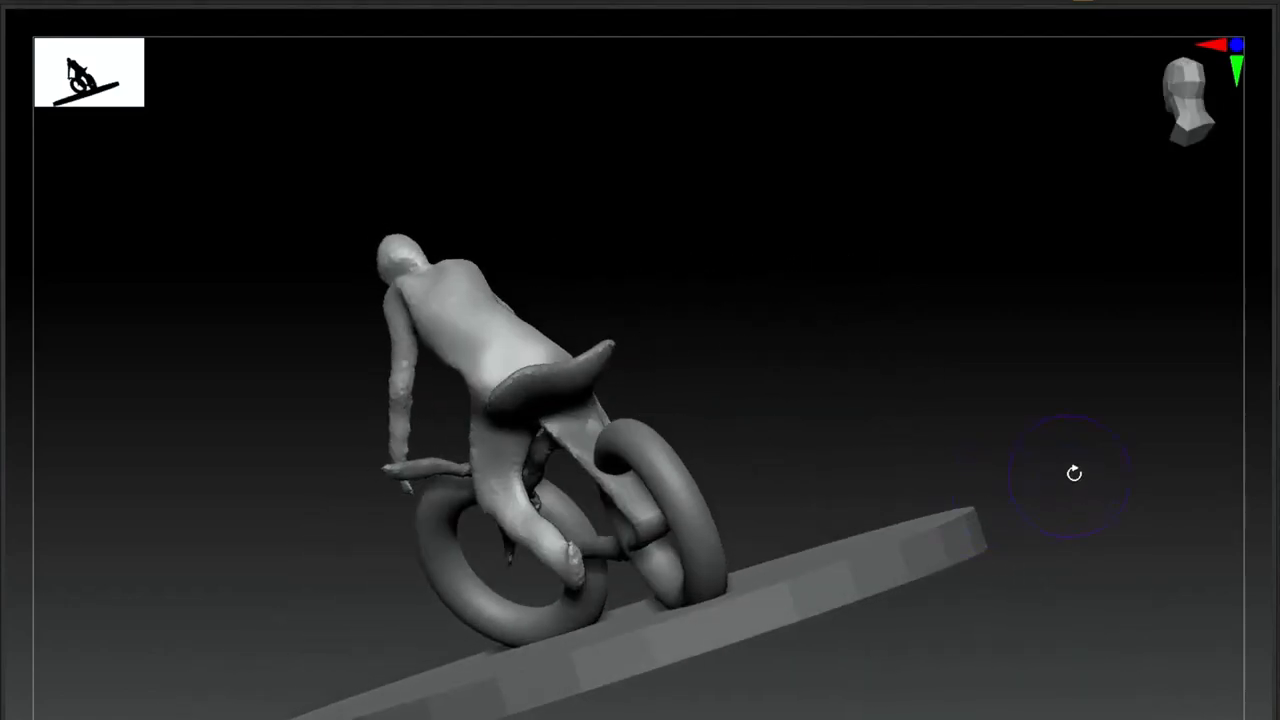
{"action": "left_click_drag", "start_coordinate": [1075, 474], "coordinate": [1125, 486]}
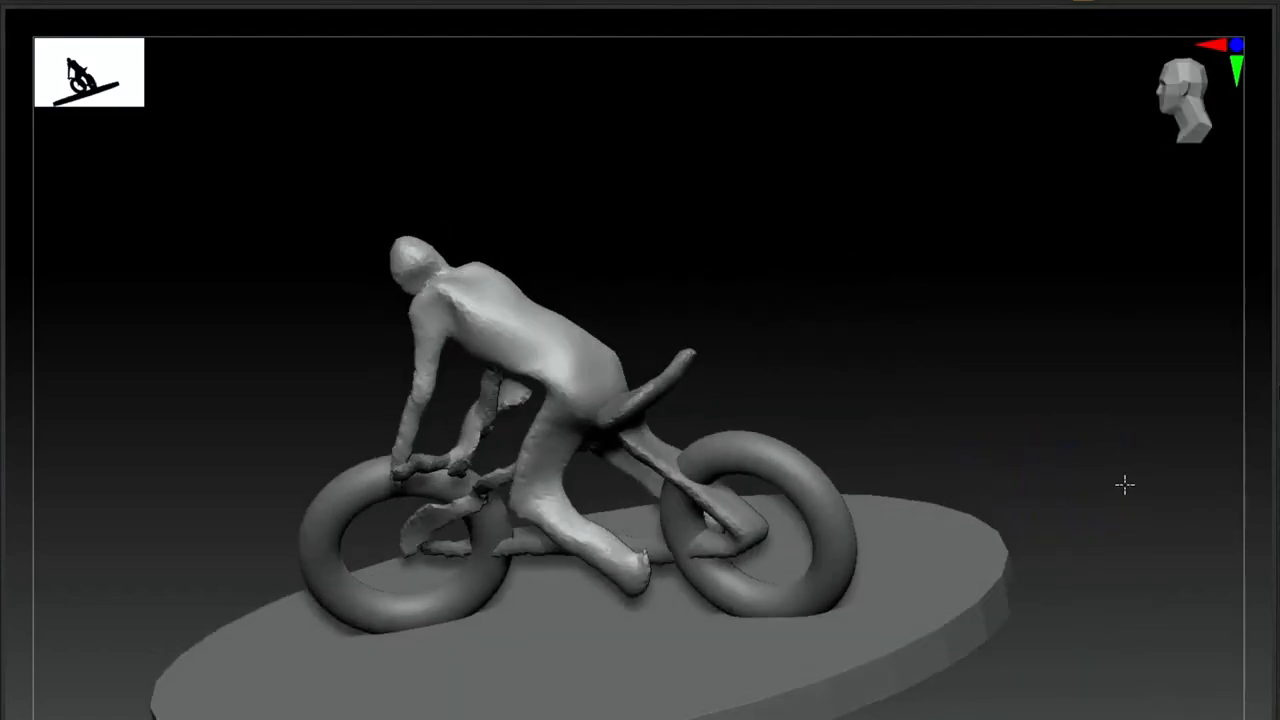